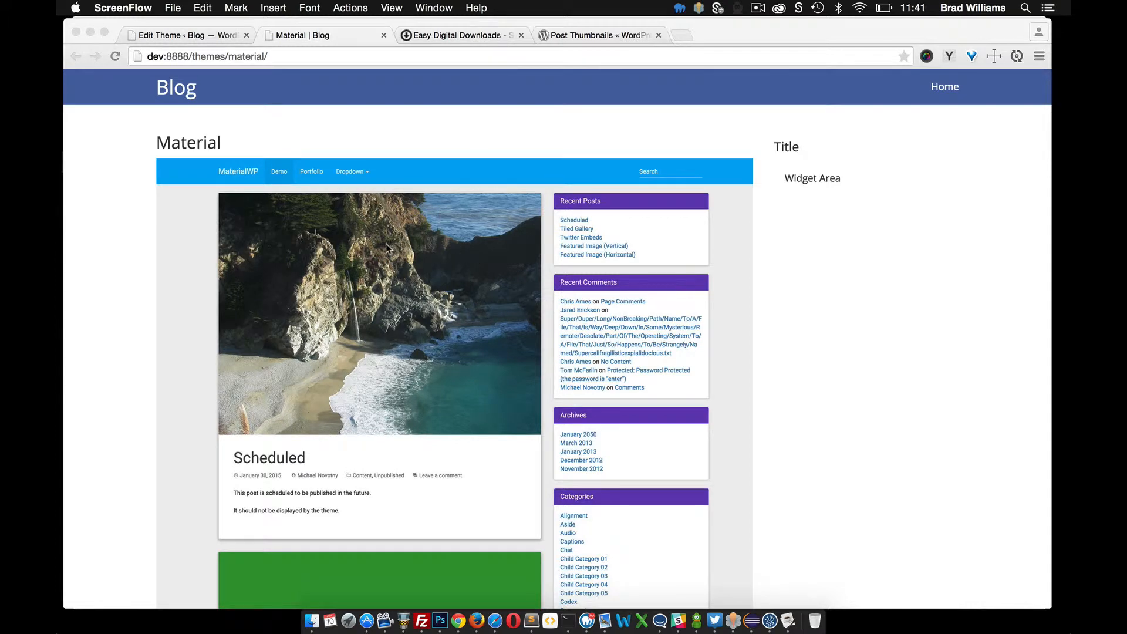
pyautogui.moveTo(478, 308)
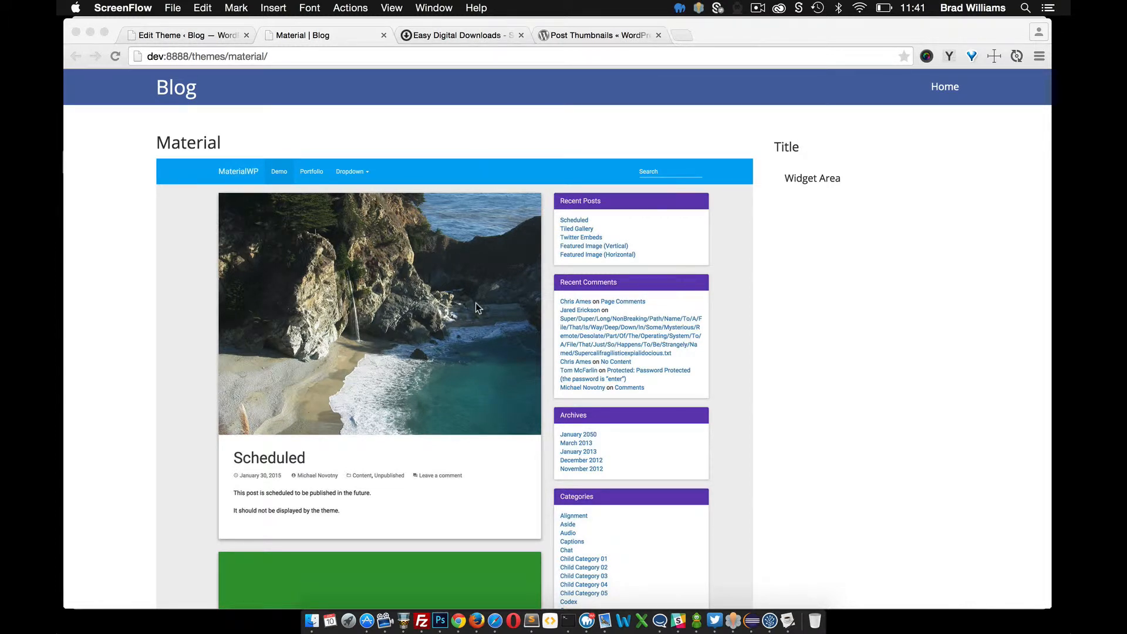
# Delete the Text: Title widget from the Download widget area and reload the Material page.
pyautogui.scroll(-3)
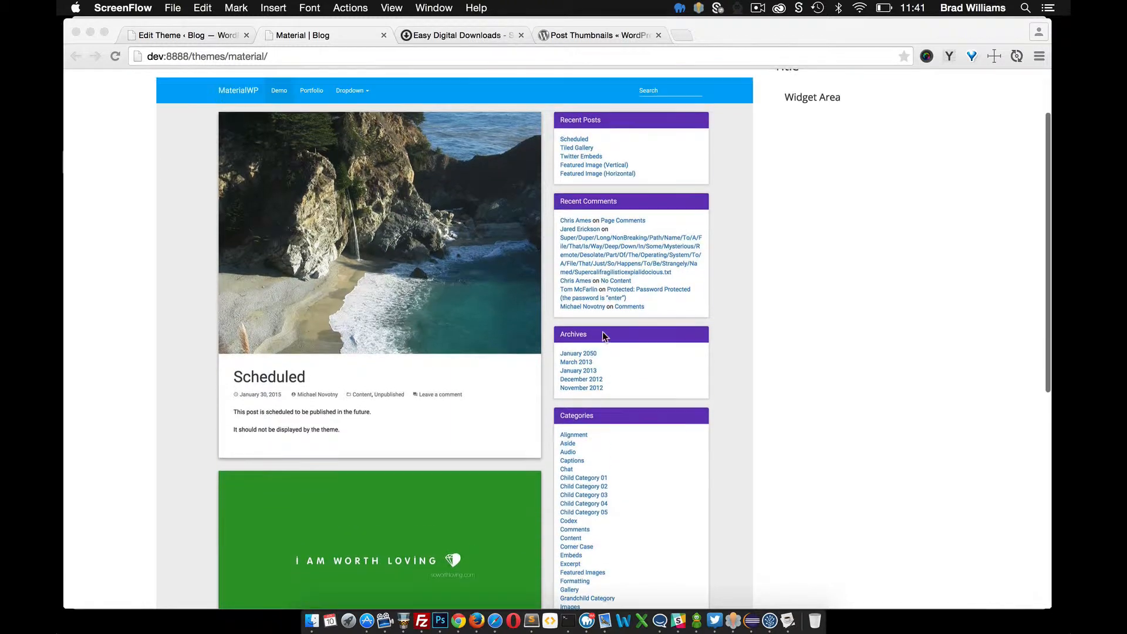
pyautogui.scroll(3)
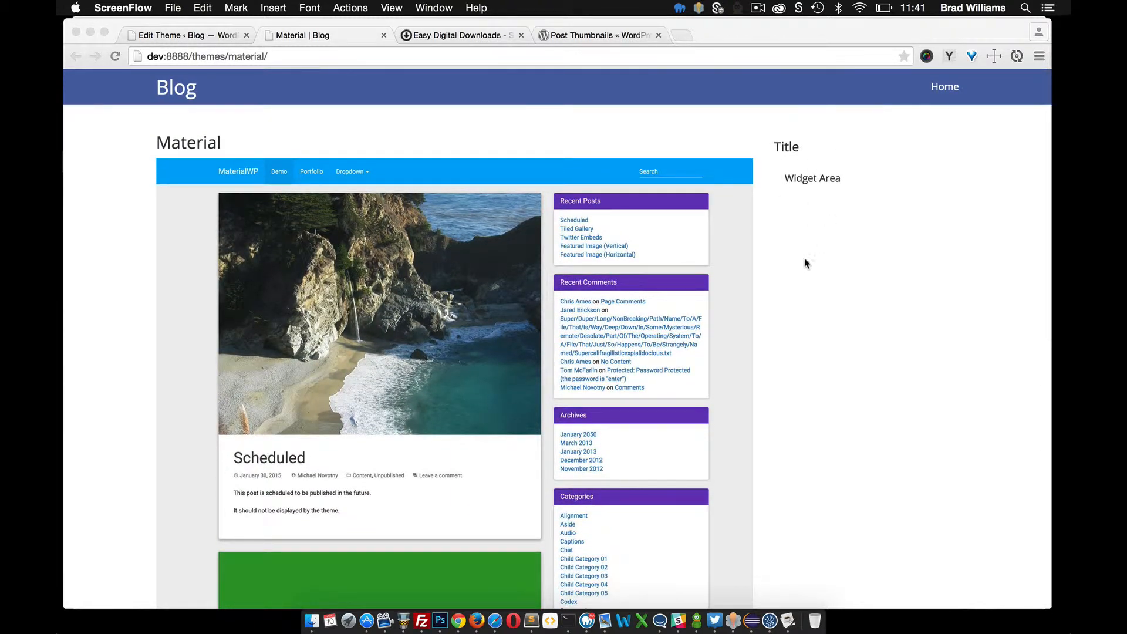
pyautogui.scroll(-3)
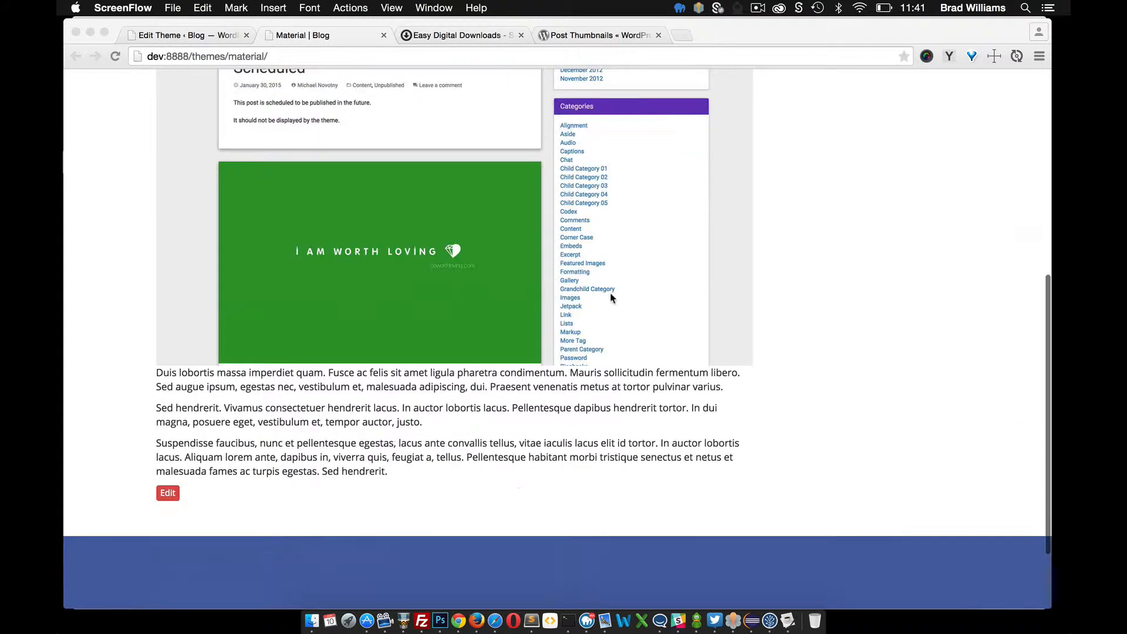
pyautogui.scroll(3)
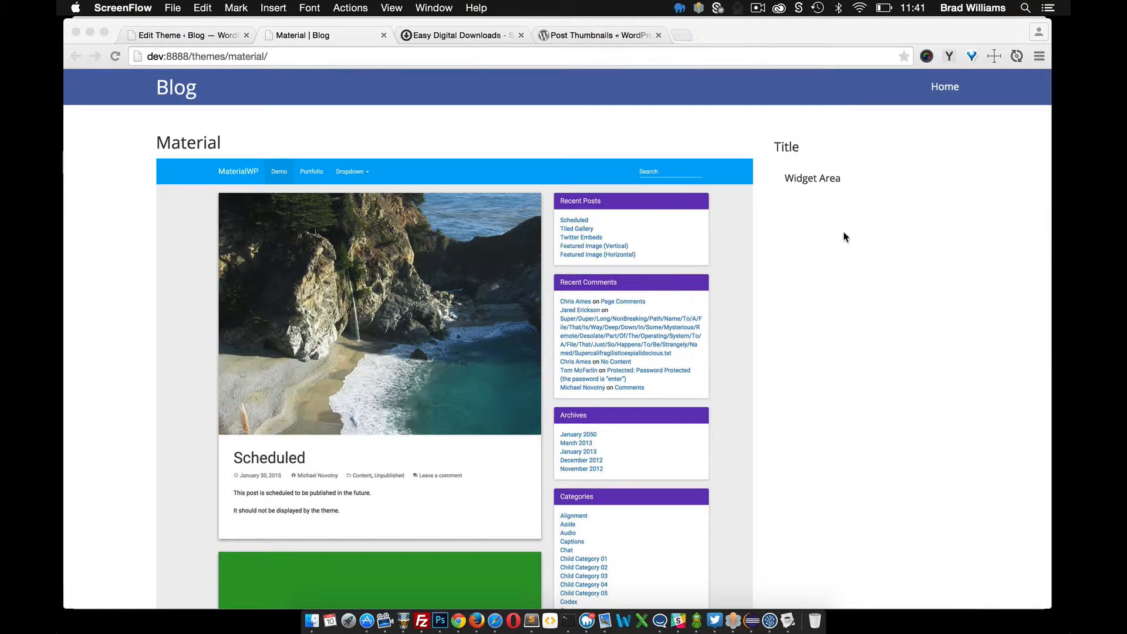
pyautogui.moveTo(783, 110)
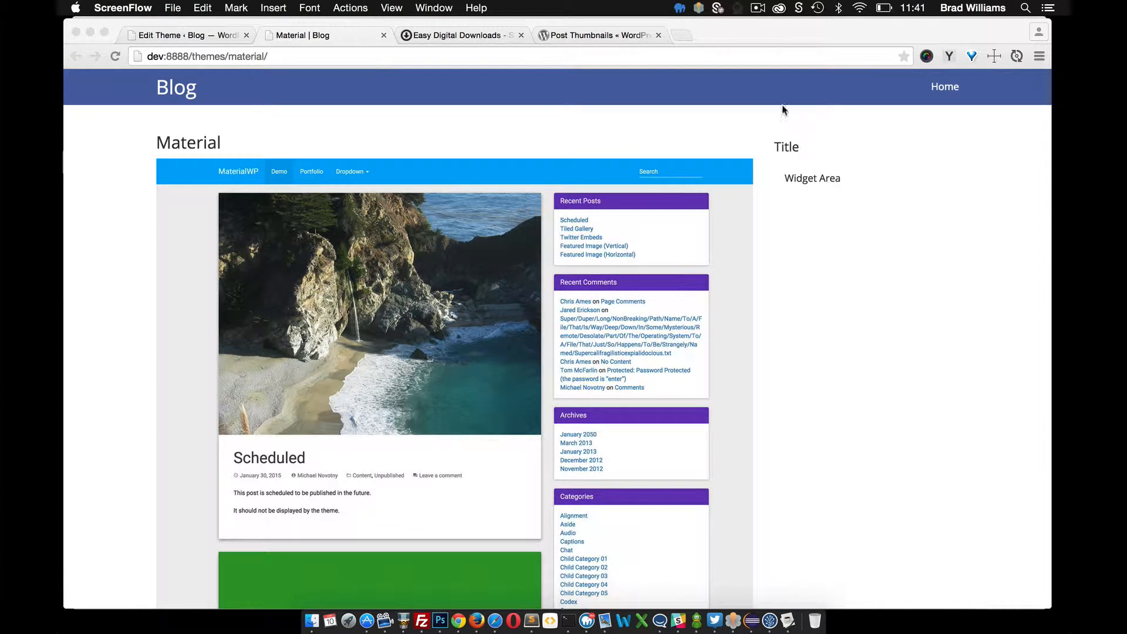
pyautogui.moveTo(241, 132)
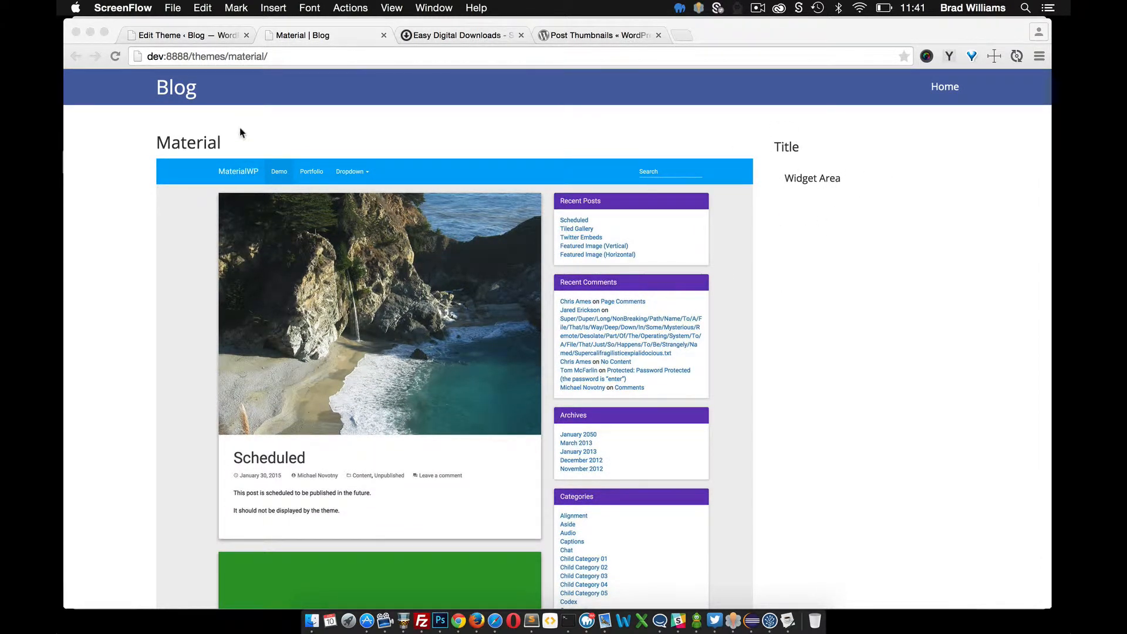
pyautogui.click(183, 35)
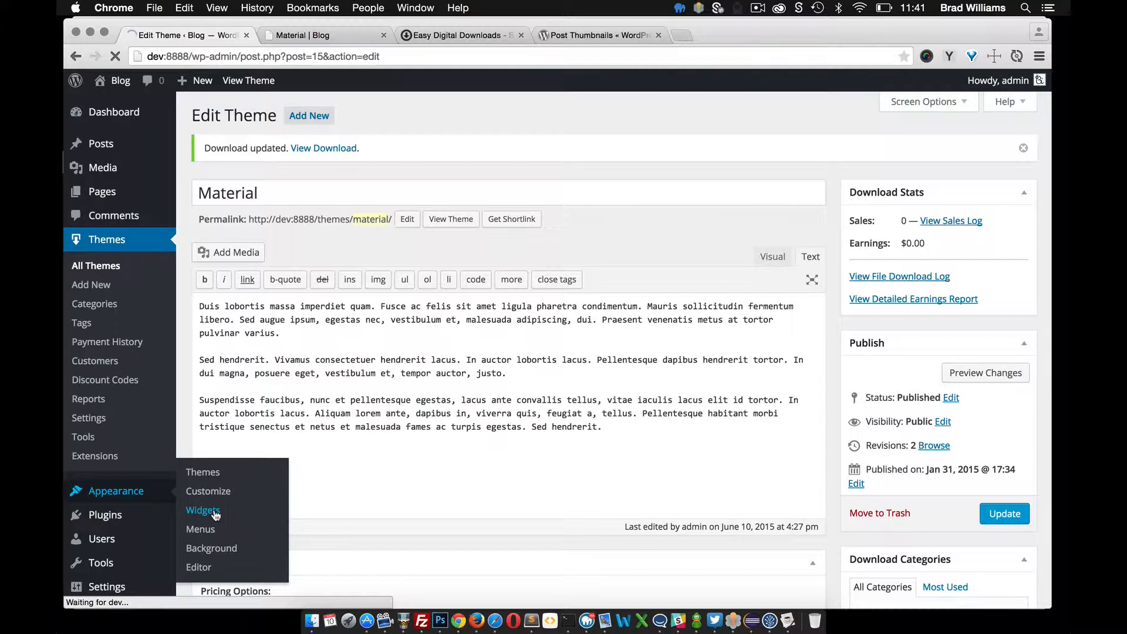
pyautogui.click(204, 509)
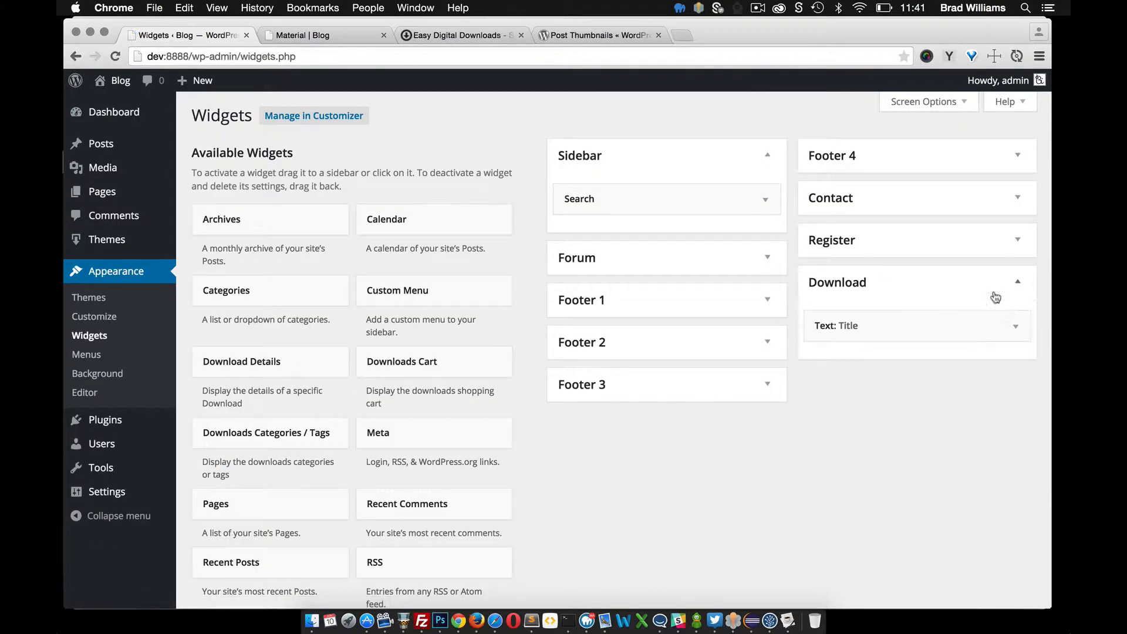
pyautogui.click(996, 326)
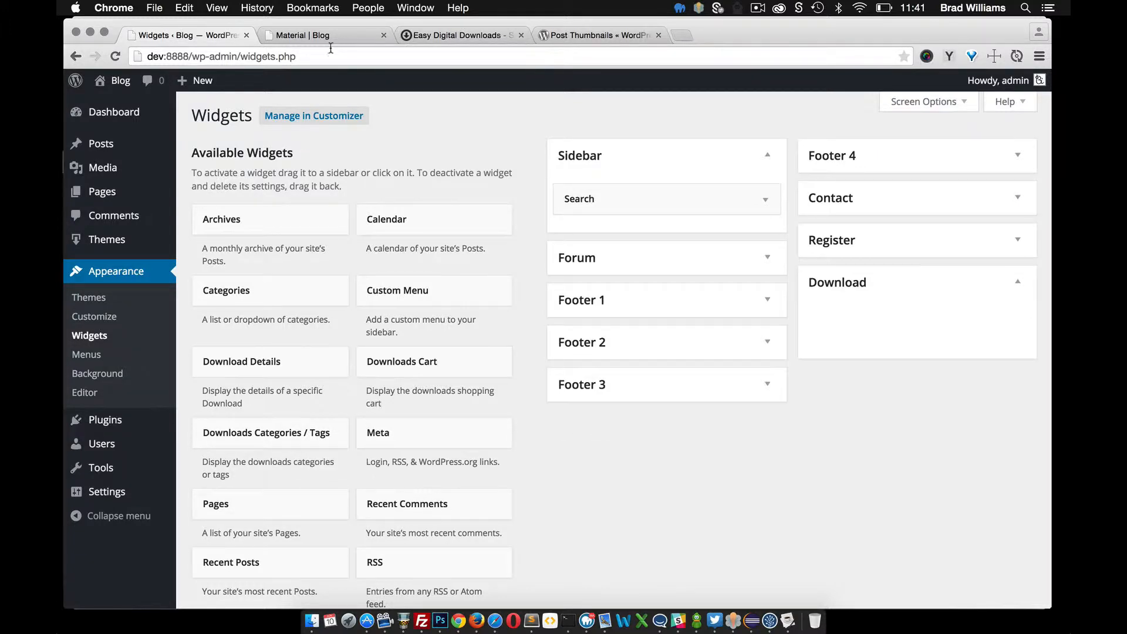
pyautogui.click(319, 35)
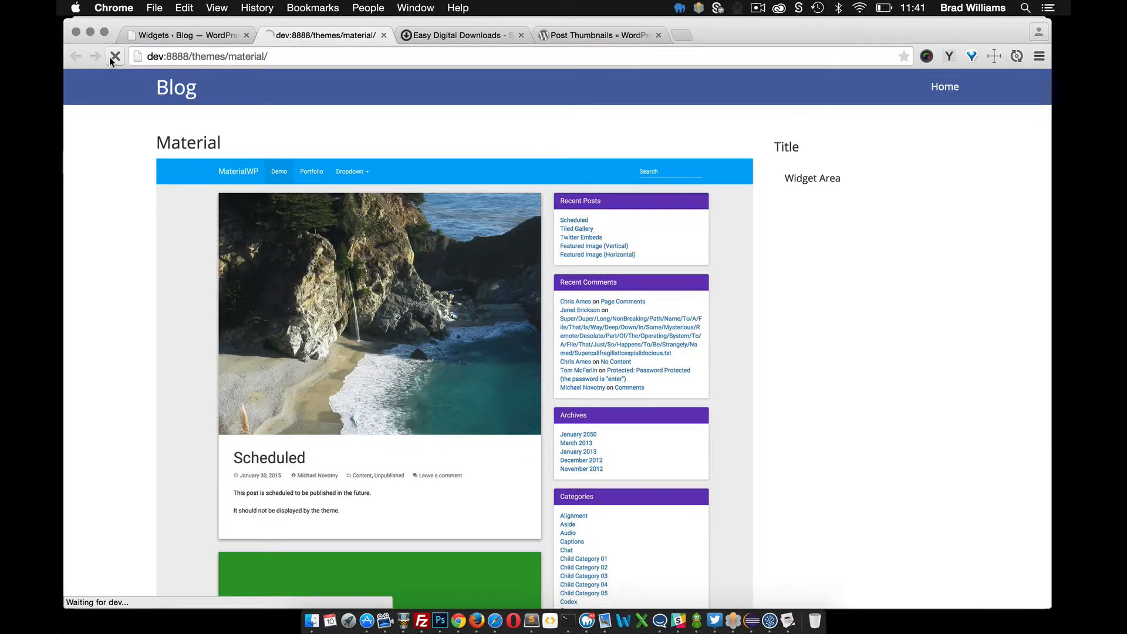
pyautogui.click(114, 57)
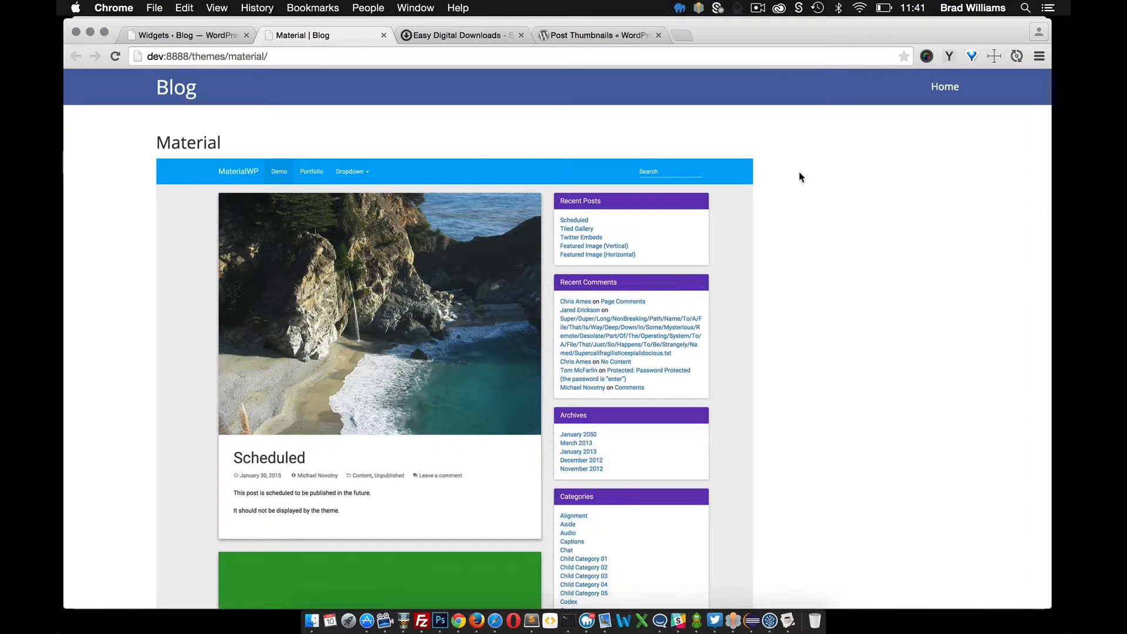
pyautogui.moveTo(821, 198)
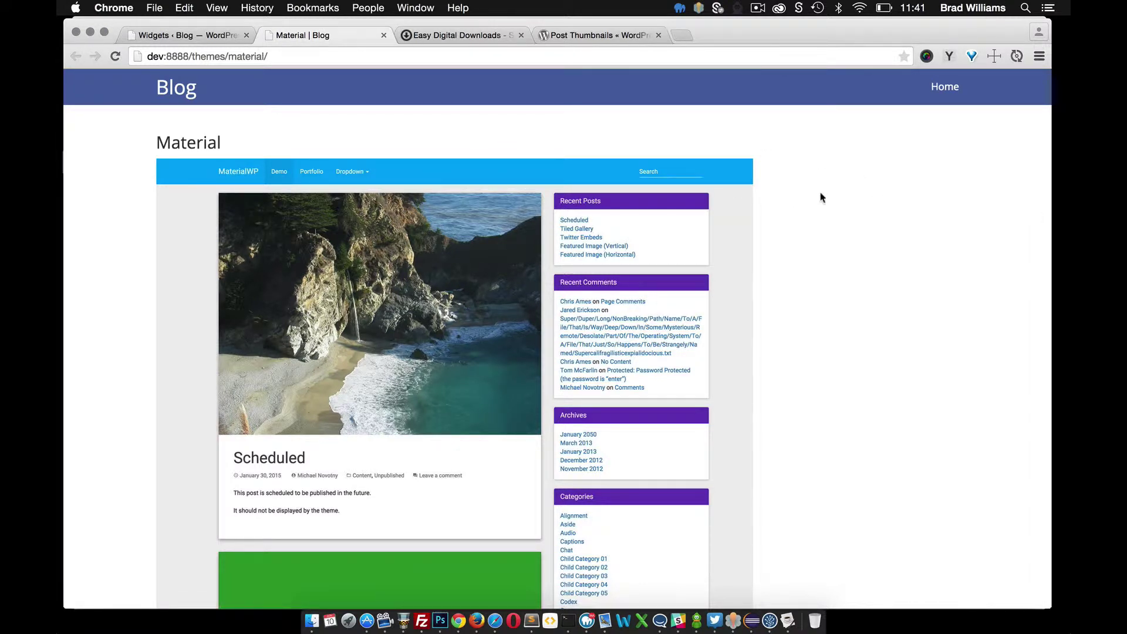
# Go from the Easy Digital Downloads site to the 'Creating Custom Add to Cart Links' docs article.
pyautogui.click(457, 35)
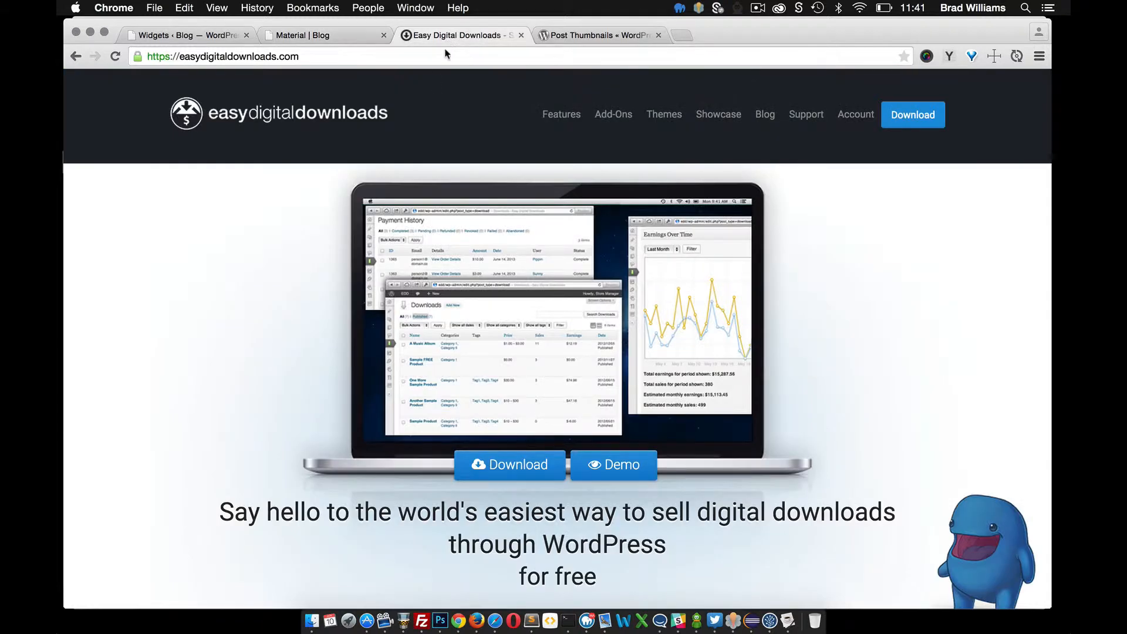
pyautogui.click(806, 115)
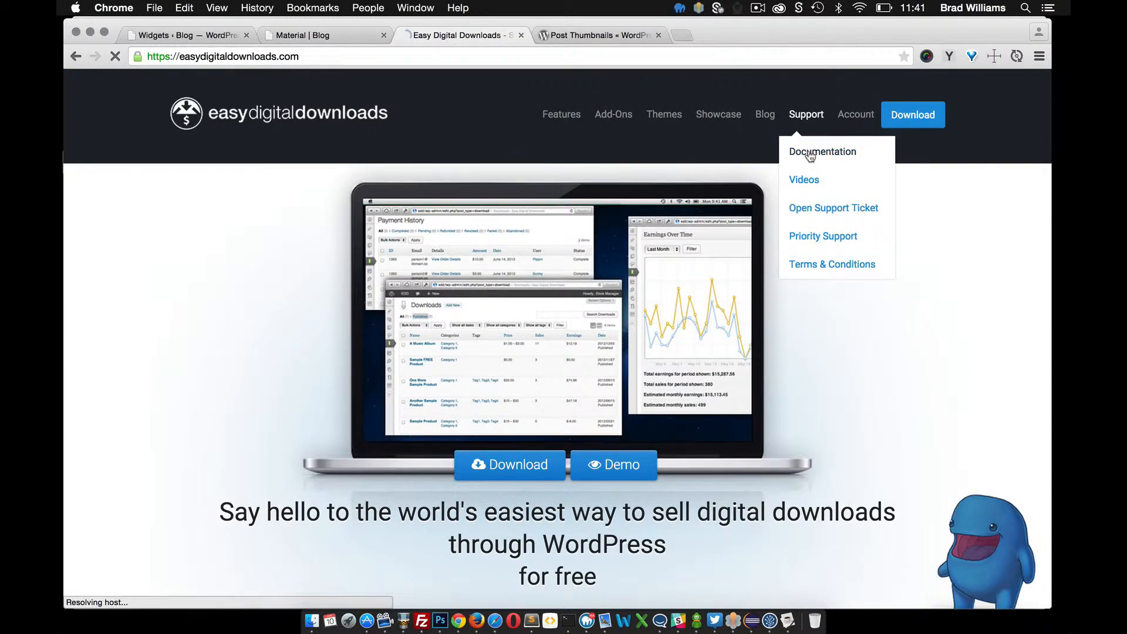
pyautogui.click(822, 152)
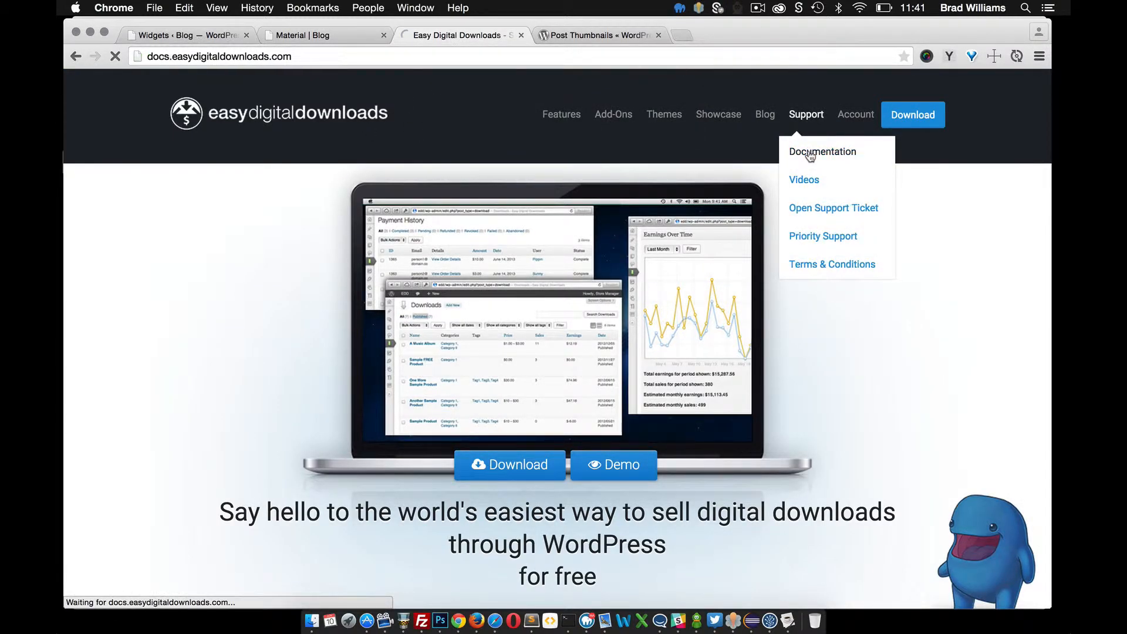
pyautogui.click(821, 151)
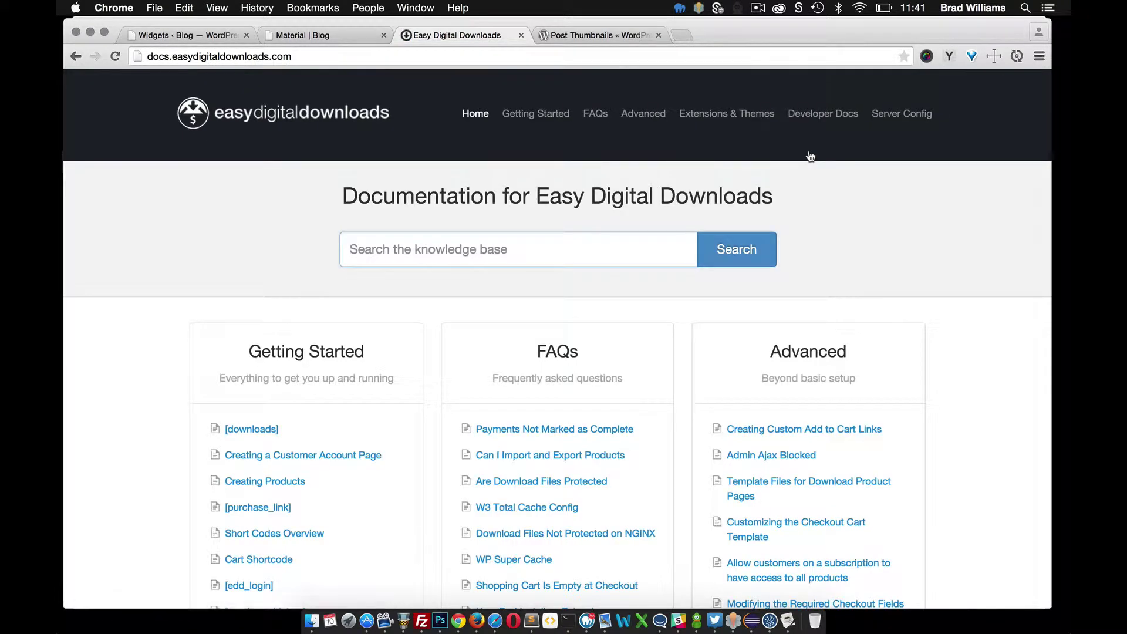
pyautogui.scroll(-3)
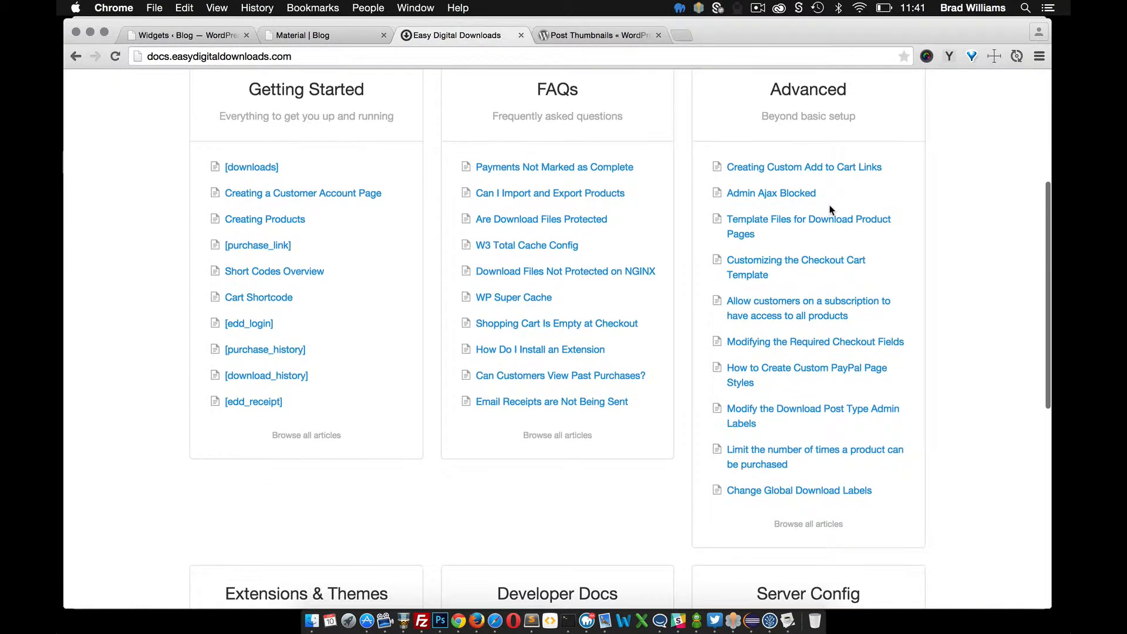
pyautogui.moveTo(807, 200)
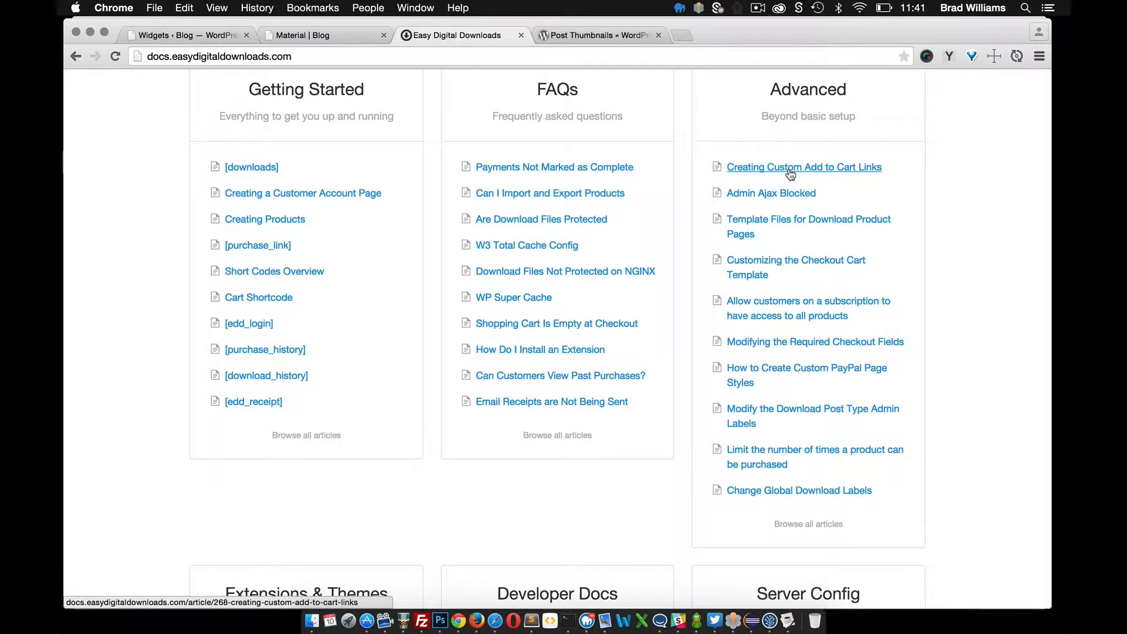
pyautogui.click(802, 167)
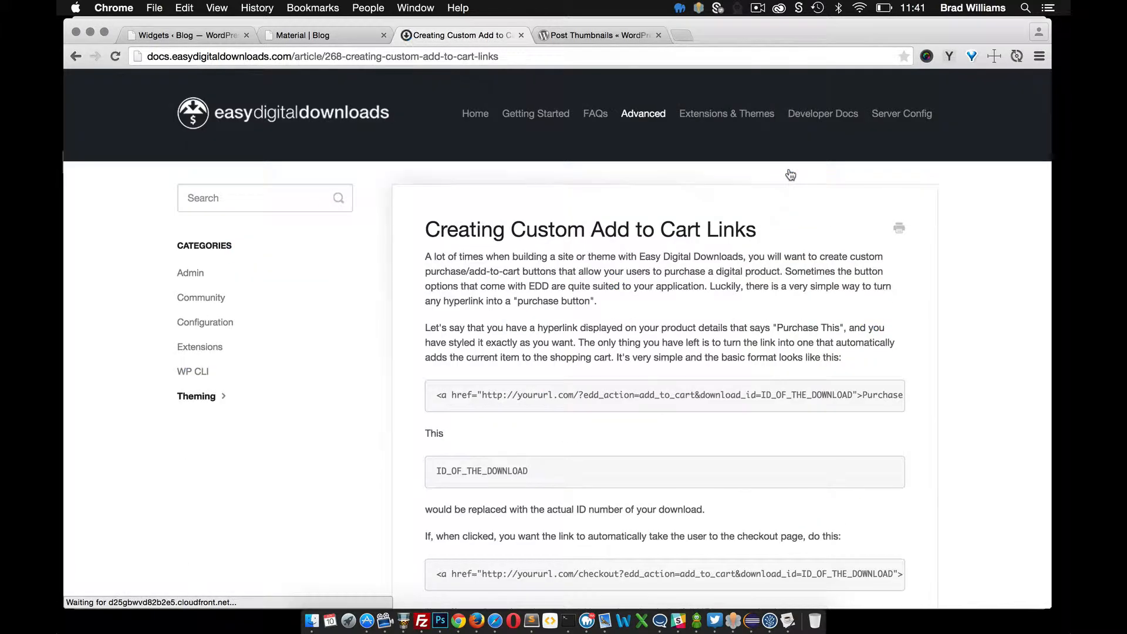
# Read down the article to the checkout and single-download link examples.
pyautogui.scroll(-3)
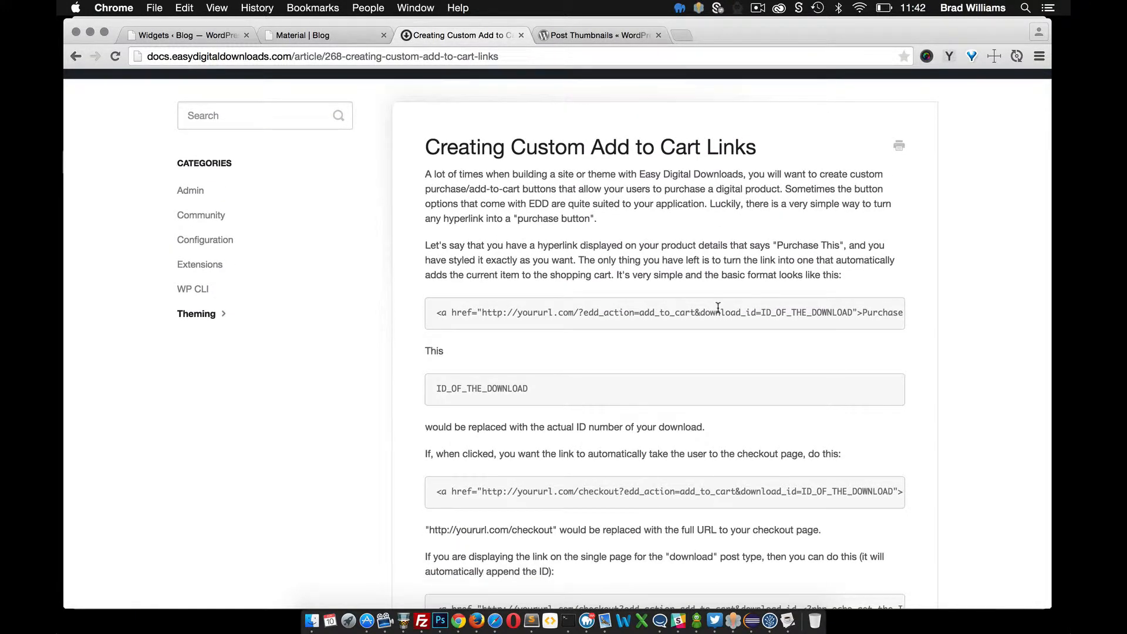
pyautogui.scroll(-3)
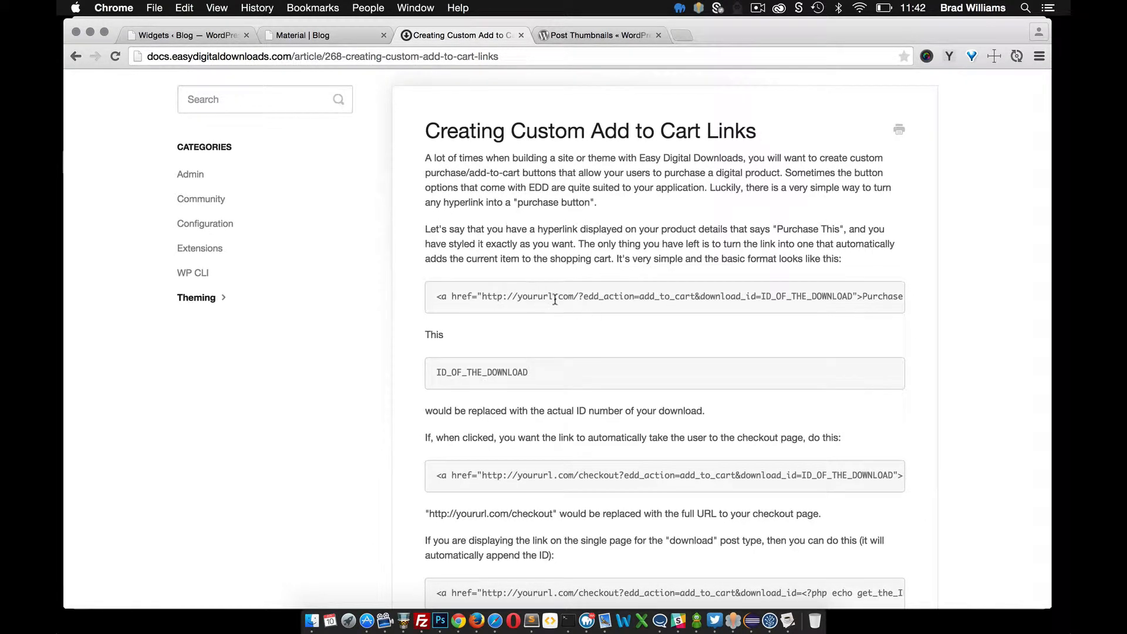
pyautogui.moveTo(624, 322)
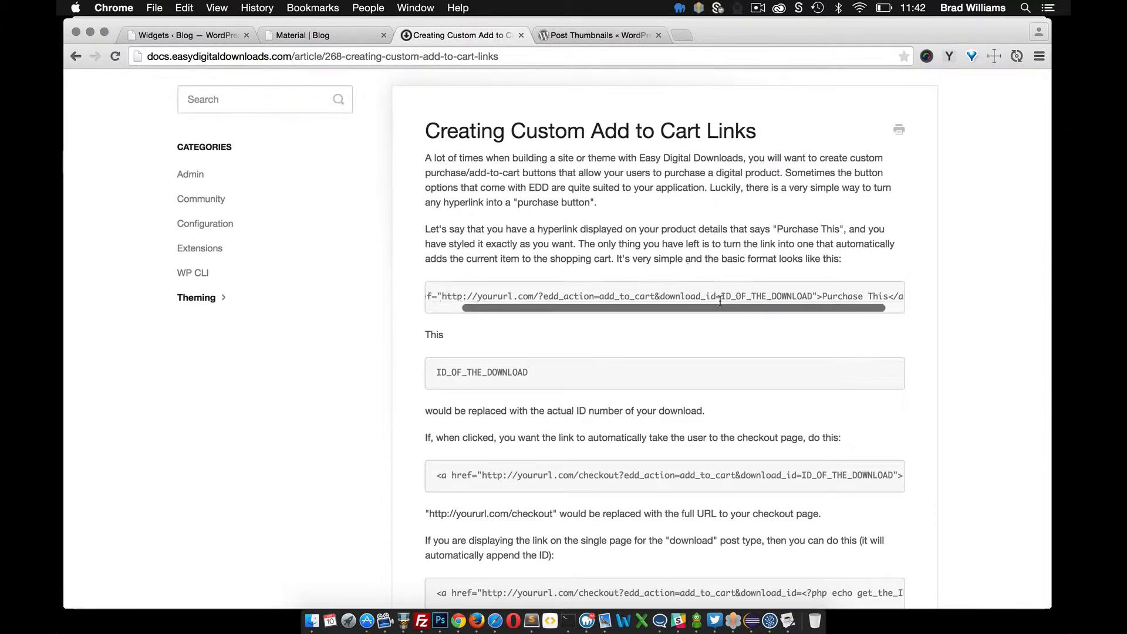
pyautogui.scroll(-3)
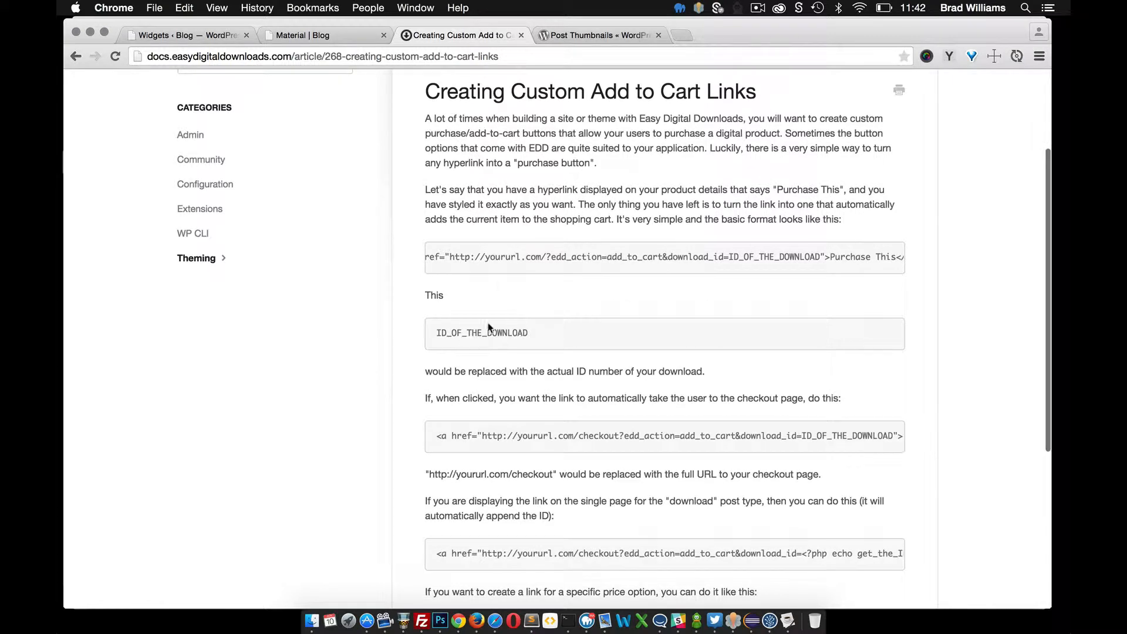
pyautogui.scroll(-3)
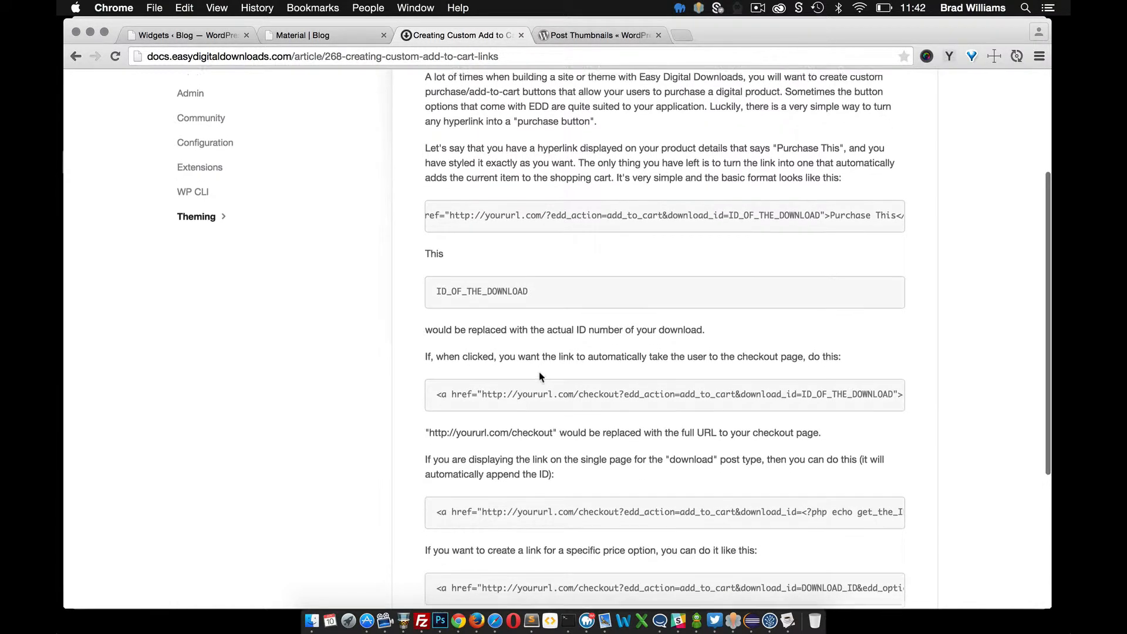
pyautogui.scroll(-3)
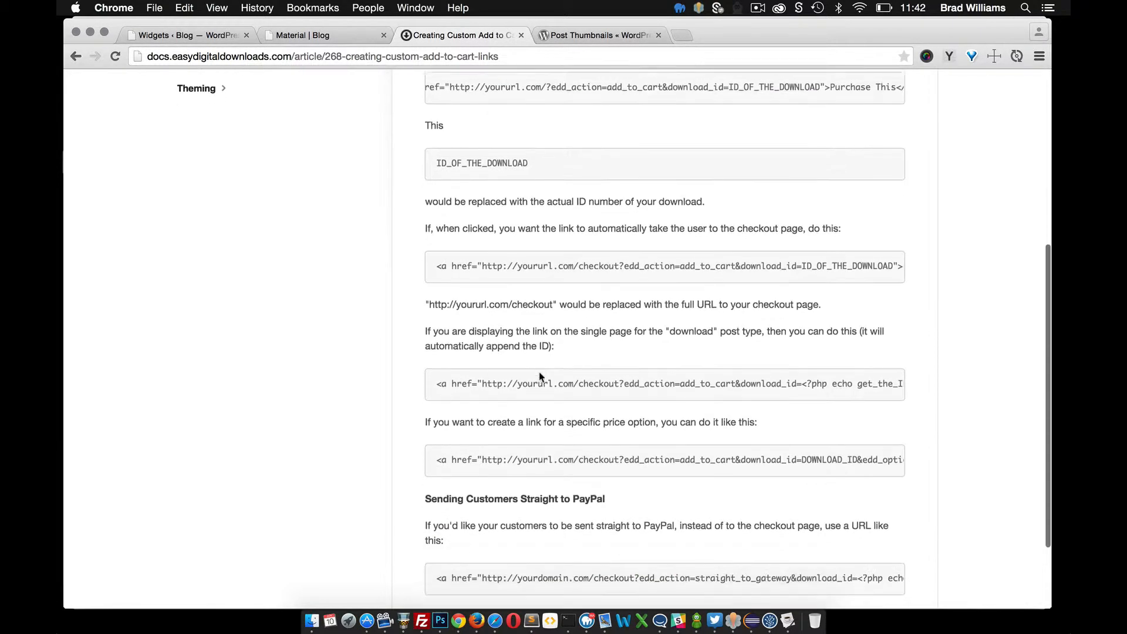
pyautogui.scroll(-3)
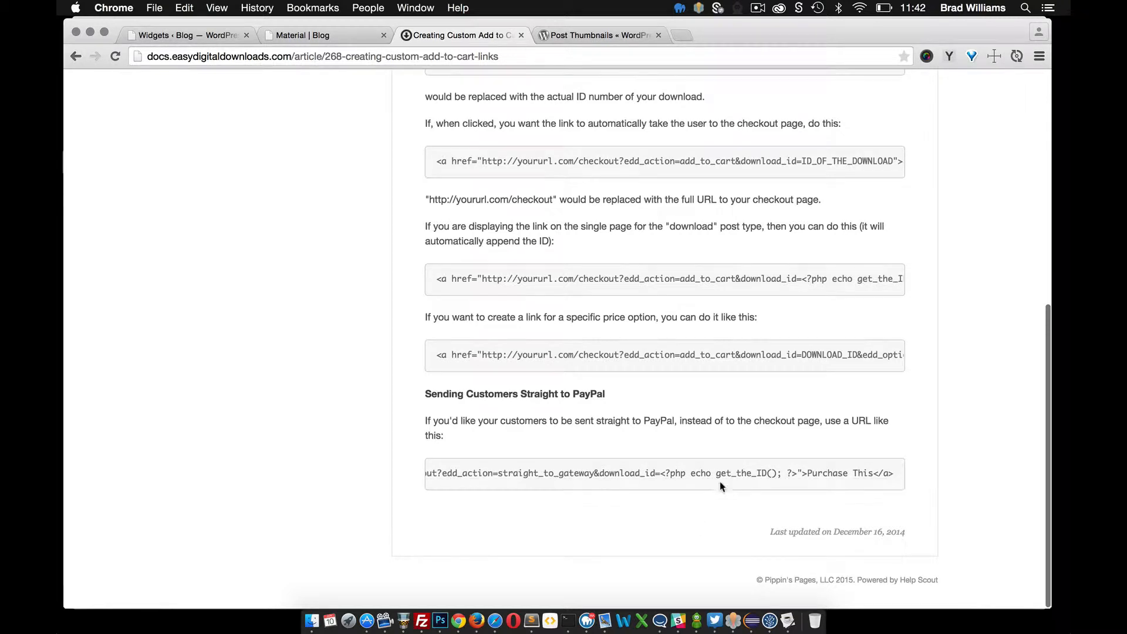
pyautogui.moveTo(710, 473)
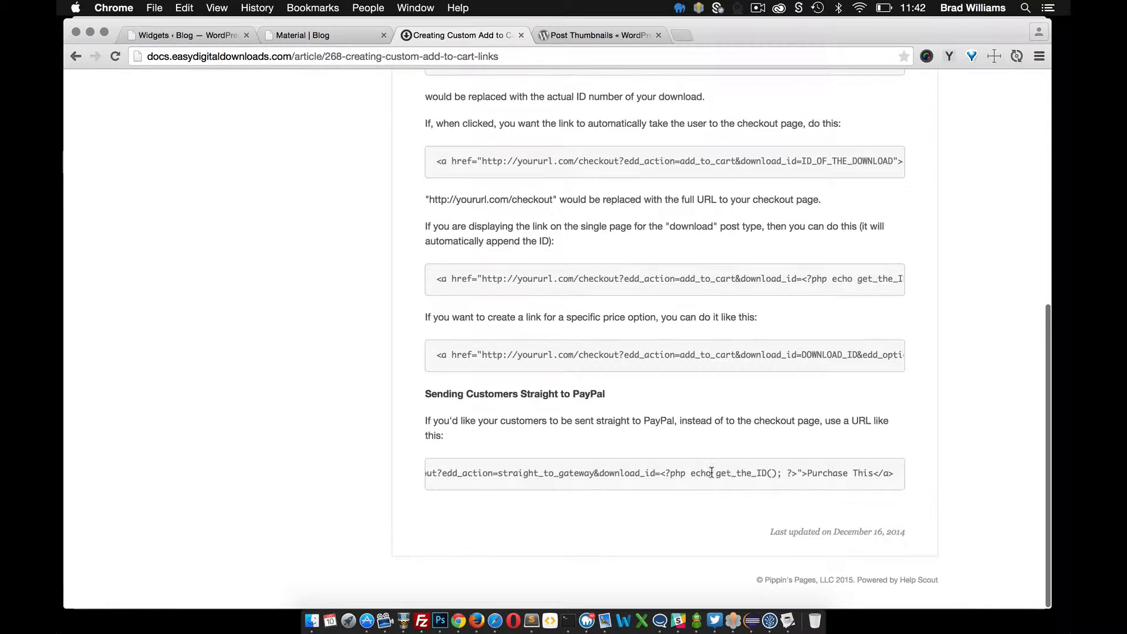
pyautogui.scroll(3)
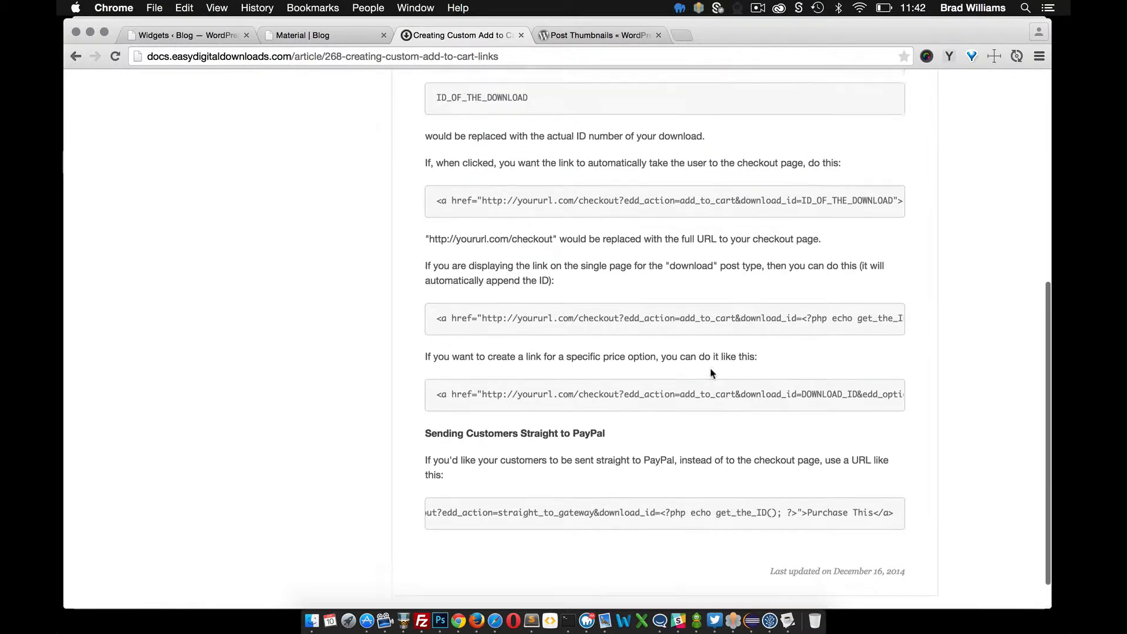
pyautogui.scroll(3)
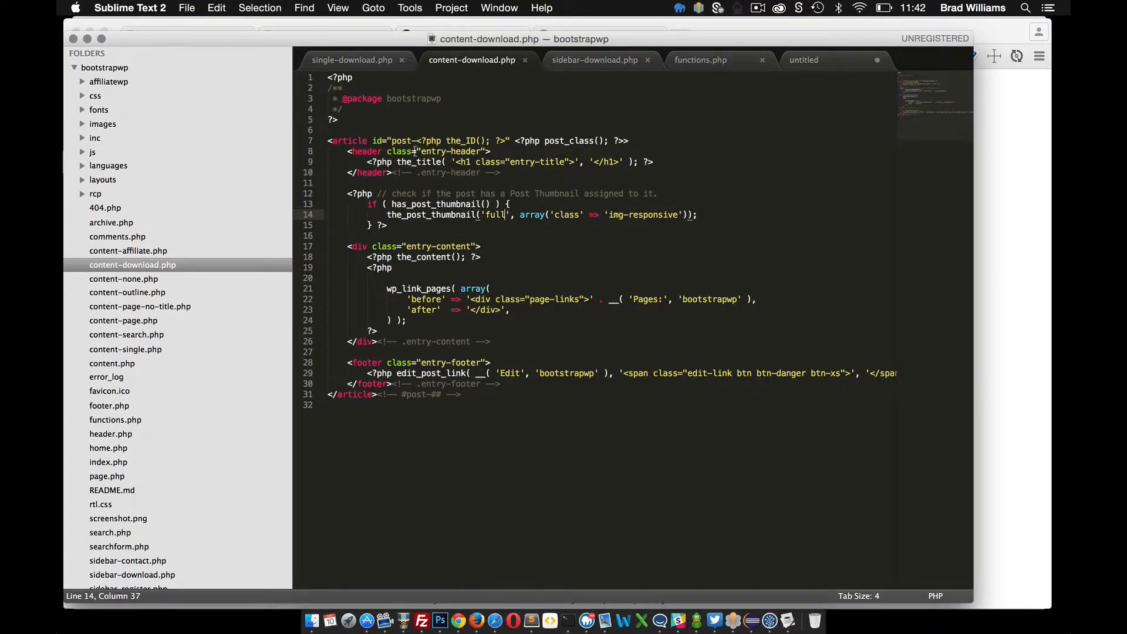
pyautogui.moveTo(595, 60)
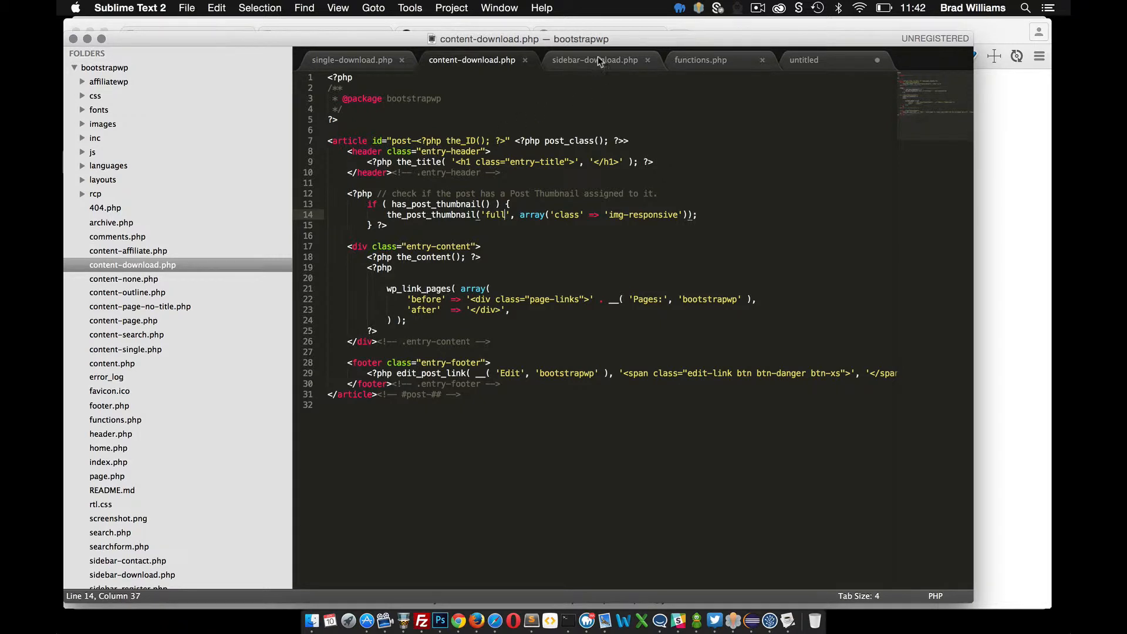
# Paste the Purchase This add-to-cart anchor into sidebar-download.php with <?php echo get_the_ID(); ?> as download ID.
pyautogui.click(594, 60)
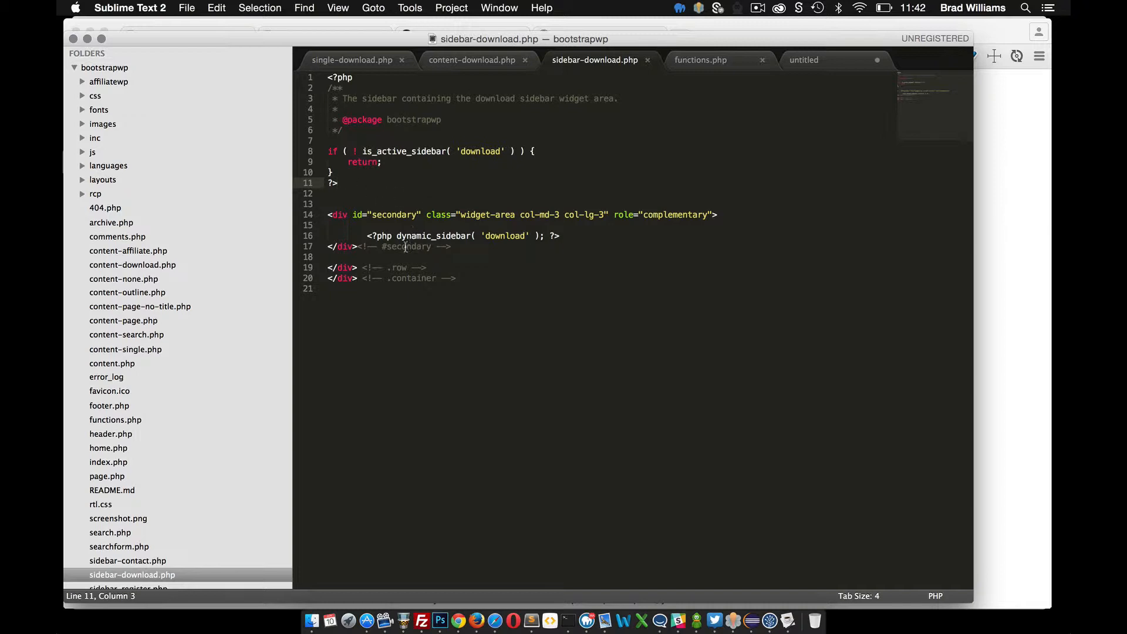
pyautogui.write('<a href="http://yoururl.com/?edd_action=add_to_cart&download_id=ID_OF_THE_DOWNLOAD">Purchase This</a>')
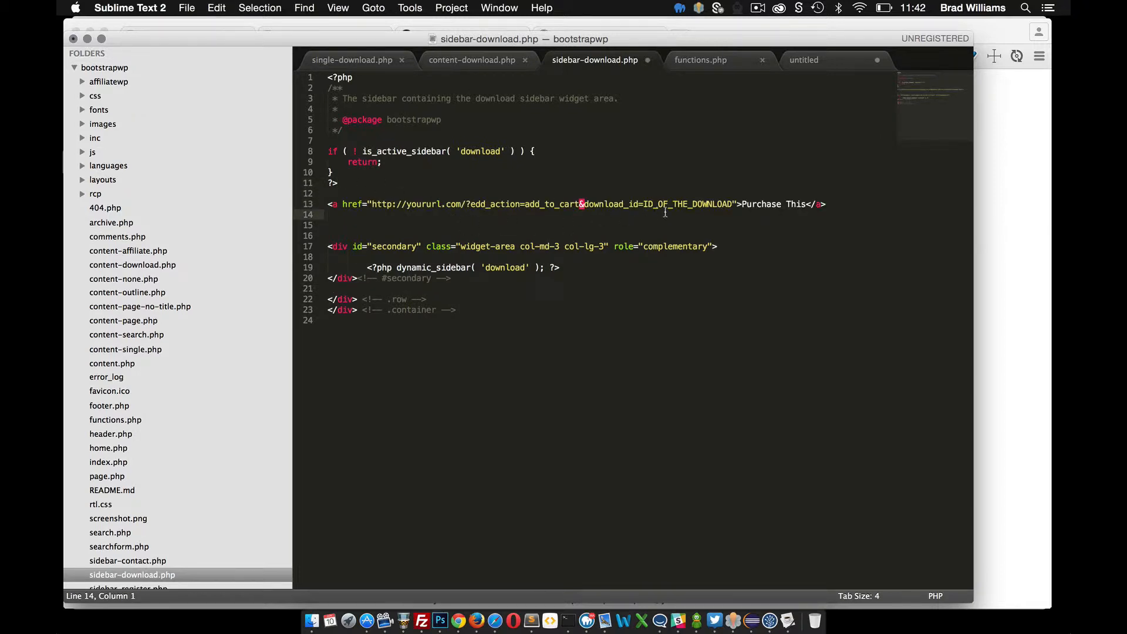
pyautogui.moveTo(998, 300)
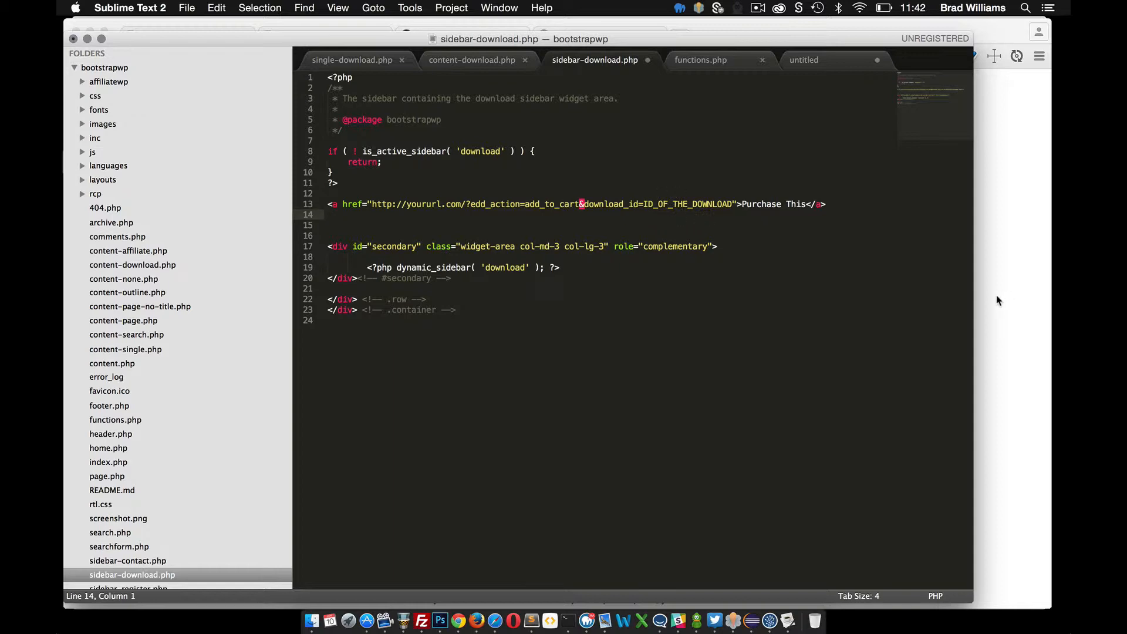
pyautogui.click(457, 621)
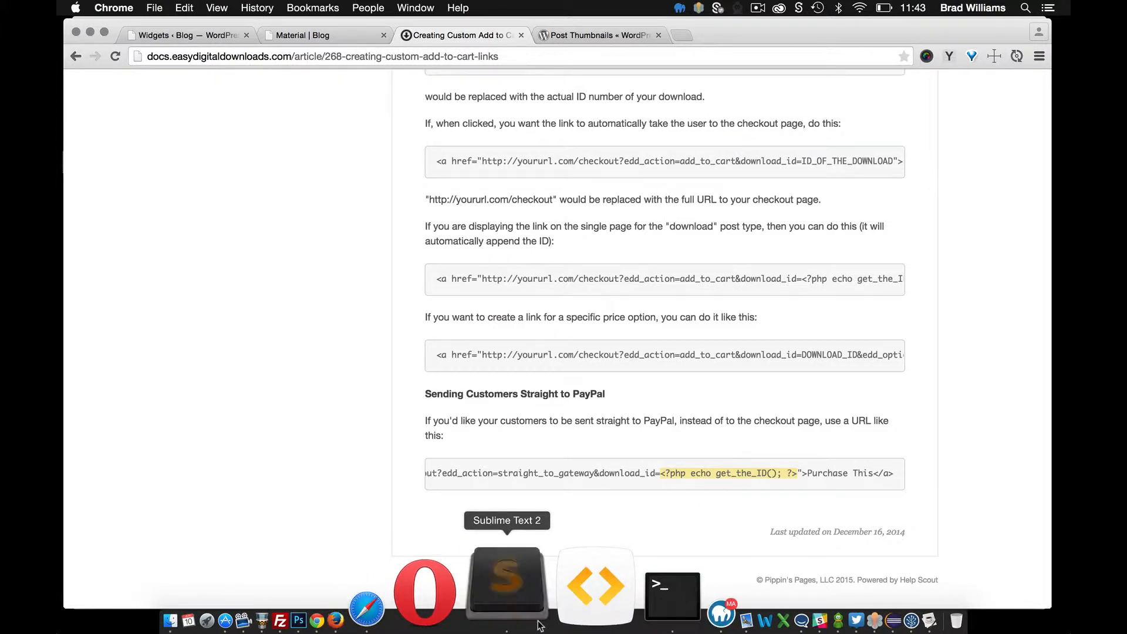
pyautogui.click(506, 585)
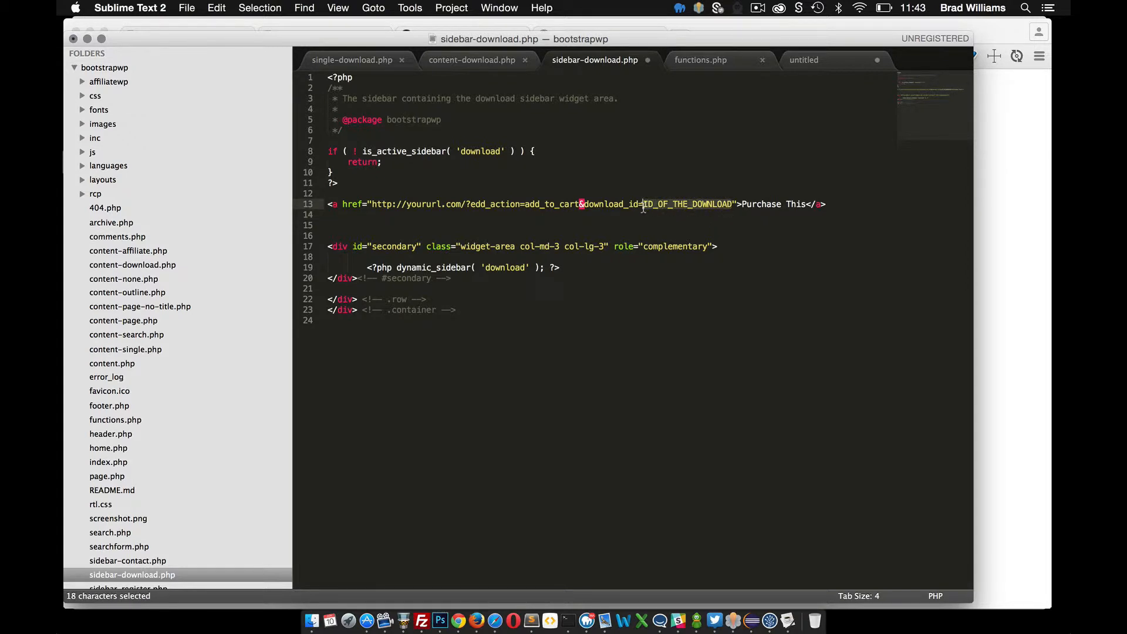
pyautogui.write('<?php echo get_the_ID(); ?>')
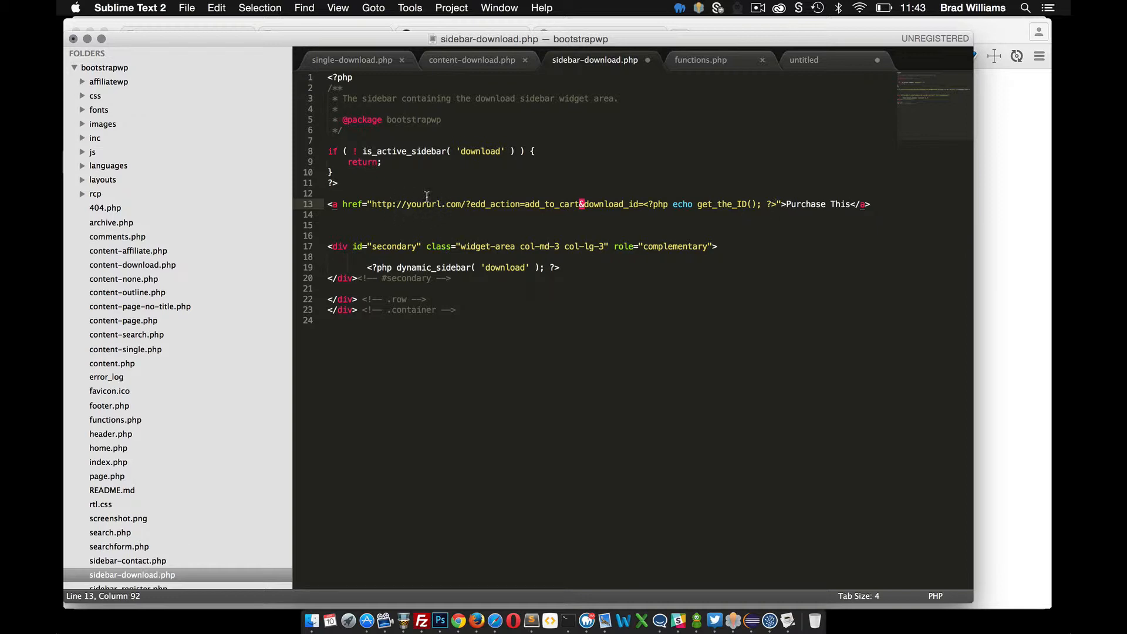
pyautogui.moveTo(444, 204)
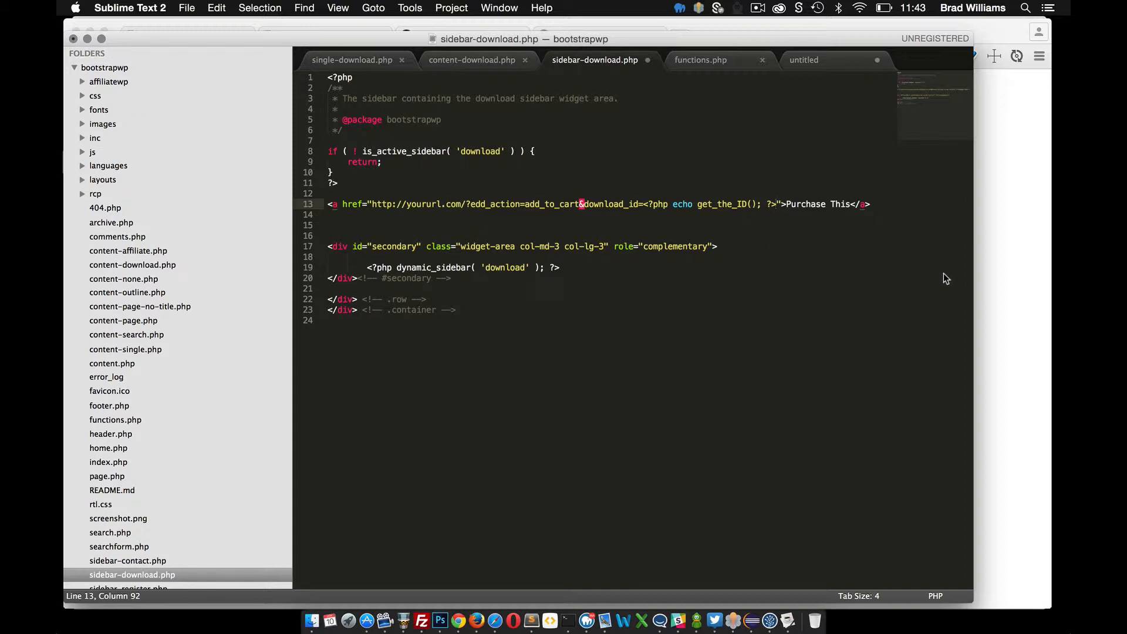
pyautogui.click(457, 620)
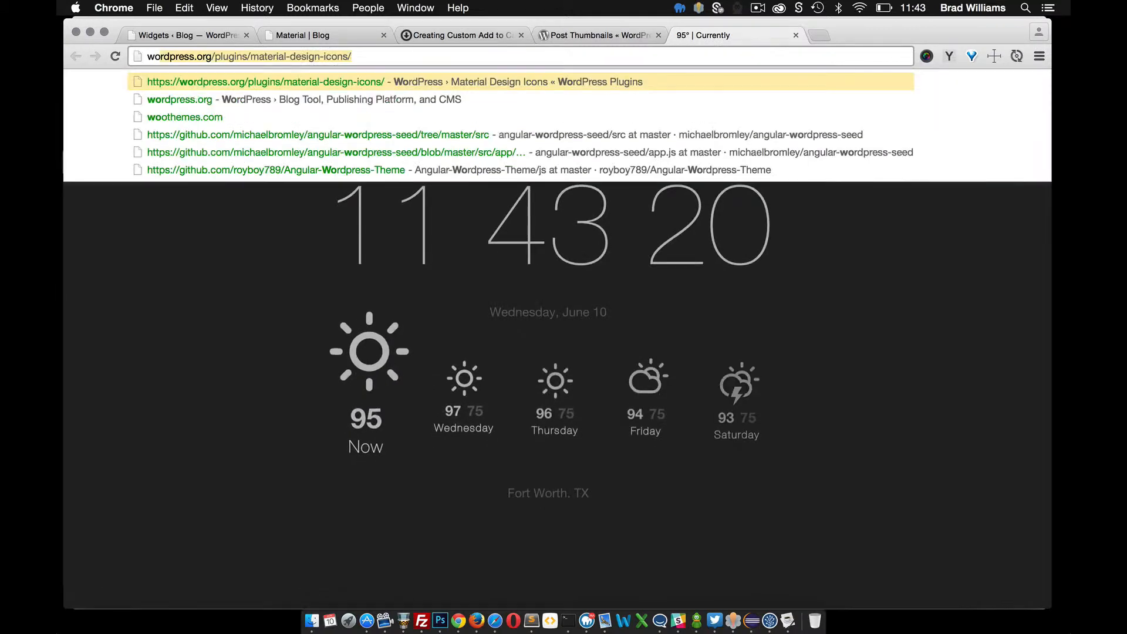
# Search Google for 'wordpress bloginfo' and open the Codex bloginfo reference's Usage and Parameters.
pyautogui.write('wordpress b')
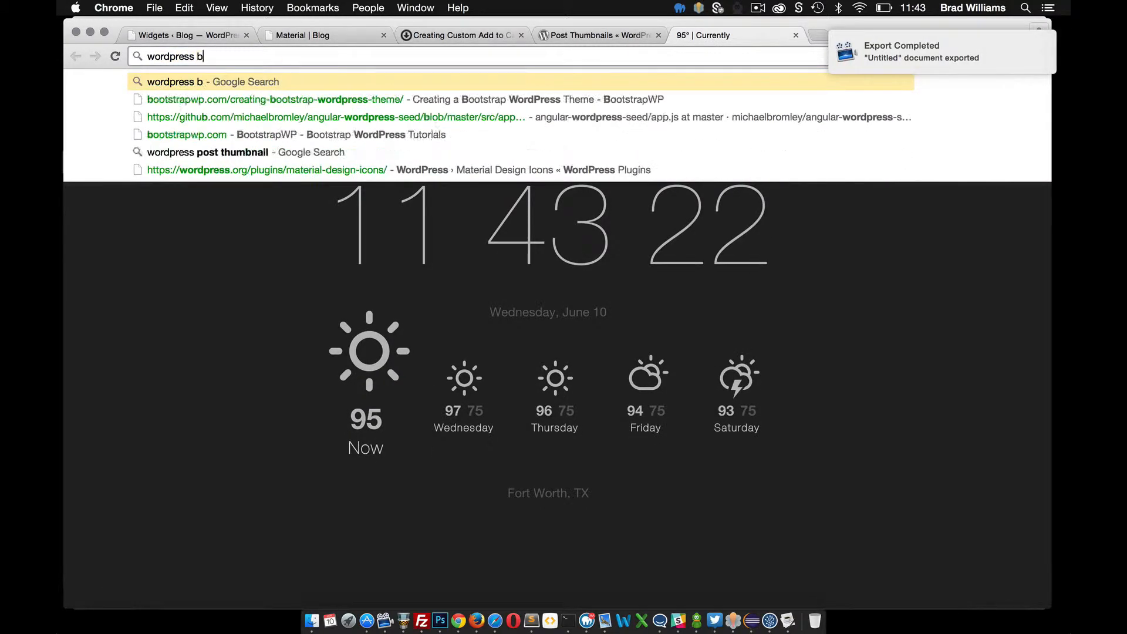
pyautogui.write('login')
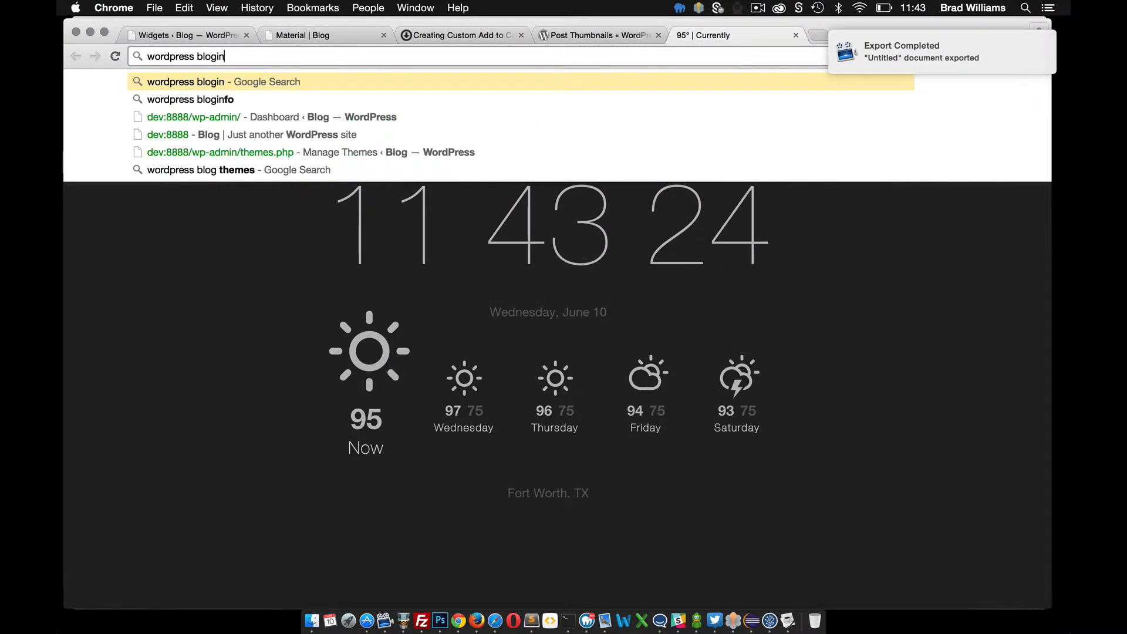
pyautogui.click(189, 99)
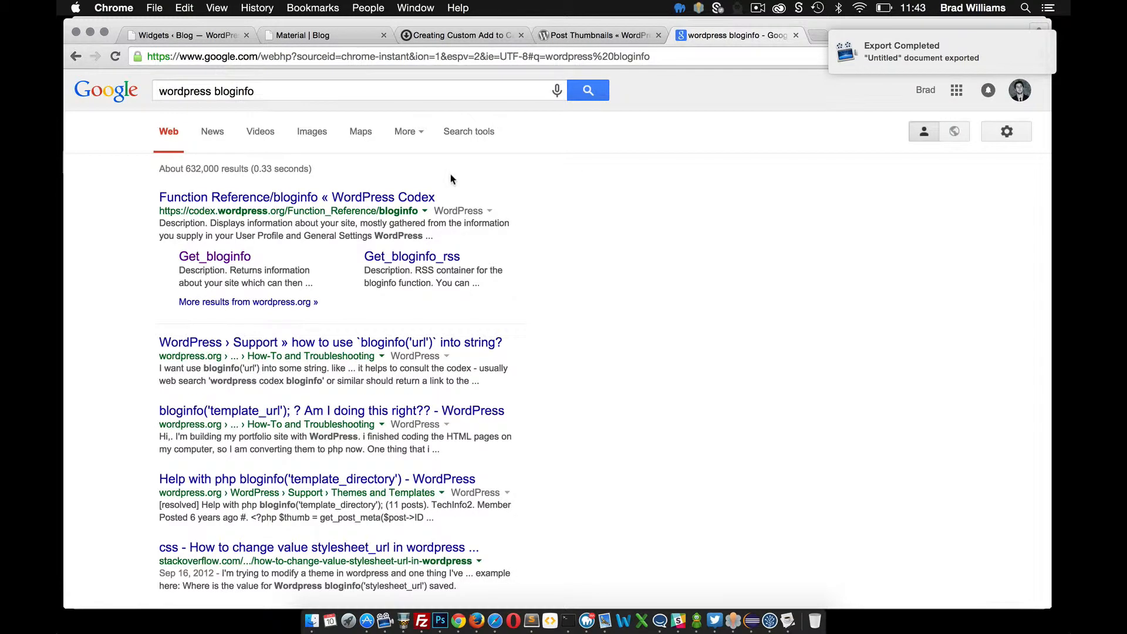
pyautogui.click(295, 197)
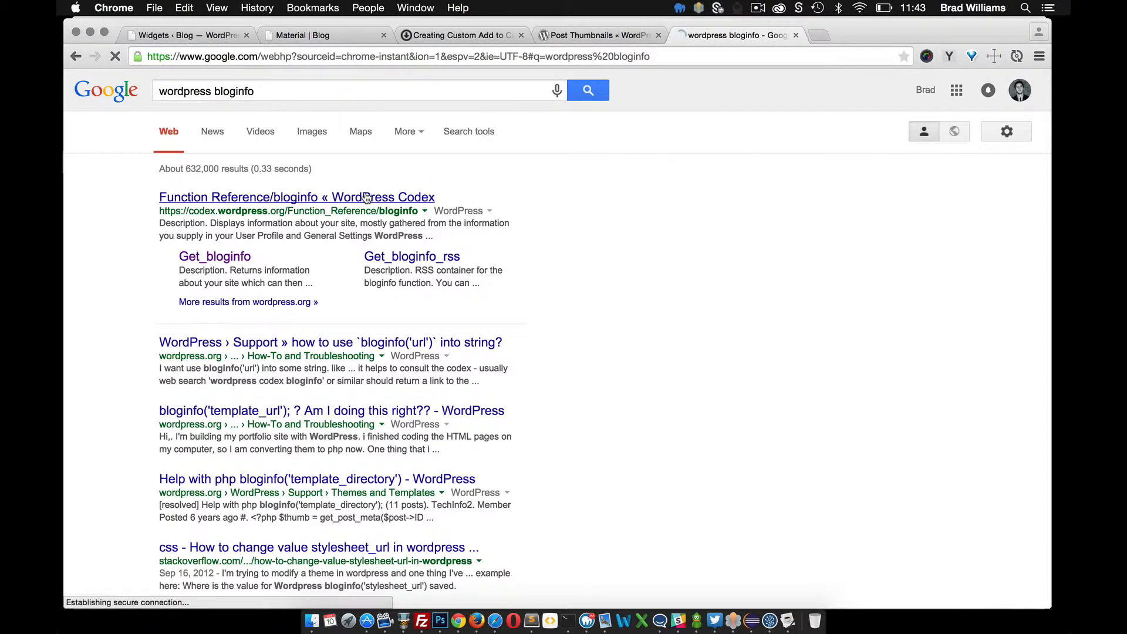
pyautogui.click(296, 197)
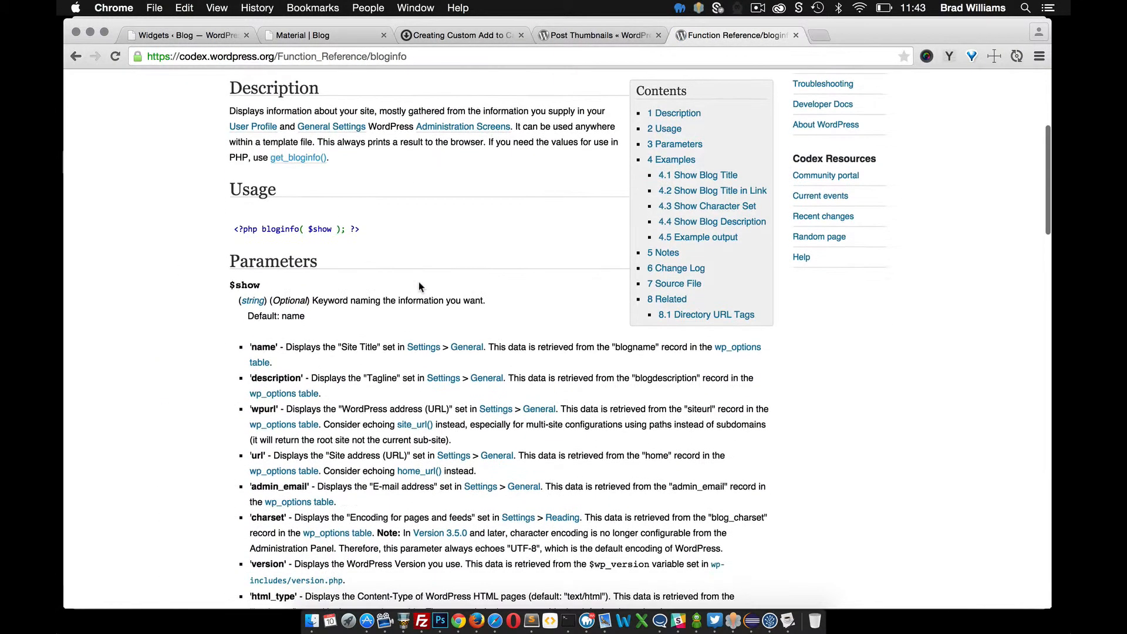
pyautogui.scroll(-3)
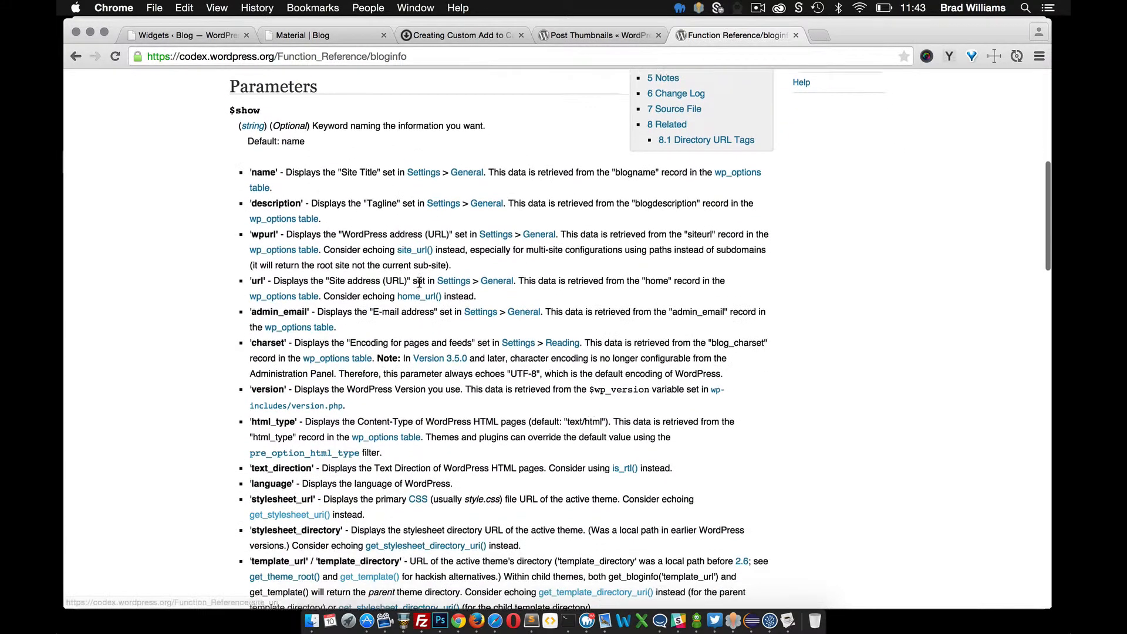
pyautogui.scroll(3)
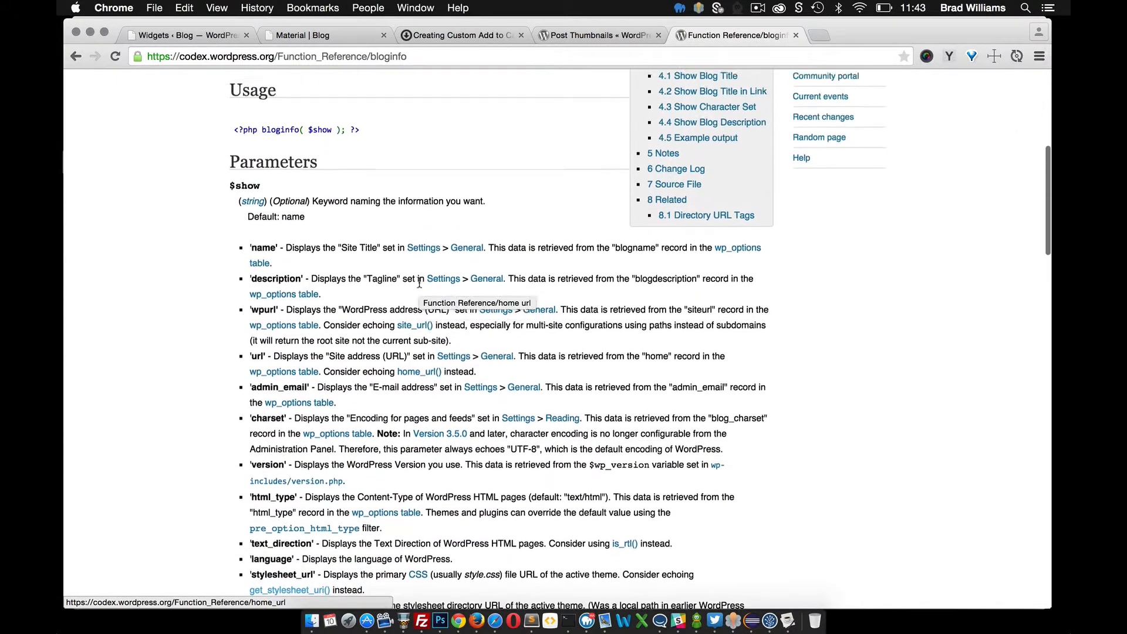
pyautogui.scroll(3)
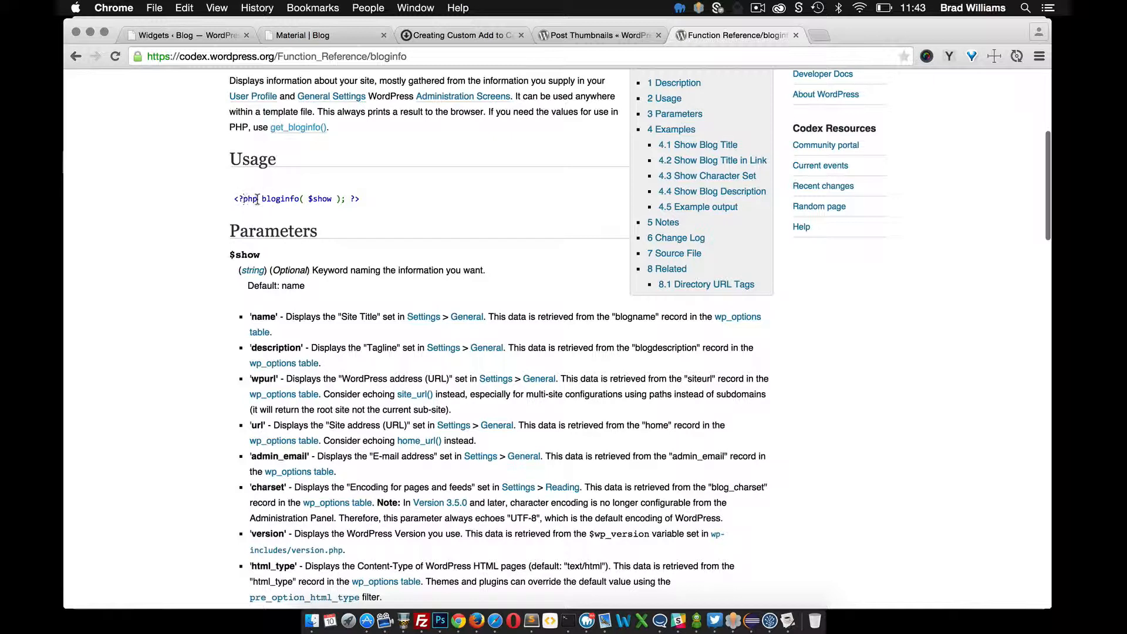
pyautogui.moveTo(324, 273)
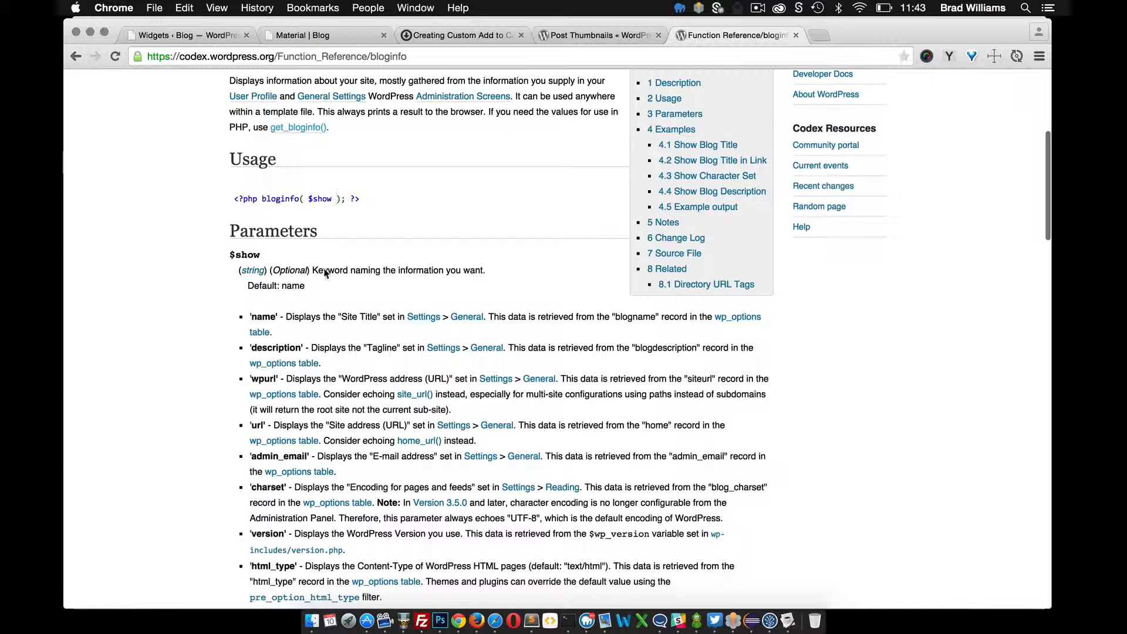
pyautogui.moveTo(333, 215)
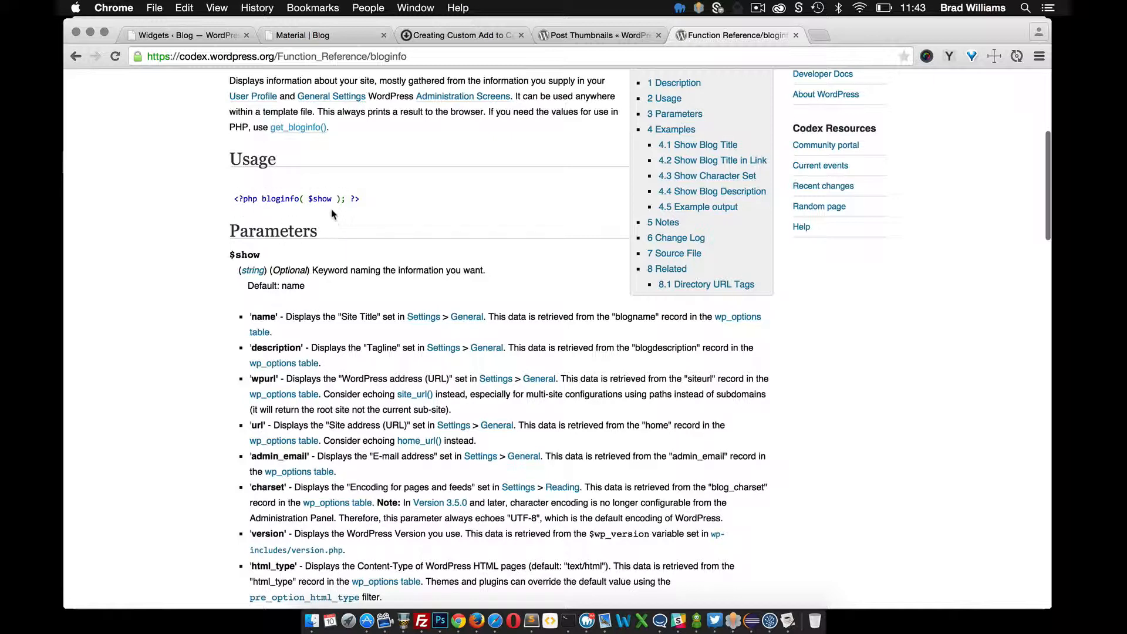
pyautogui.moveTo(282, 343)
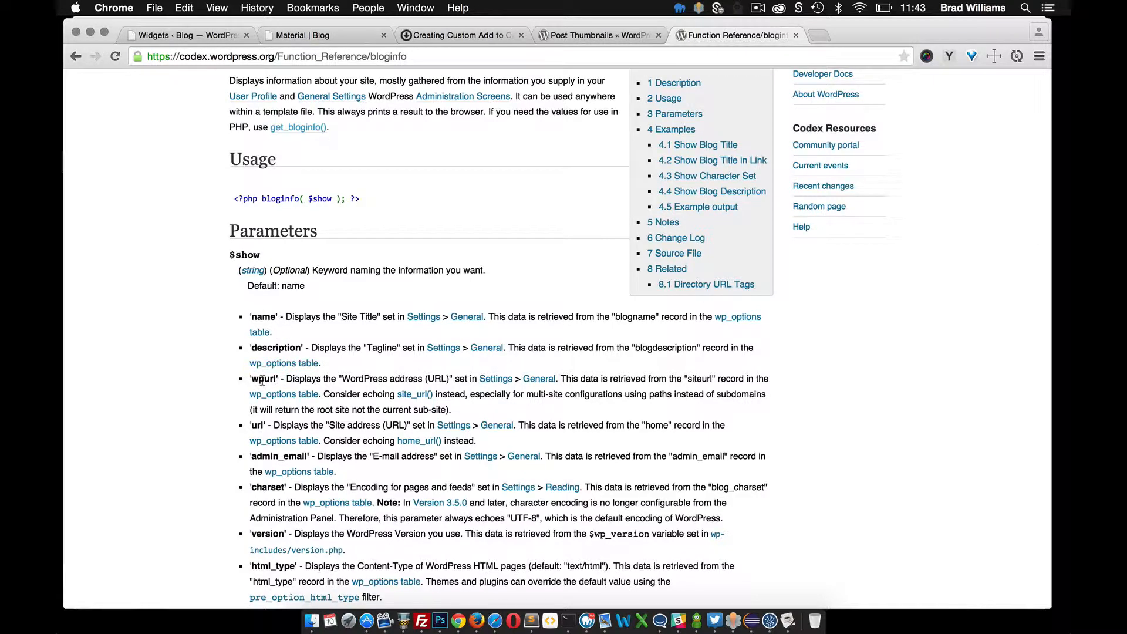
pyautogui.moveTo(257, 423)
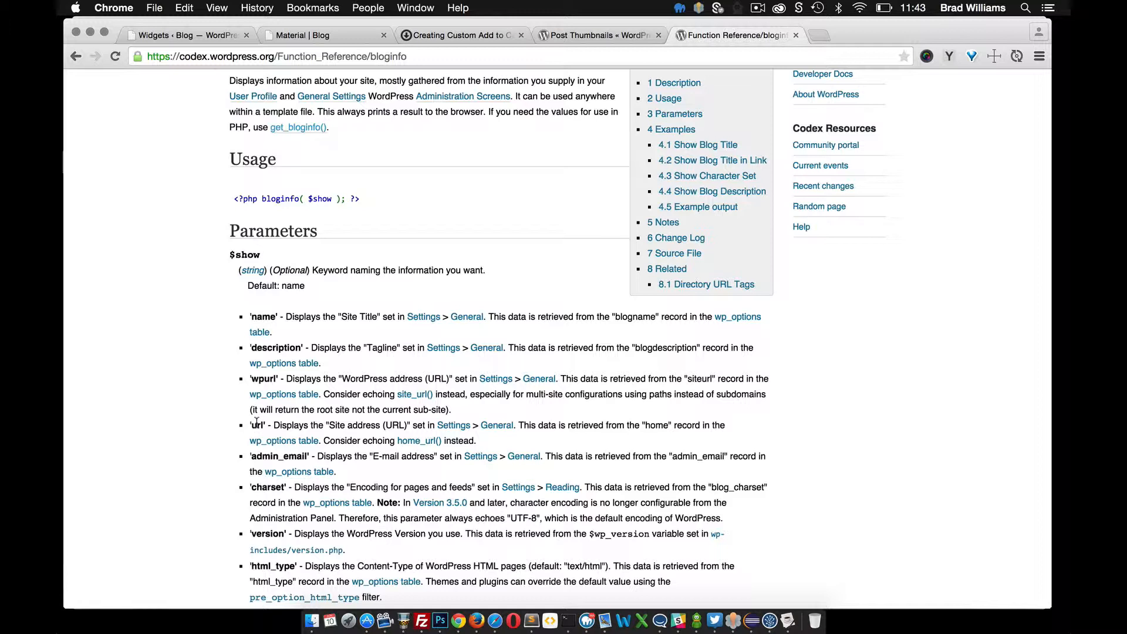
pyautogui.moveTo(247, 403)
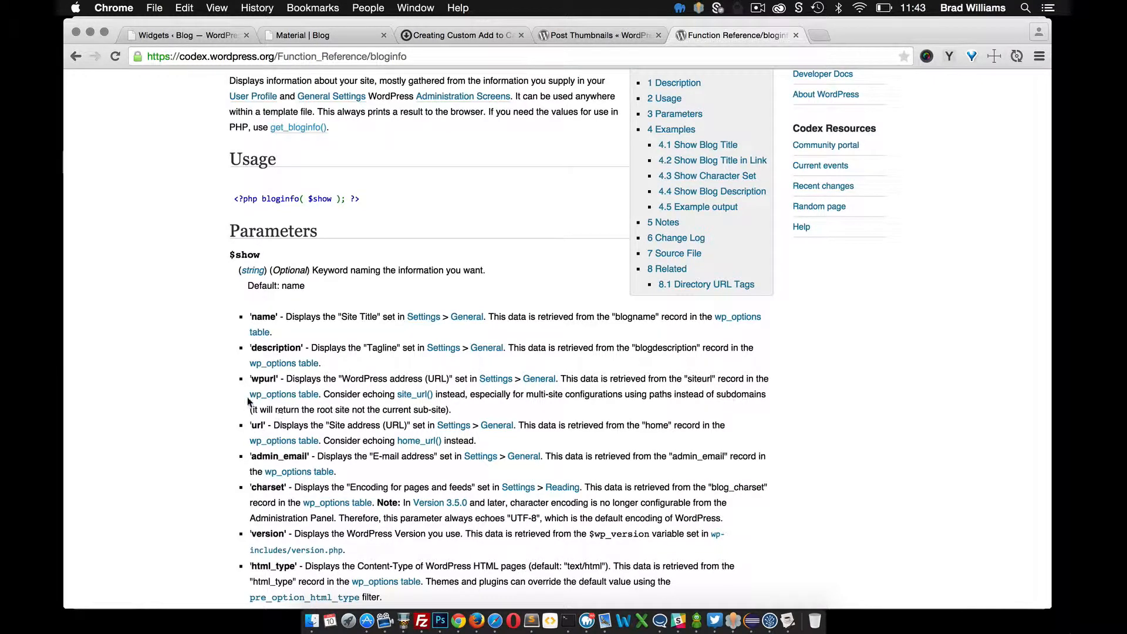
pyautogui.moveTo(323, 428)
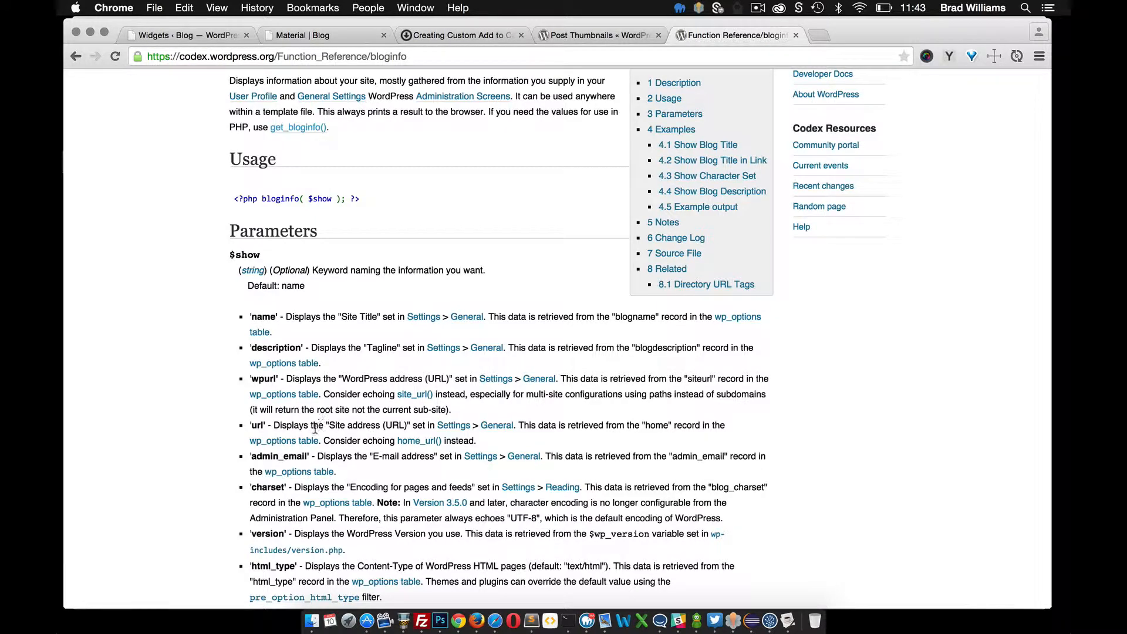
pyautogui.moveTo(314, 224)
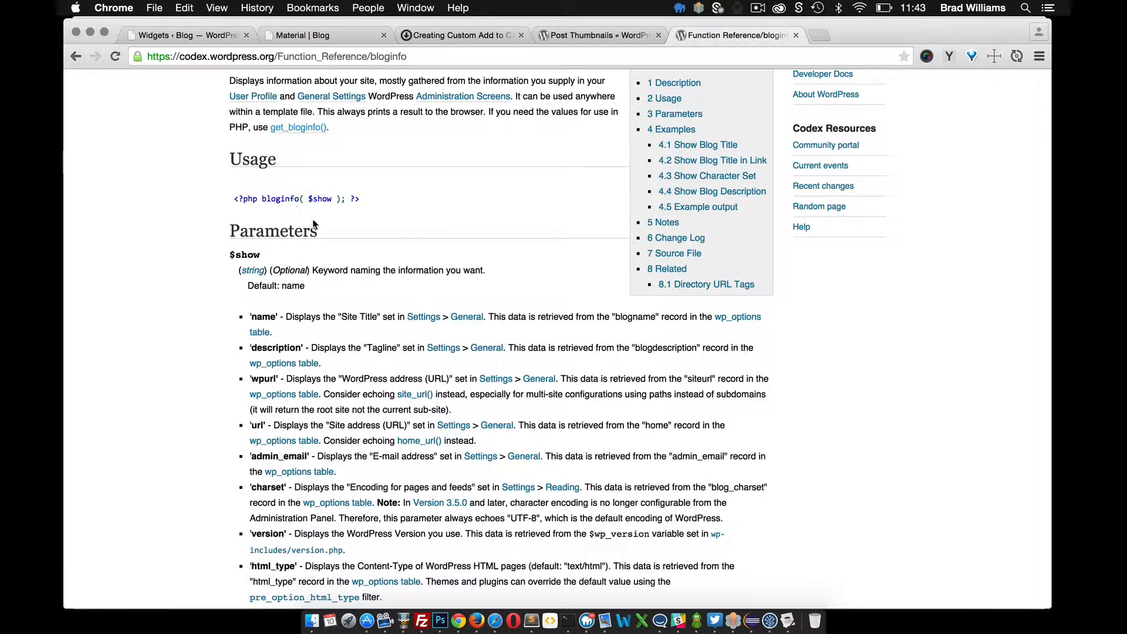
pyautogui.moveTo(365, 205)
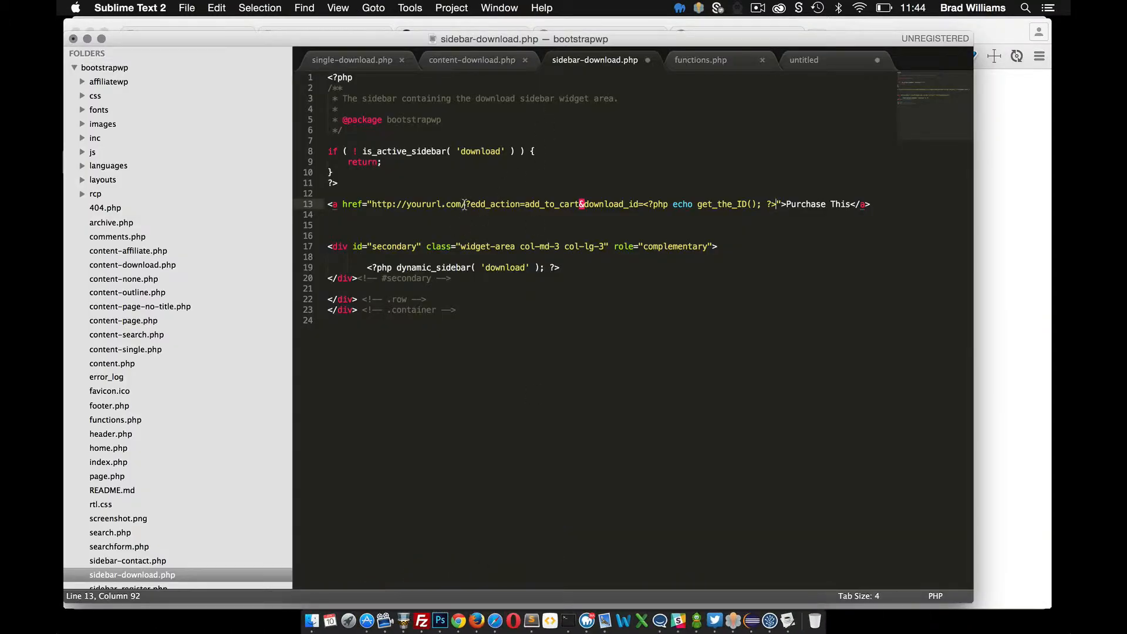
# Replace the hard-coded site address in the Purchase This href with bloginfo( 'url' ).
pyautogui.moveTo(370, 205); pyautogui.dragTo(465, 204)
pyautogui.write('<?php bloginfo( $show ); ?>')
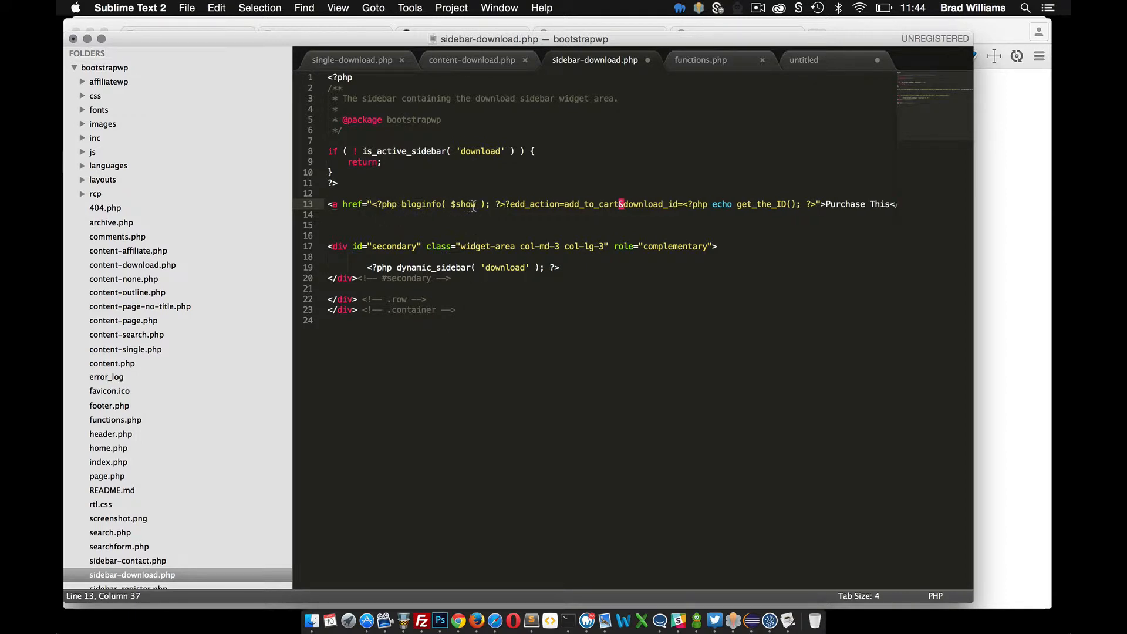
pyautogui.doubleClick(465, 204)
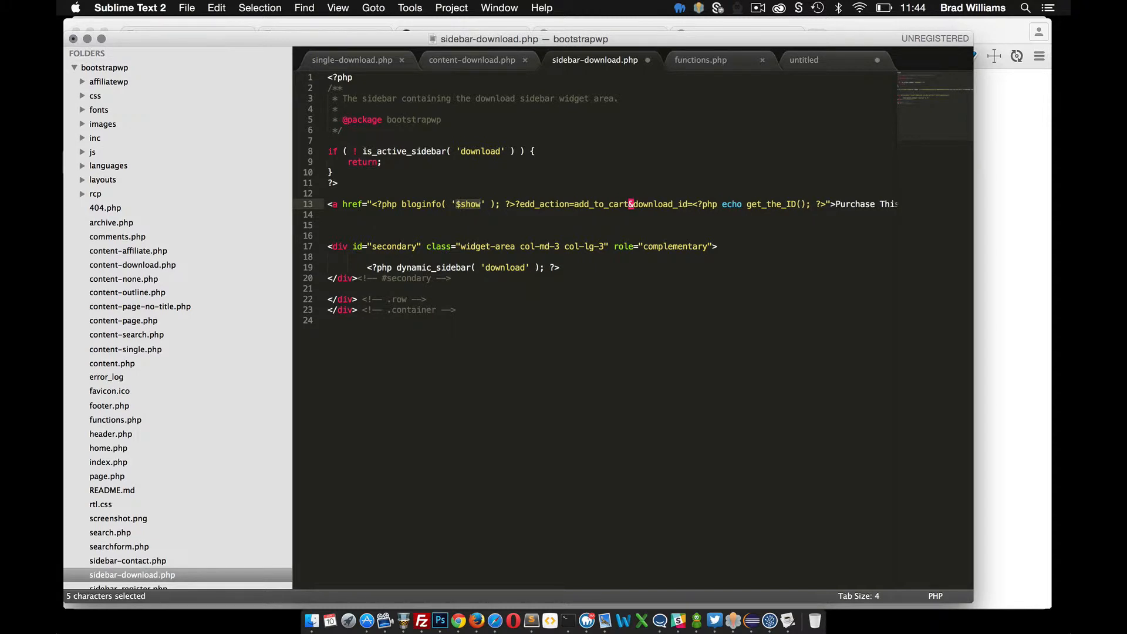
pyautogui.write('url')
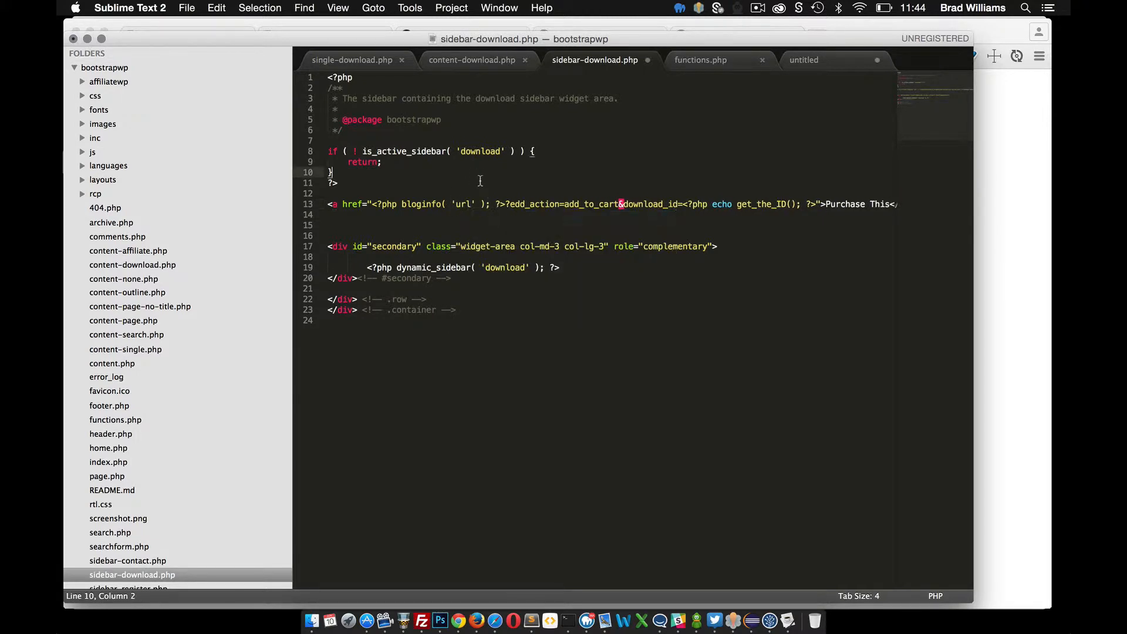
pyautogui.moveTo(498, 231)
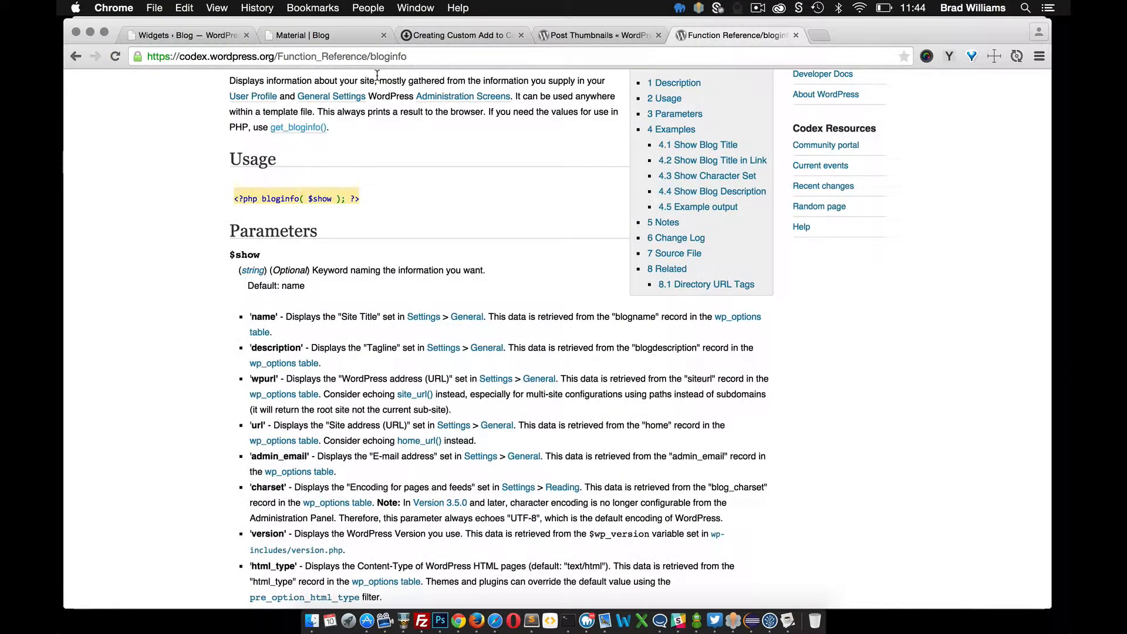
# Check the local Material download page for the purchase link, glancing back at the sidebar template.
pyautogui.click(301, 35)
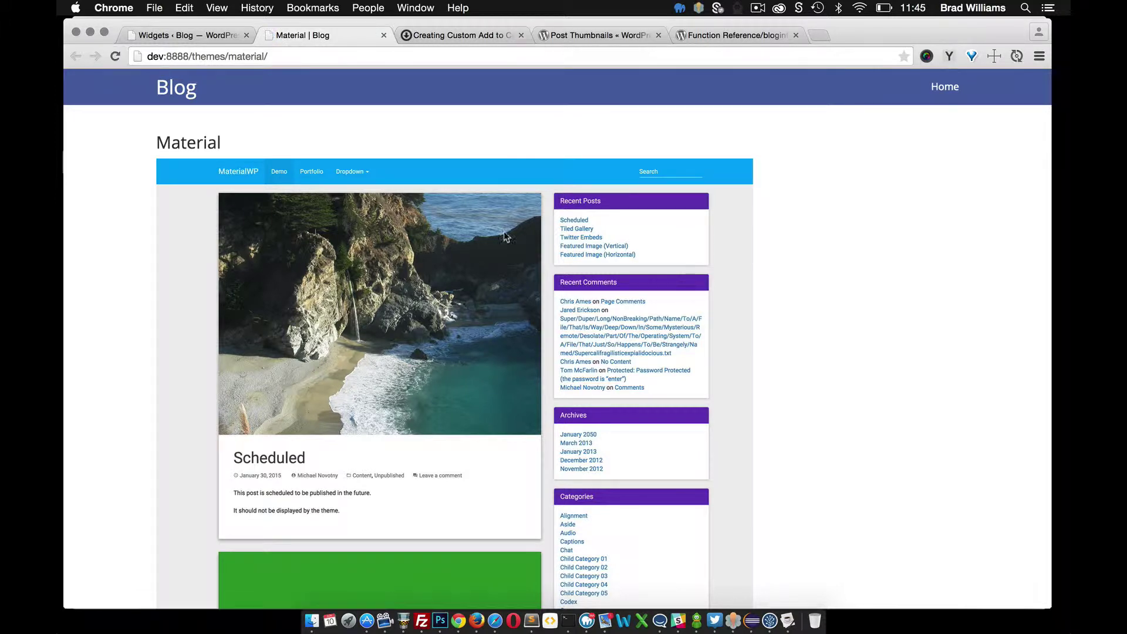
pyautogui.scroll(-3)
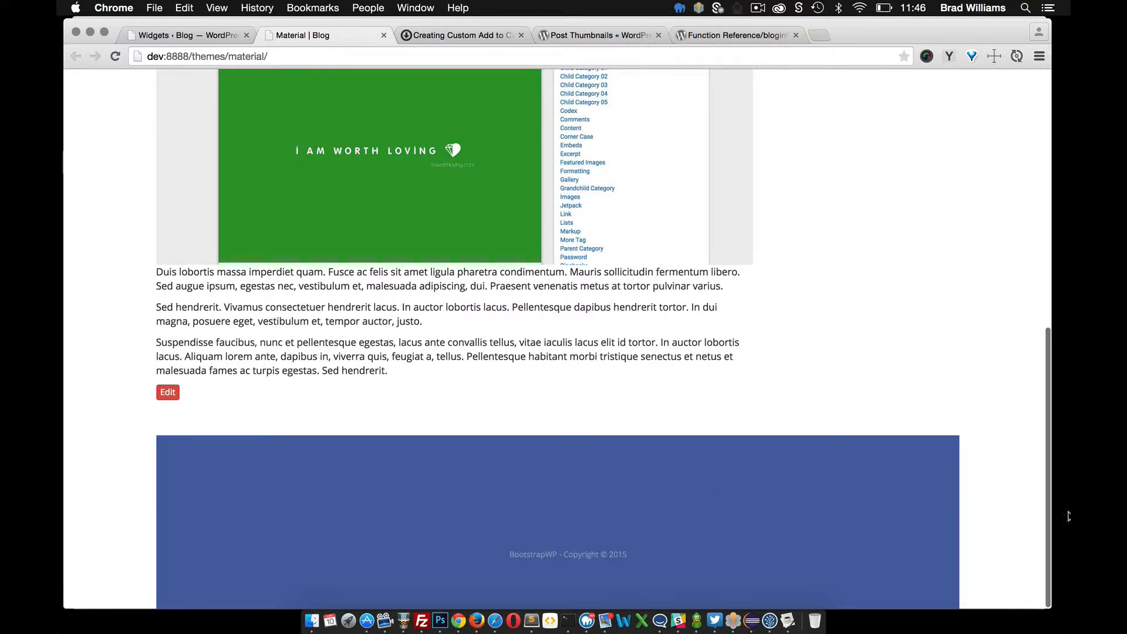
pyautogui.click(606, 586)
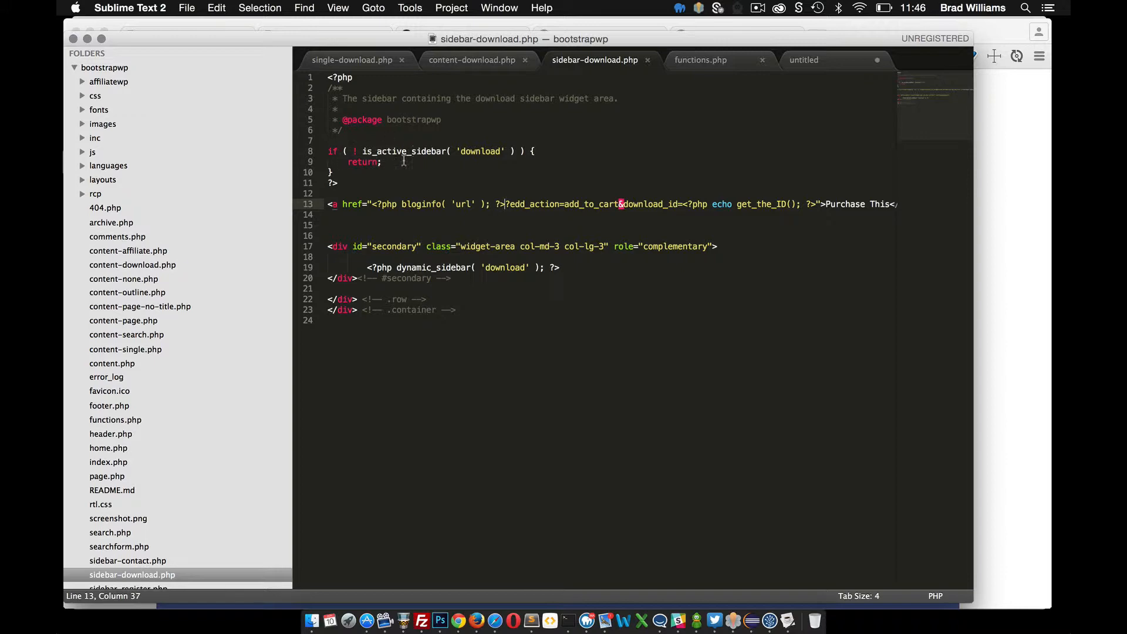
pyautogui.click(458, 620)
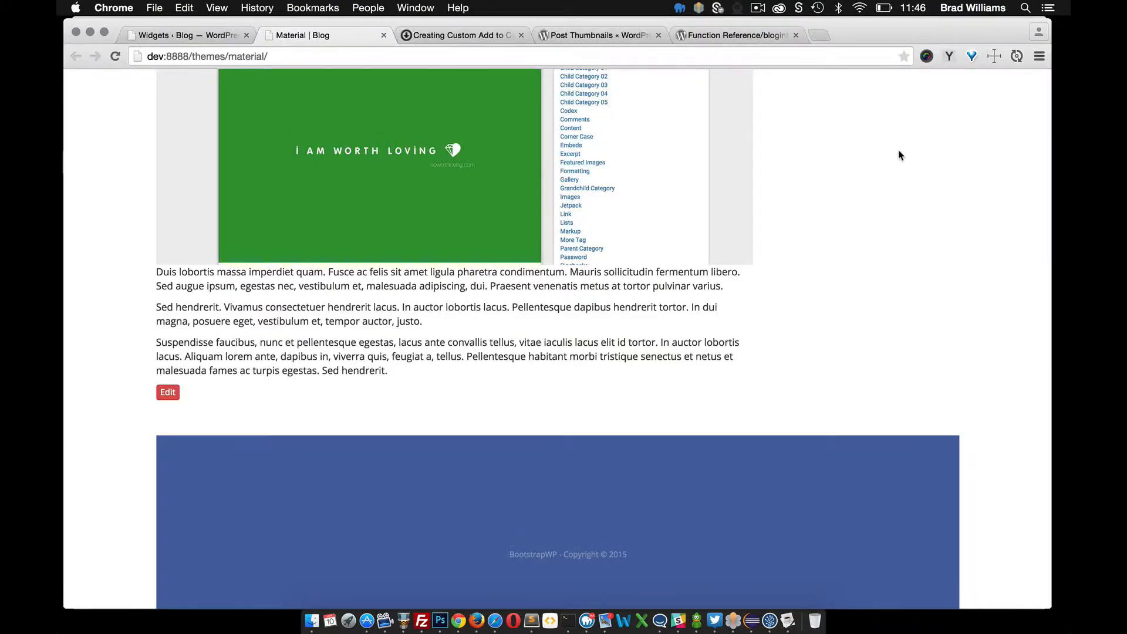
pyautogui.scroll(3)
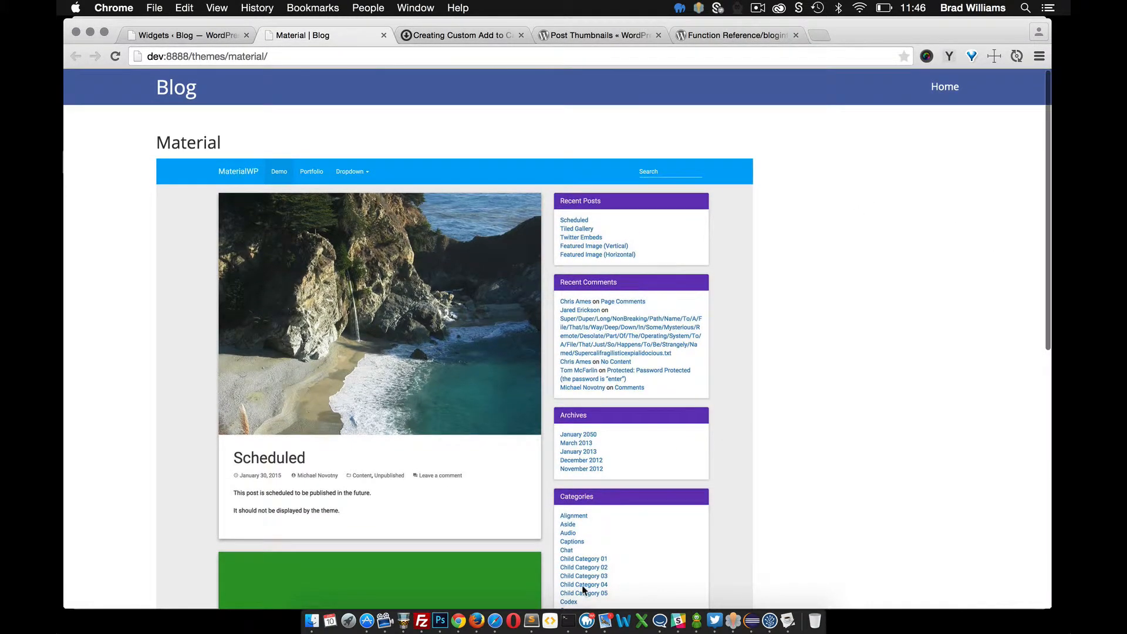
# Delete the if ( ! is_active_sidebar( 'download' ) ) early-return block and save sidebar-download.php.
pyautogui.click(566, 620)
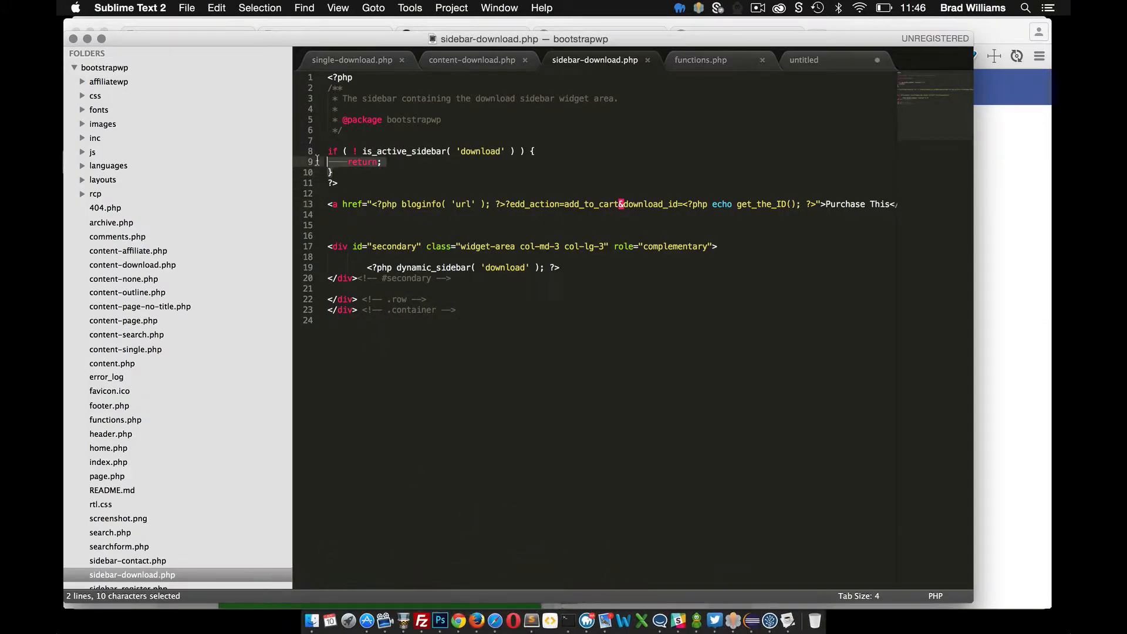
pyautogui.press('delete')
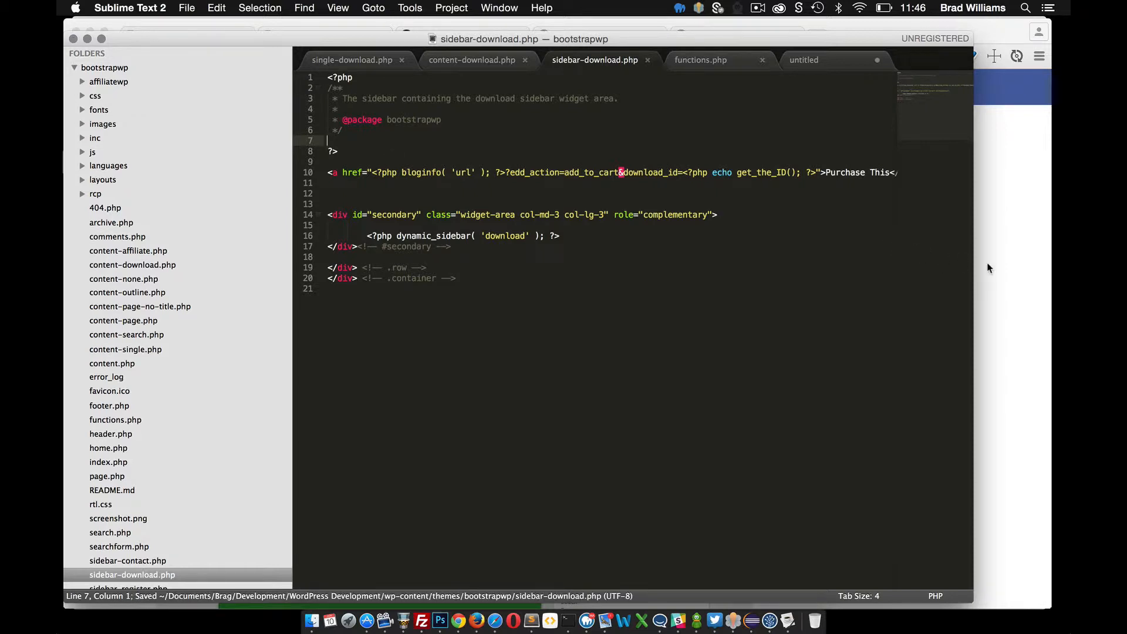
pyautogui.click(457, 620)
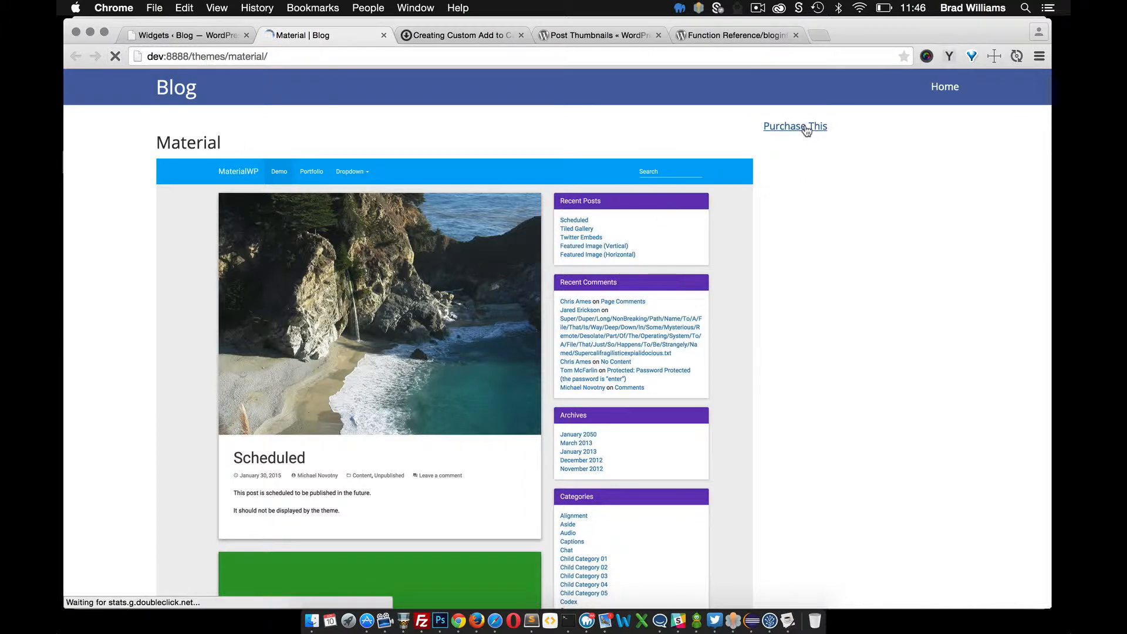
# Inspect the Purchase This link's markup to confirm it points to download_id=15.
pyautogui.rightClick(795, 125)
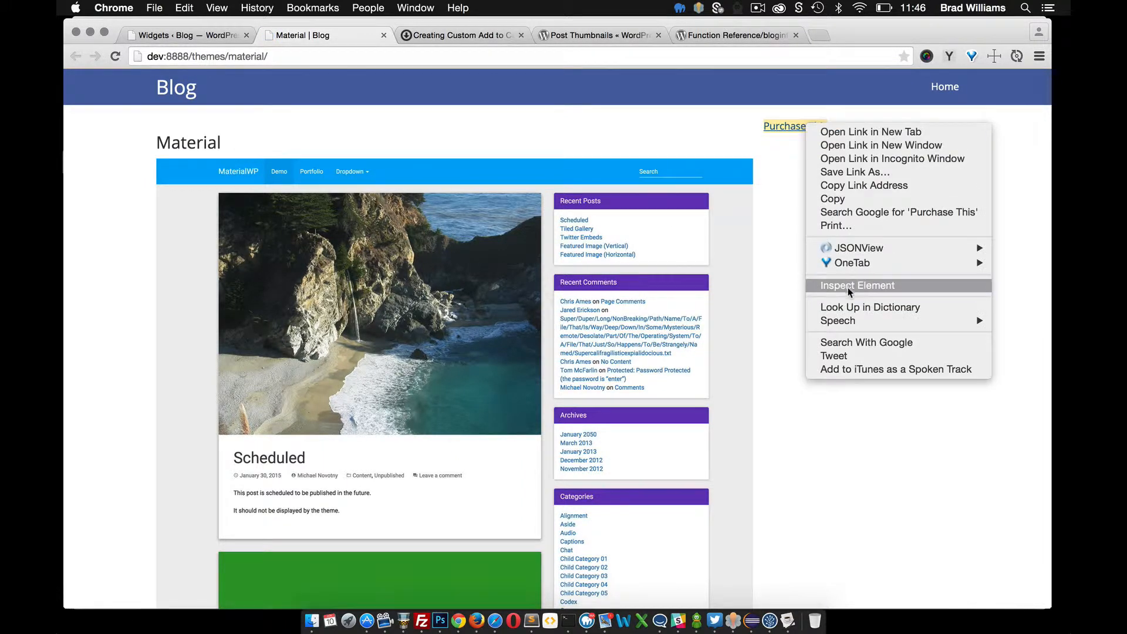
pyautogui.click(855, 285)
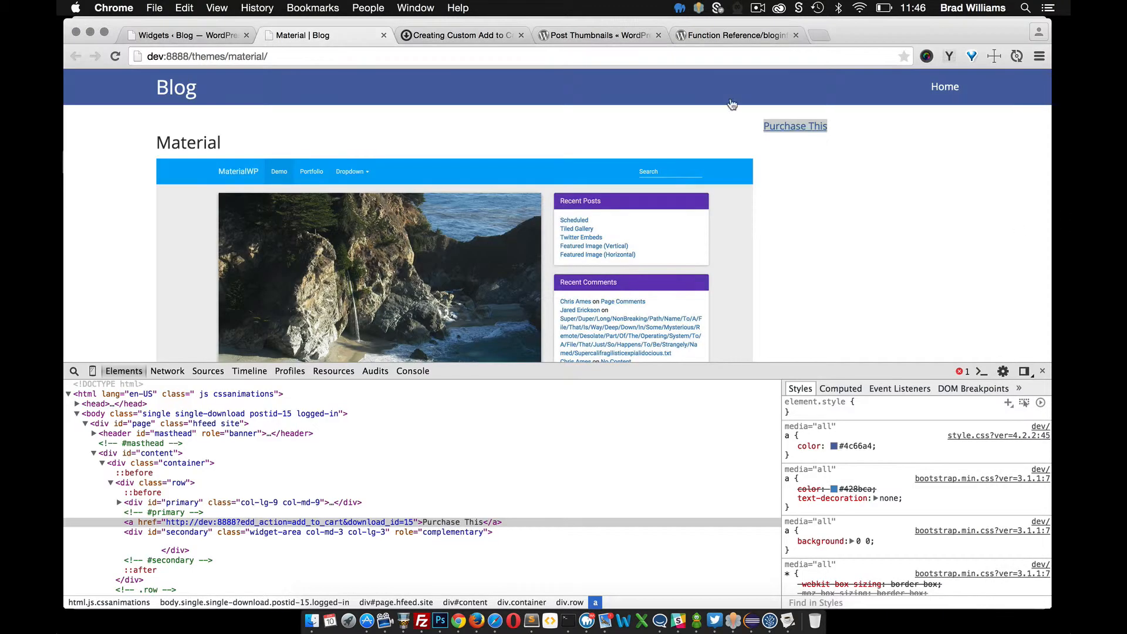
pyautogui.click(460, 35)
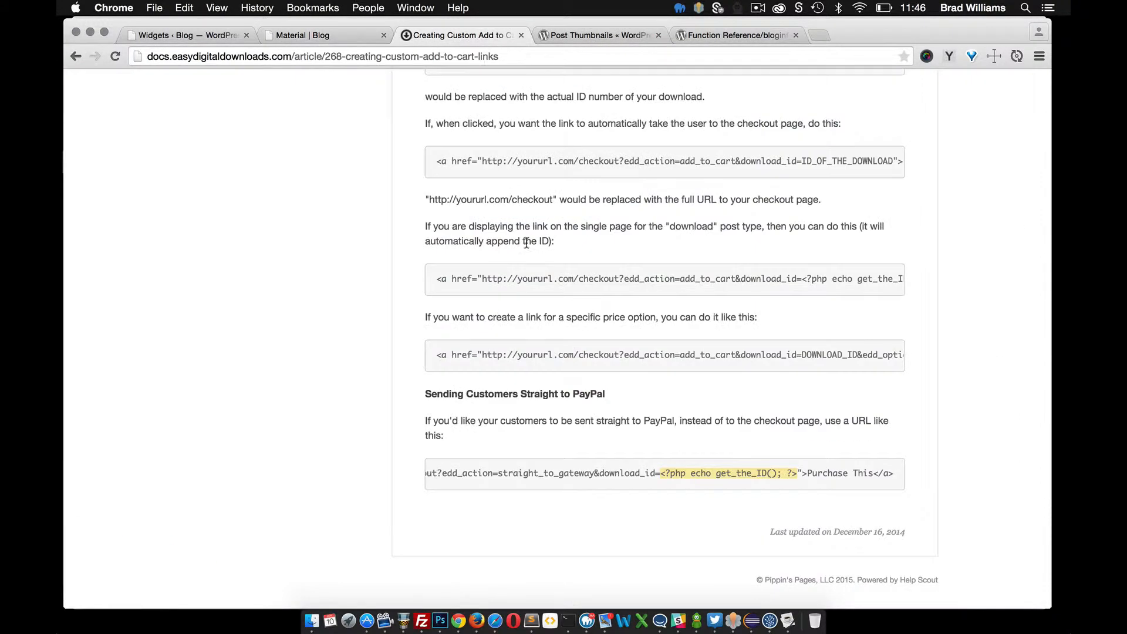
pyautogui.scroll(3)
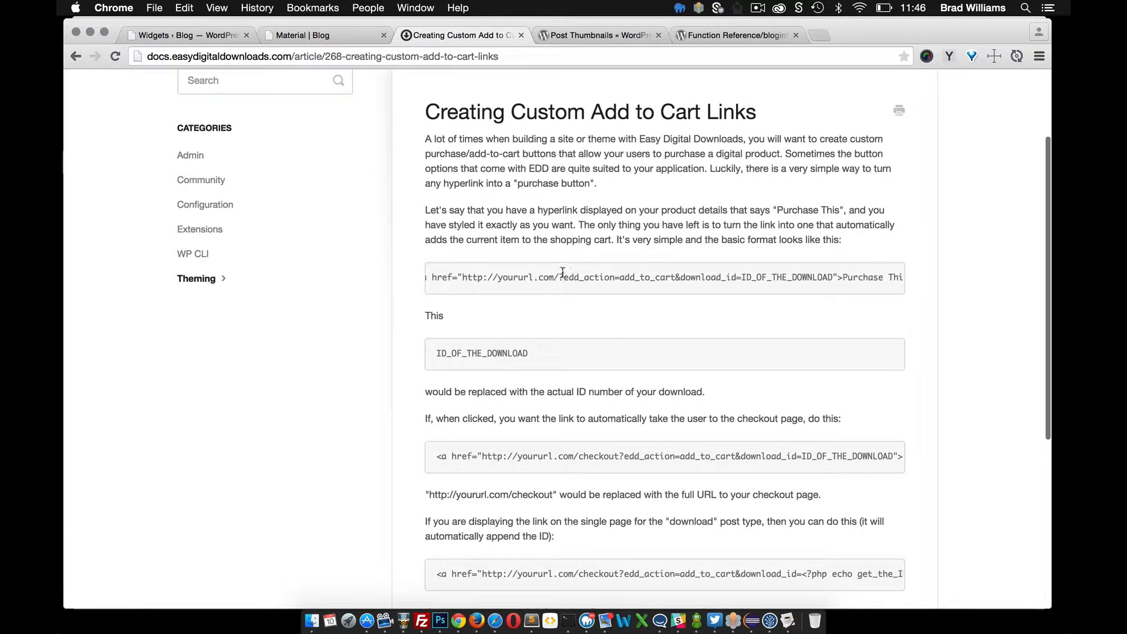
pyautogui.moveTo(497, 485)
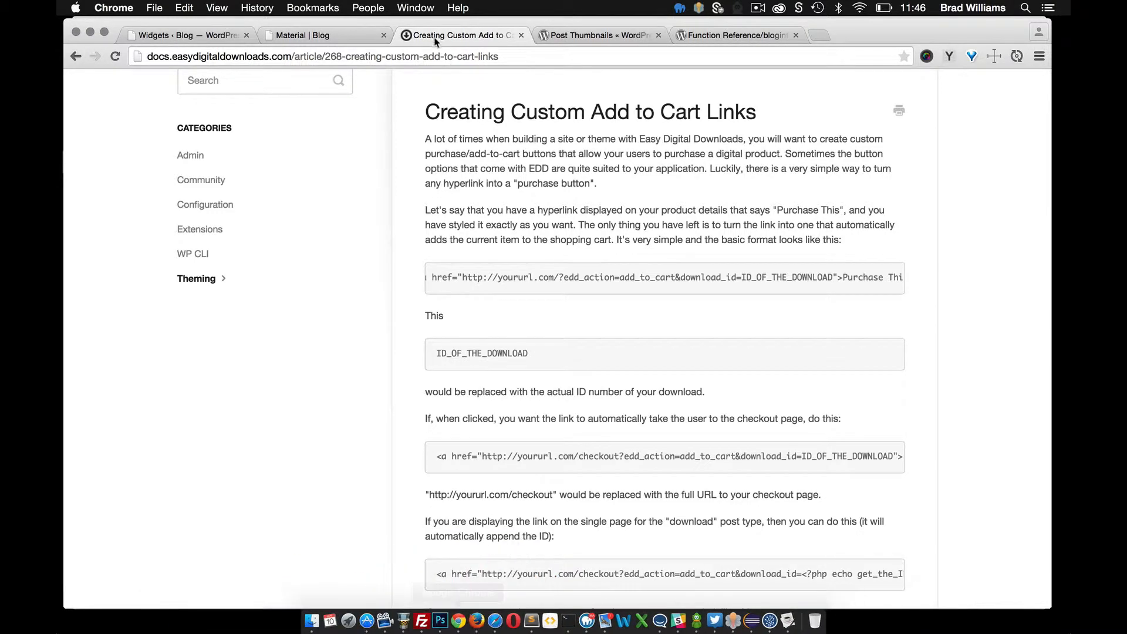
# Add Material ($20.00) to the cart via Purchase This, then remove it at checkout.
pyautogui.click(325, 34)
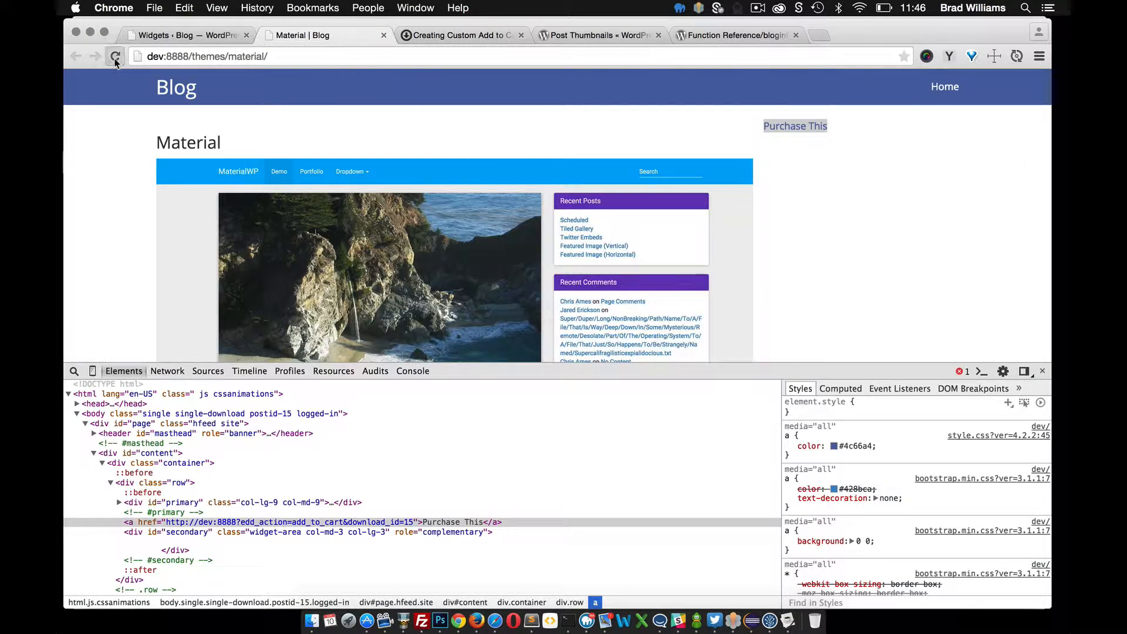
pyautogui.click(115, 56)
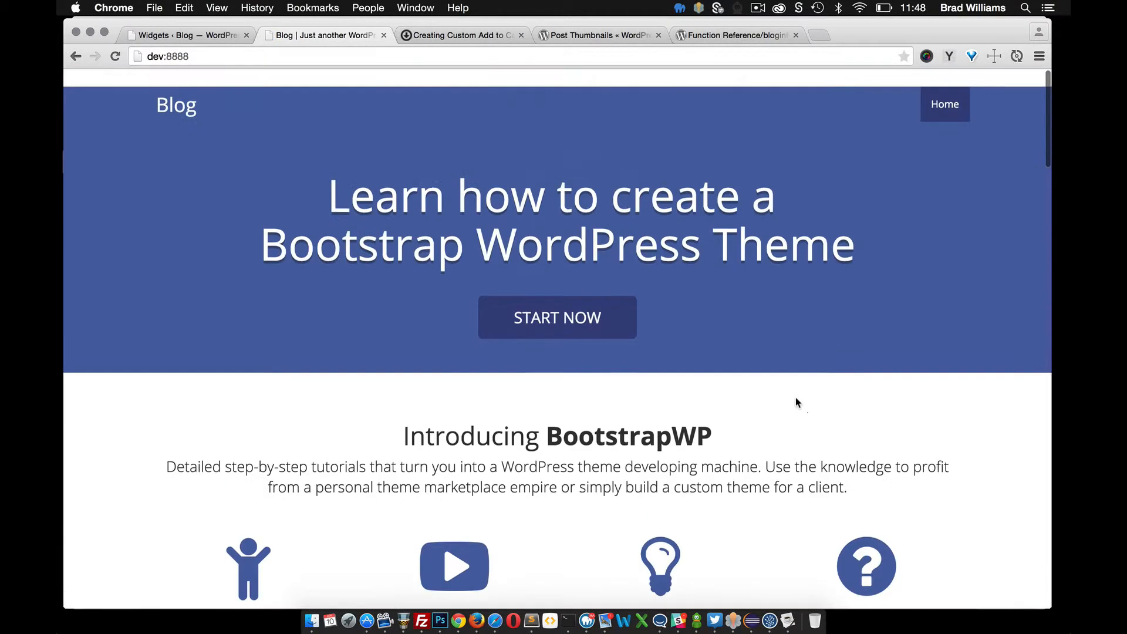
pyautogui.scroll(-3)
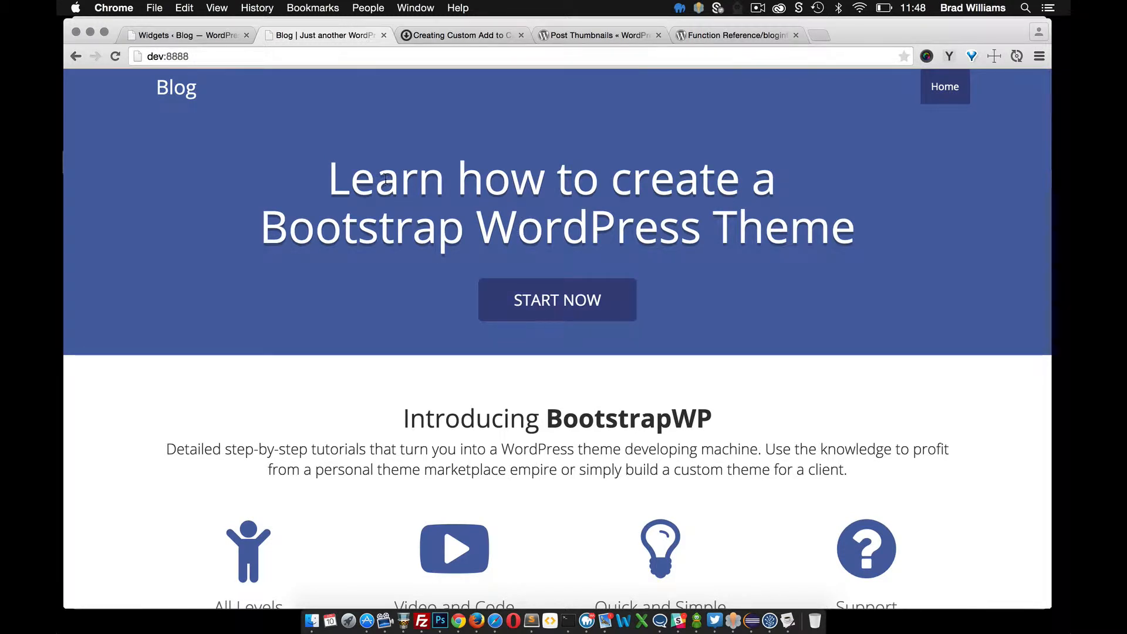
pyautogui.moveTo(219, 81)
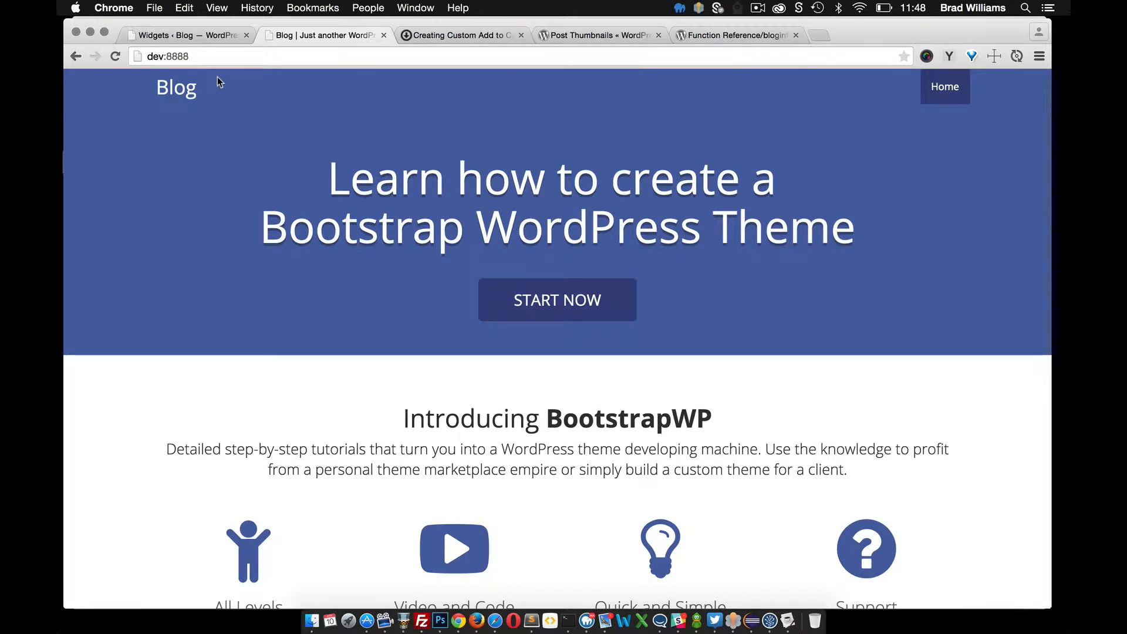
pyautogui.moveTo(259, 167)
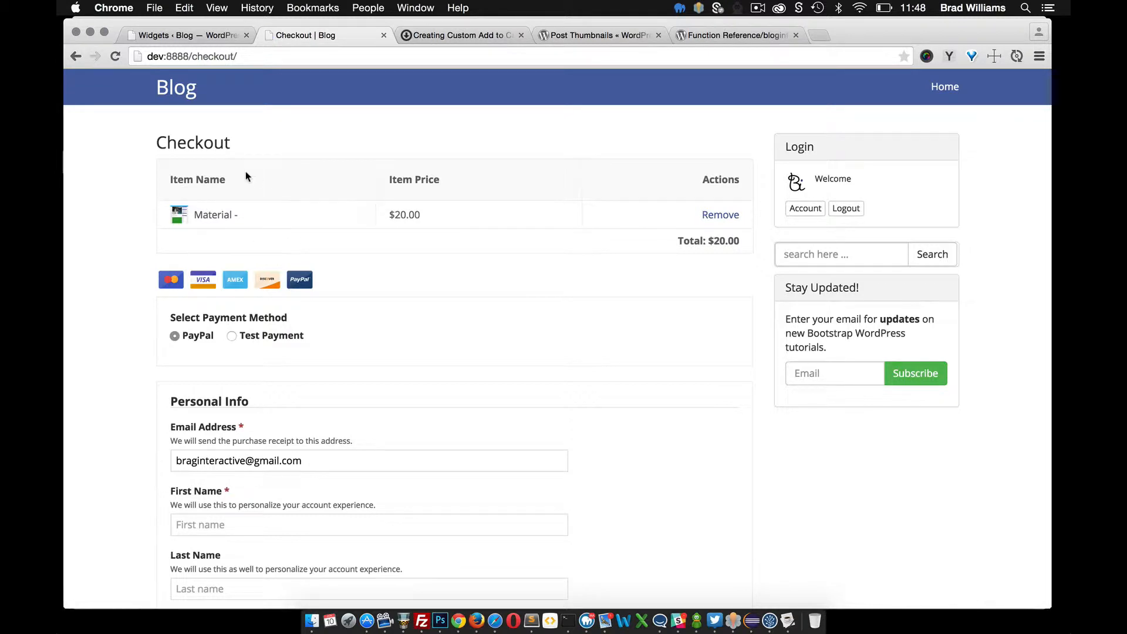
pyautogui.click(719, 215)
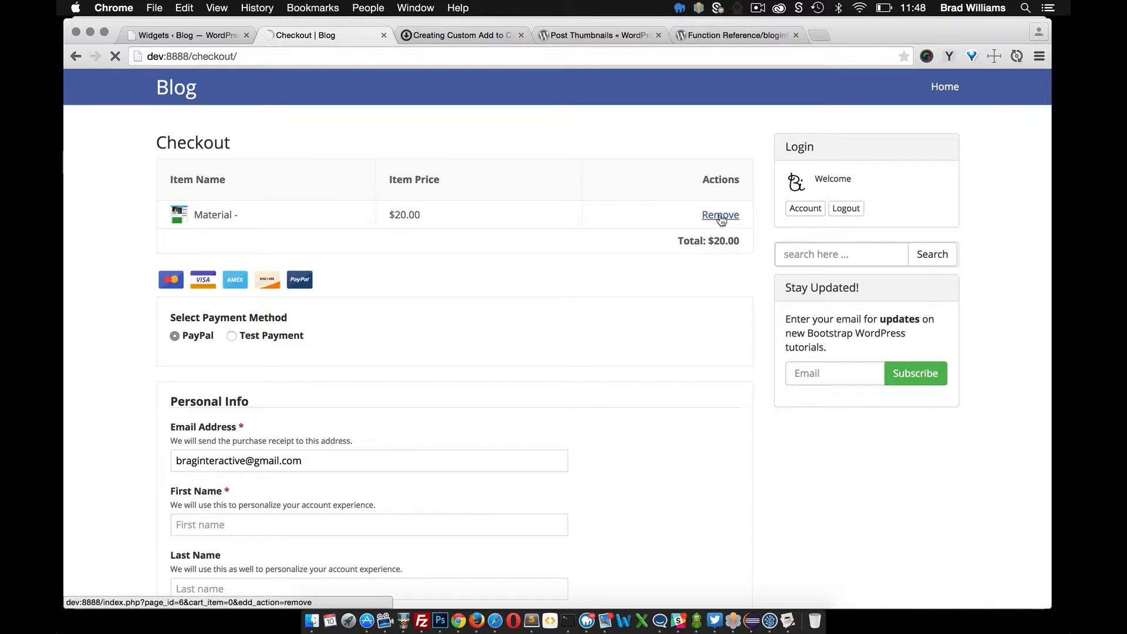
pyautogui.click(719, 214)
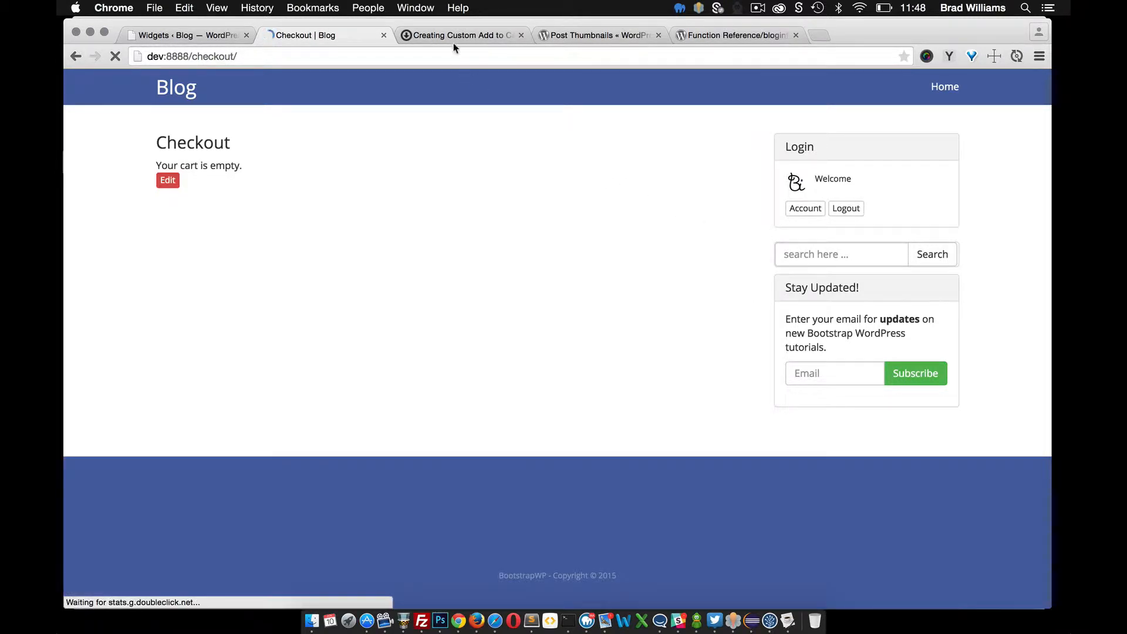
pyautogui.click(462, 35)
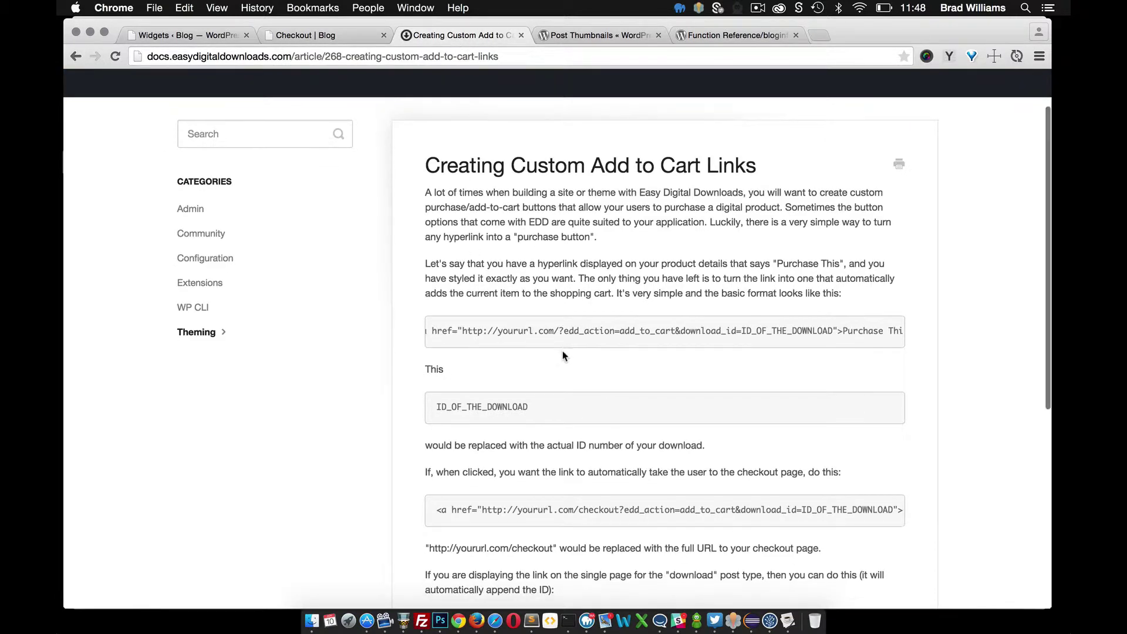
# Highlight the checkout-redirect add-to-cart code example in the EDD article to copy it.
pyautogui.scroll(-3)
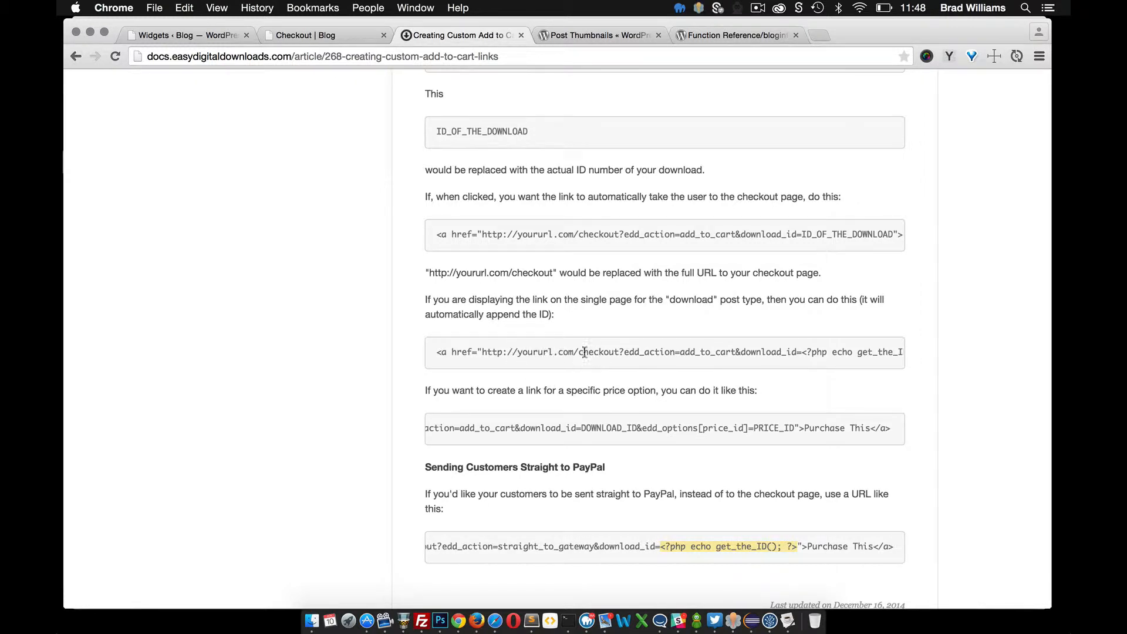
pyautogui.moveTo(612, 373)
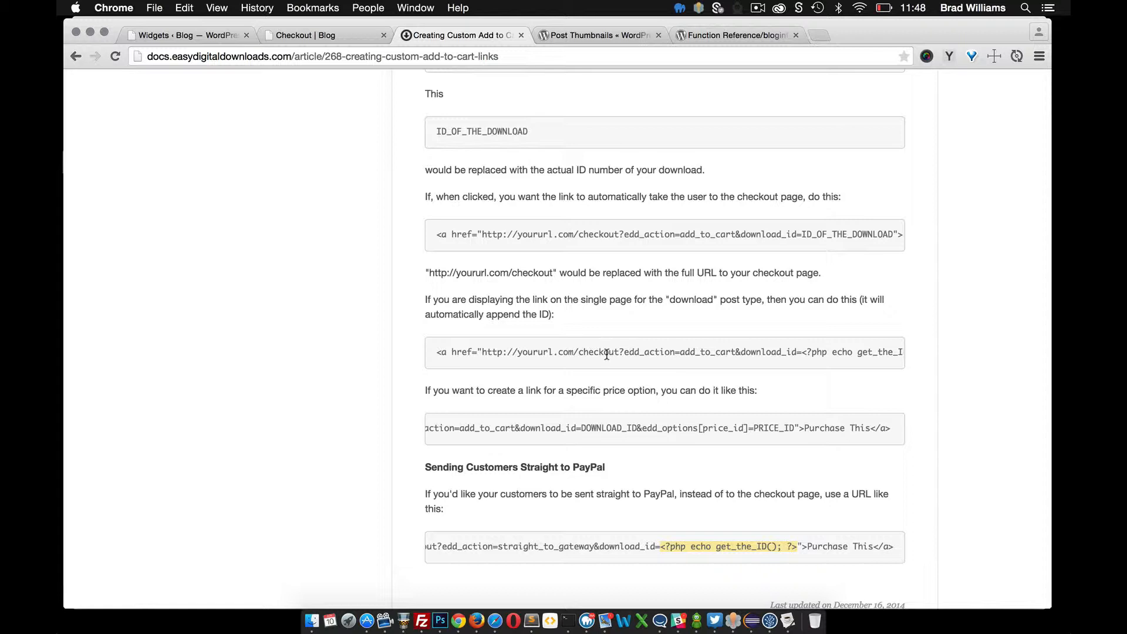
pyautogui.moveTo(522, 232)
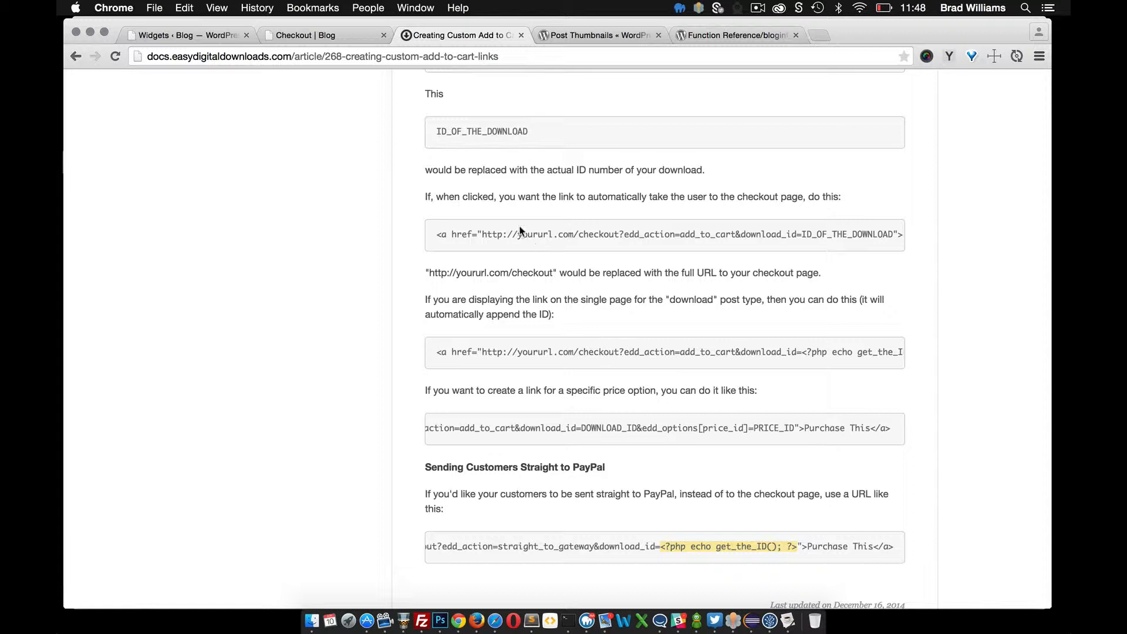
pyautogui.moveTo(517, 212)
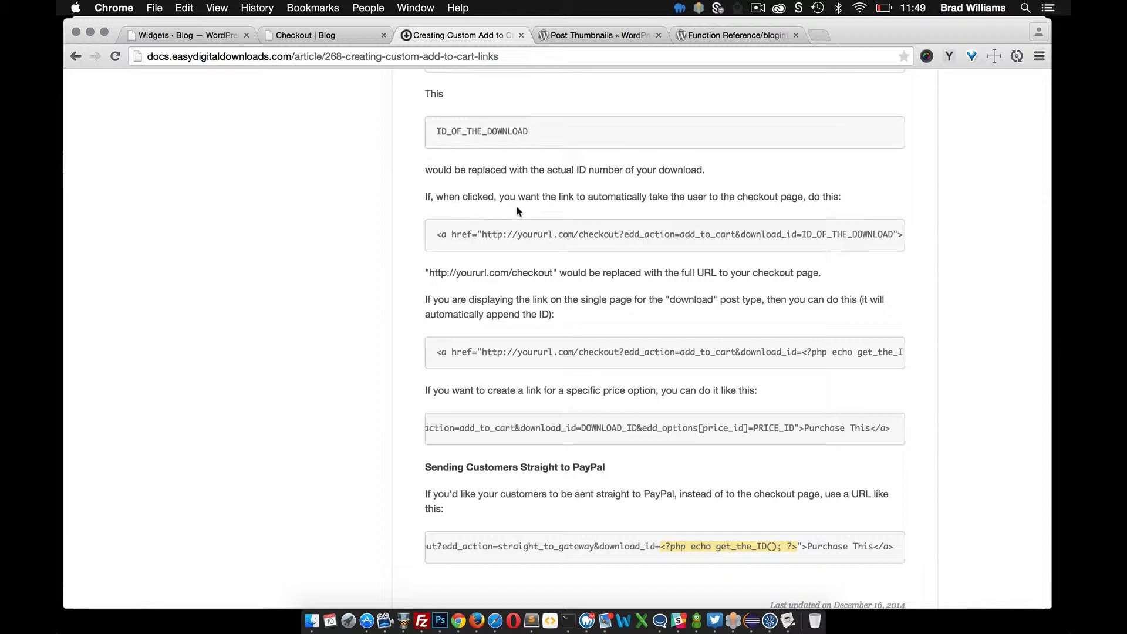
pyautogui.moveTo(615, 209)
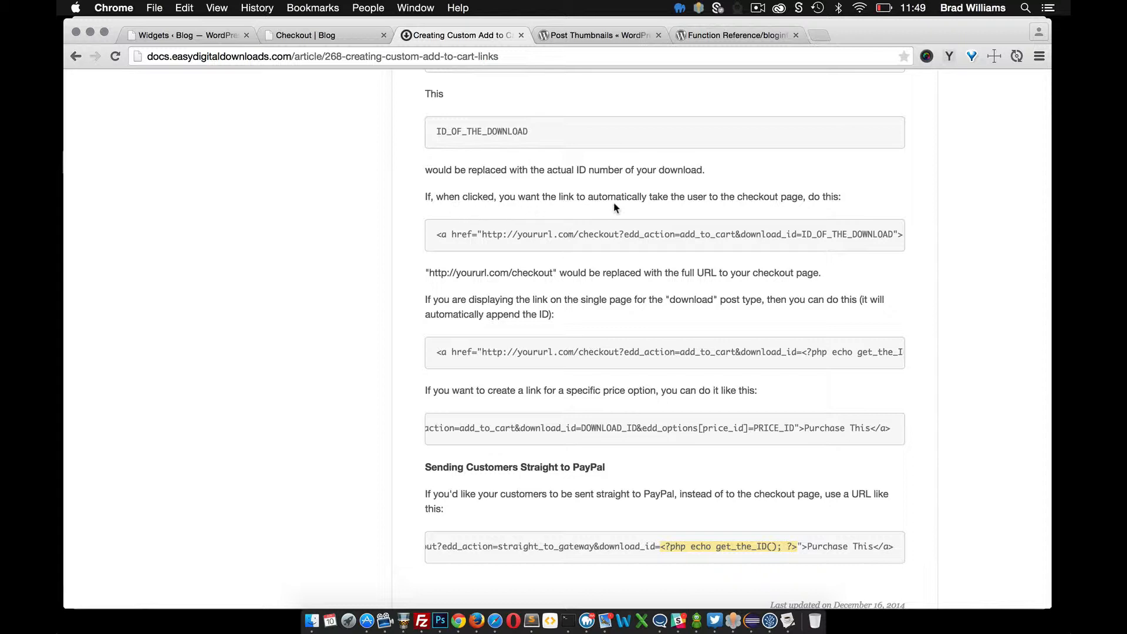
pyautogui.moveTo(710, 265)
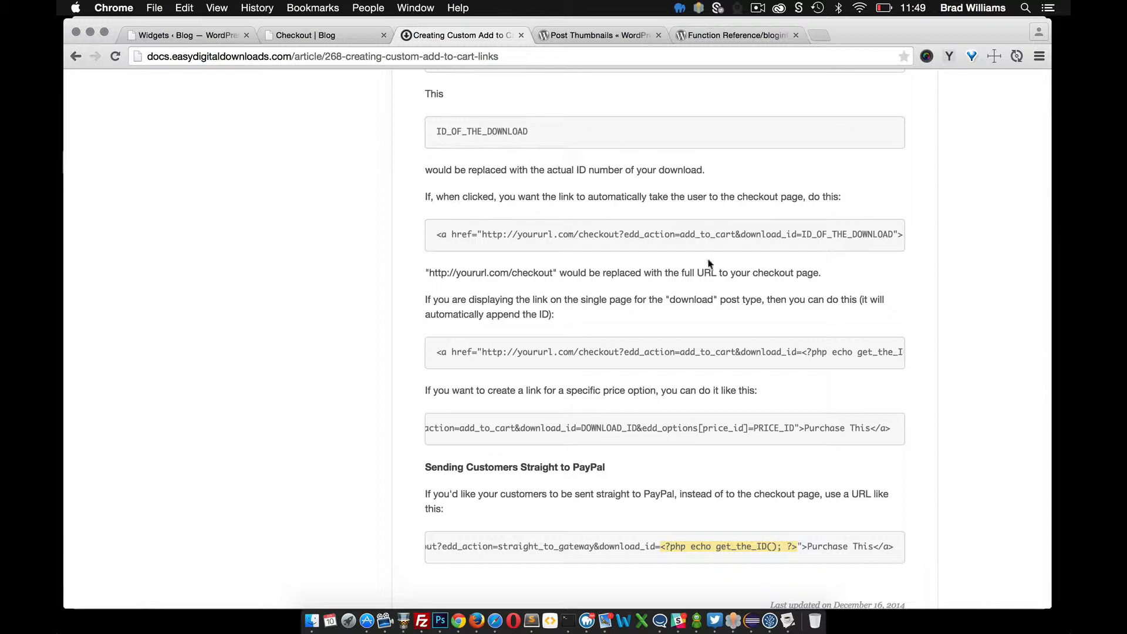
pyautogui.scroll(3)
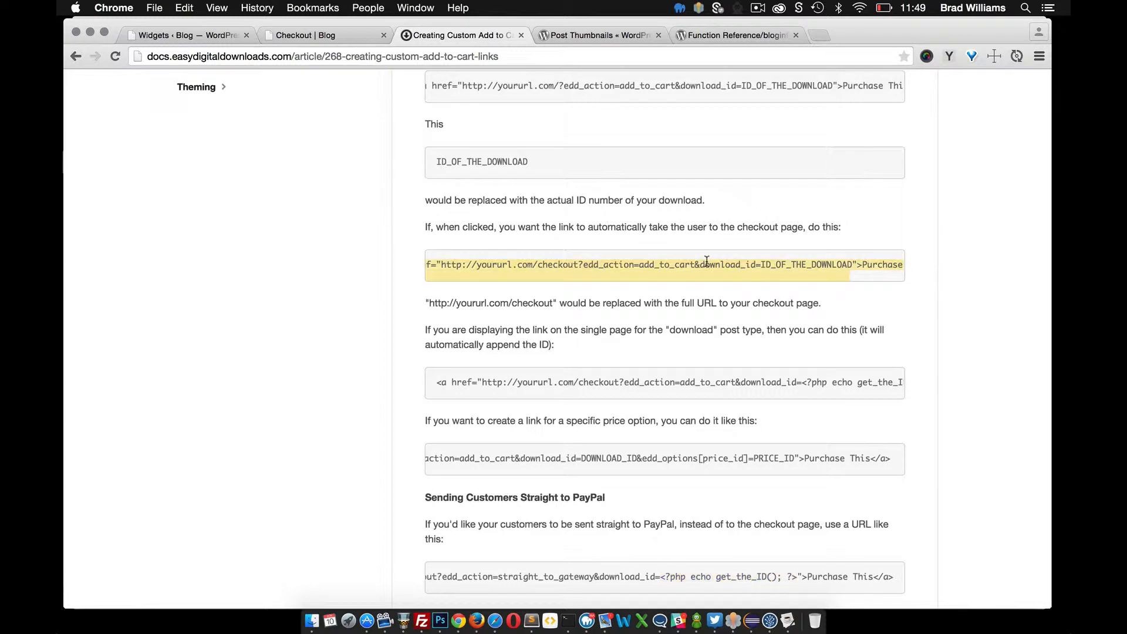
# Paste the add-to-cart example link and make the Purchase This link point to /checkout.
pyautogui.click(550, 620)
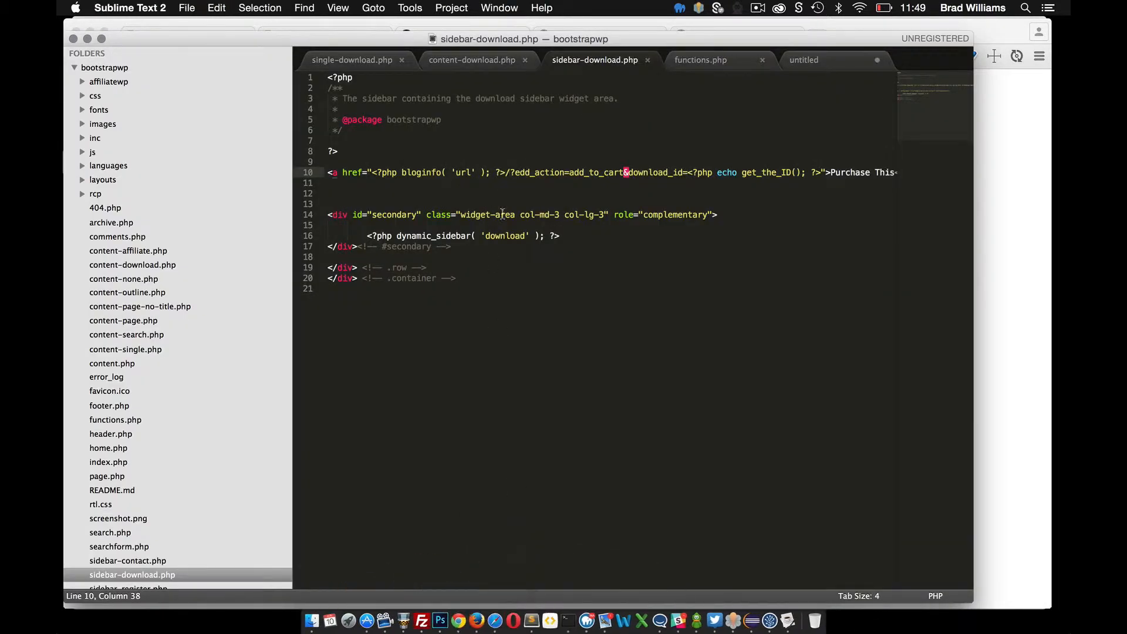
pyautogui.click(339, 151)
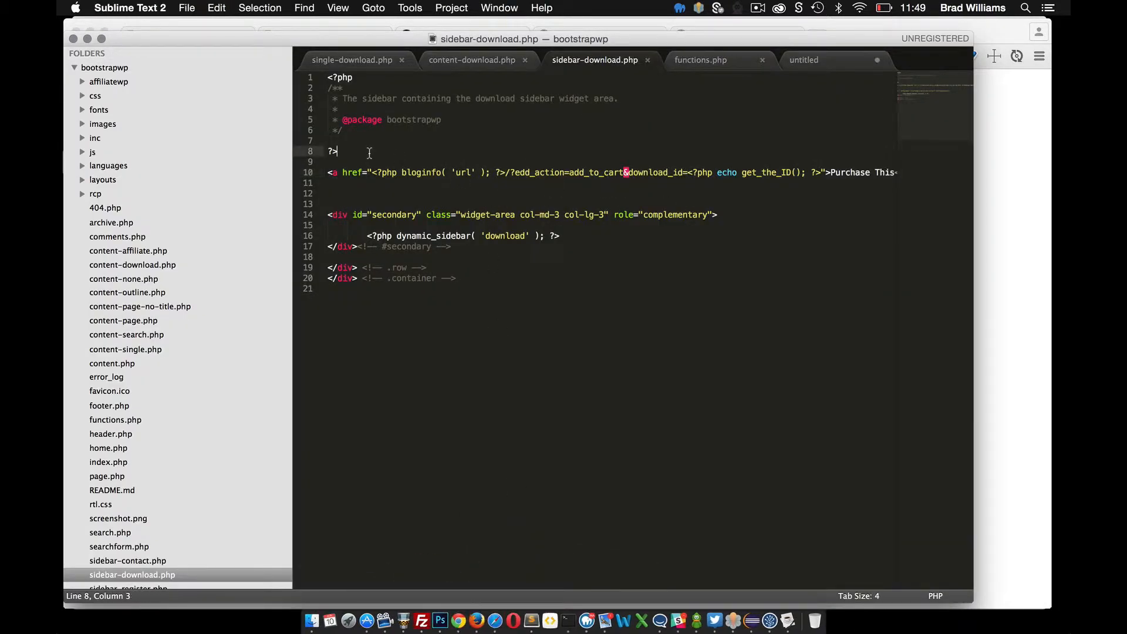
pyautogui.write('<a href="http://yoururl.com/checkout?edd_action=add_to_cart&download_id=ID_OF_THE_DOWNLOAD">Purchase This</a>')
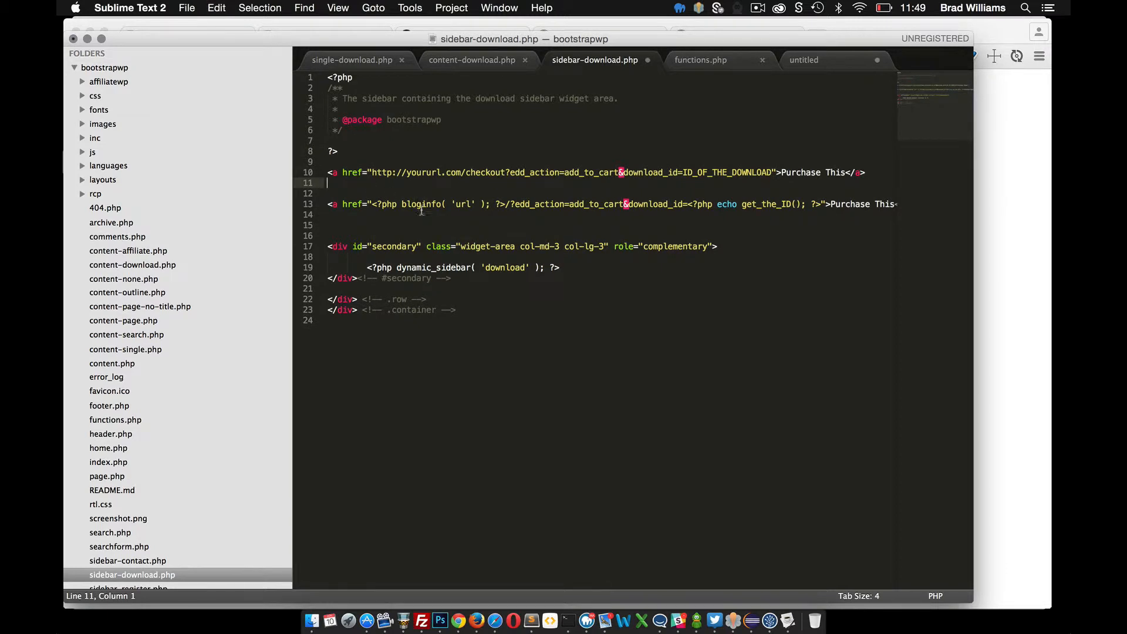
pyautogui.moveTo(537, 210)
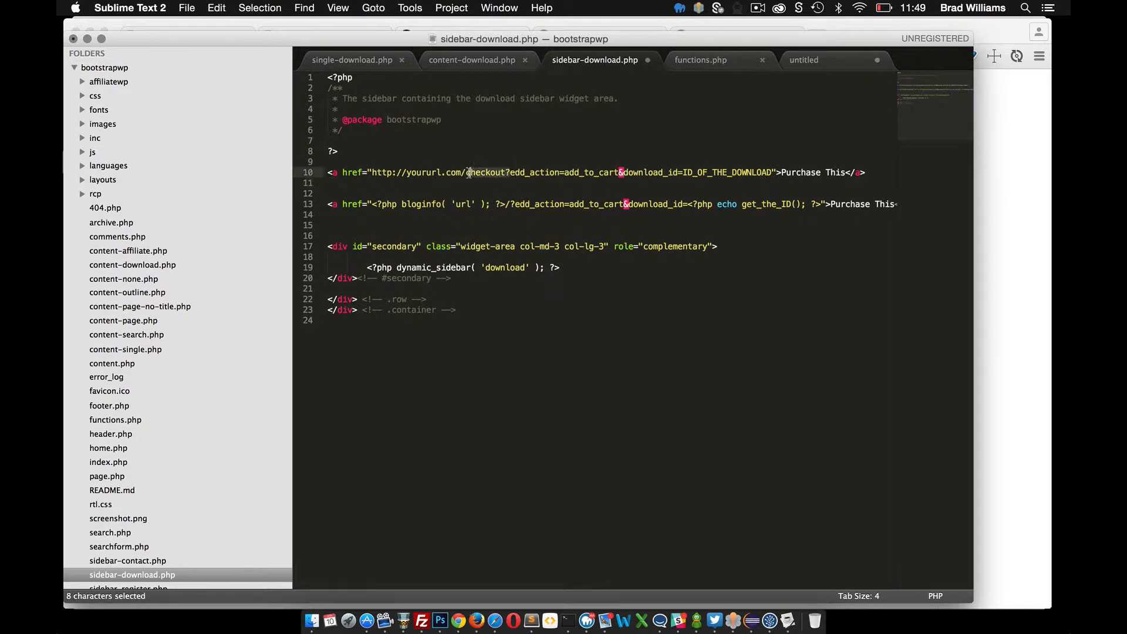
pyautogui.press('cmd+c')
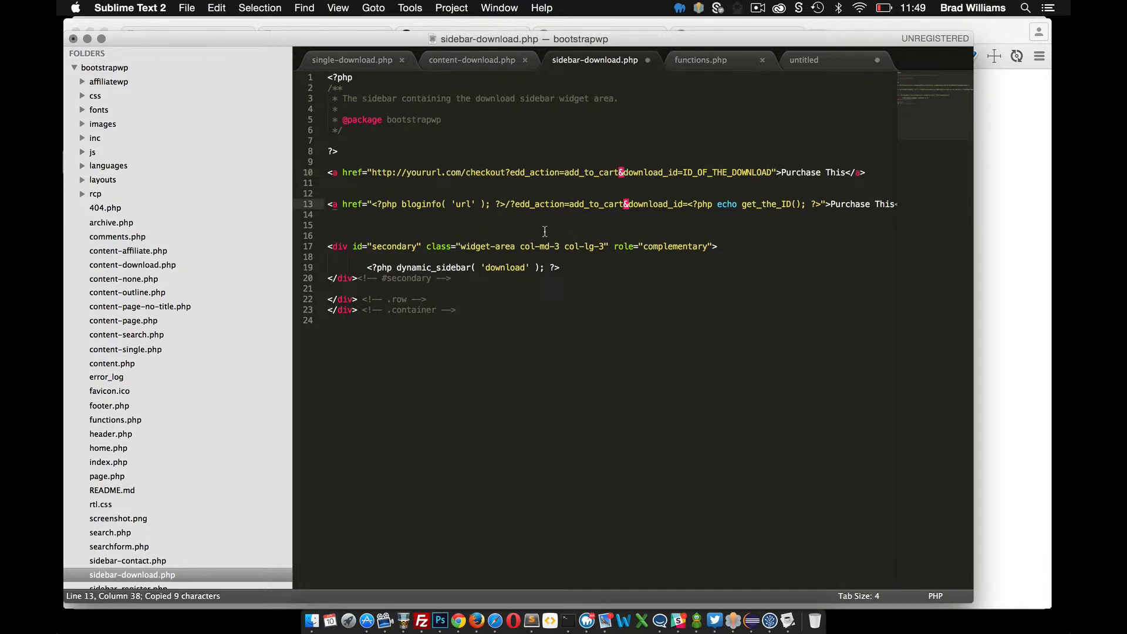
pyautogui.write('checkout')
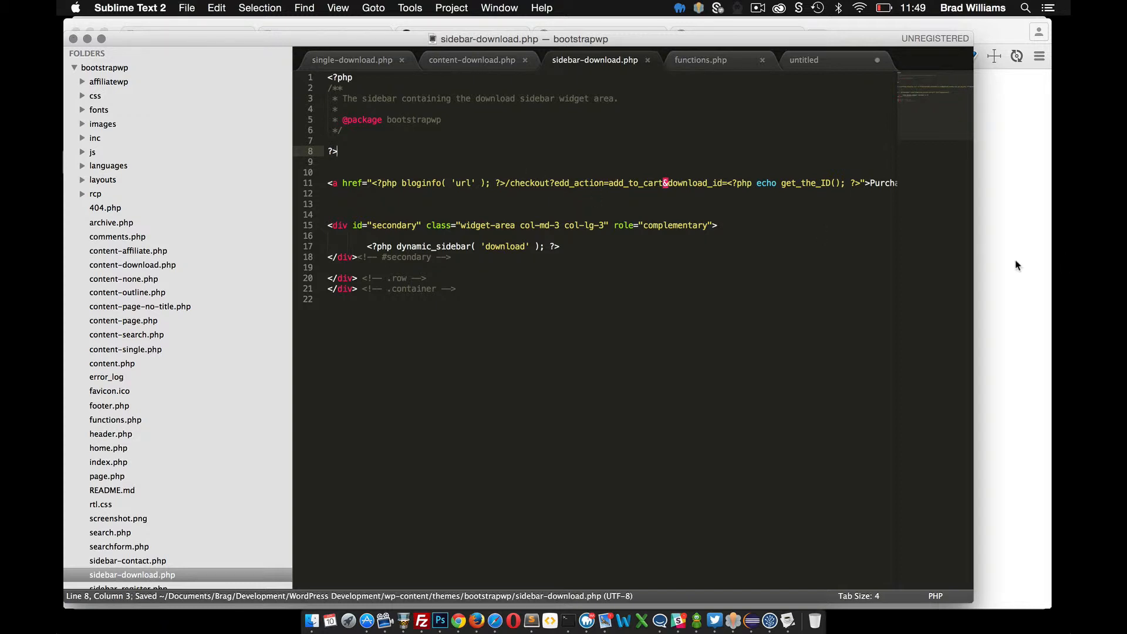
pyautogui.click(476, 621)
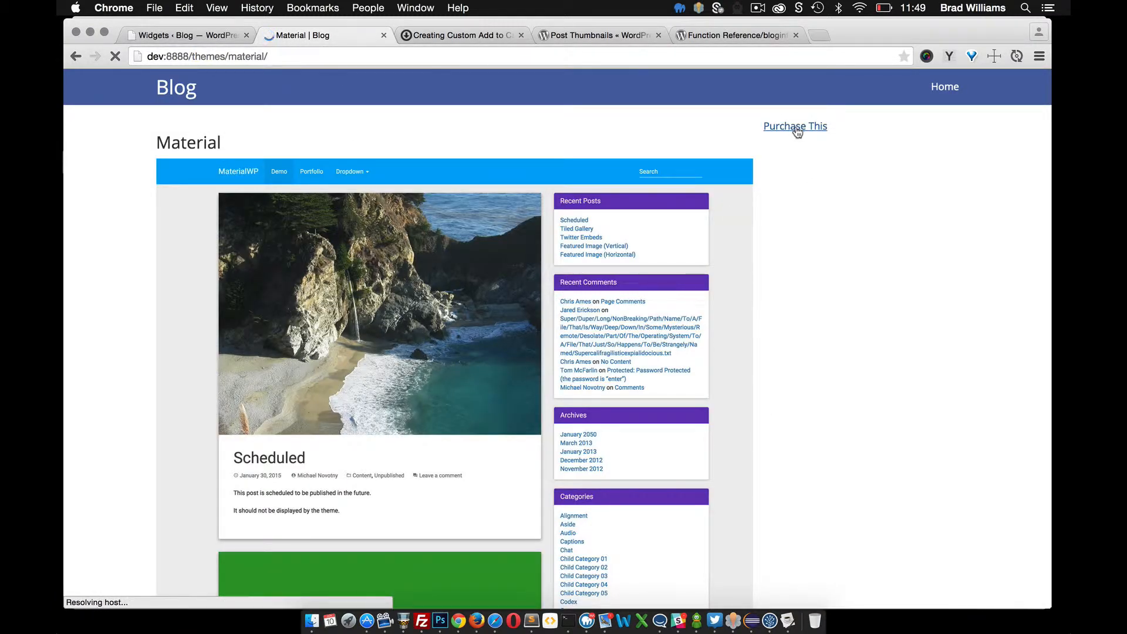
pyautogui.moveTo(507, 156)
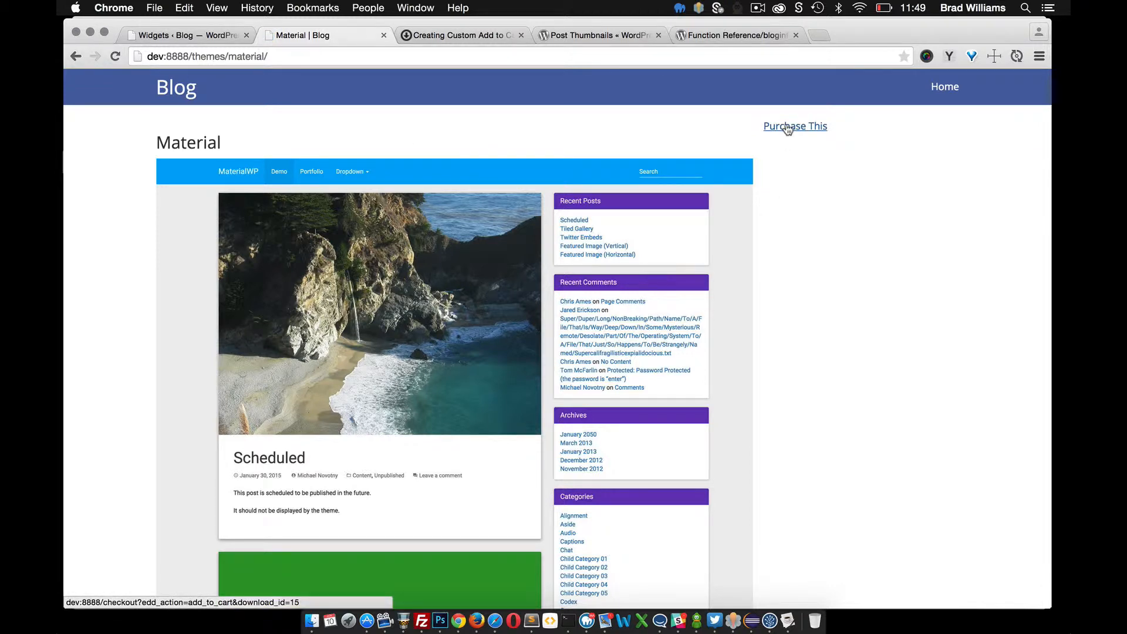
pyautogui.click(795, 126)
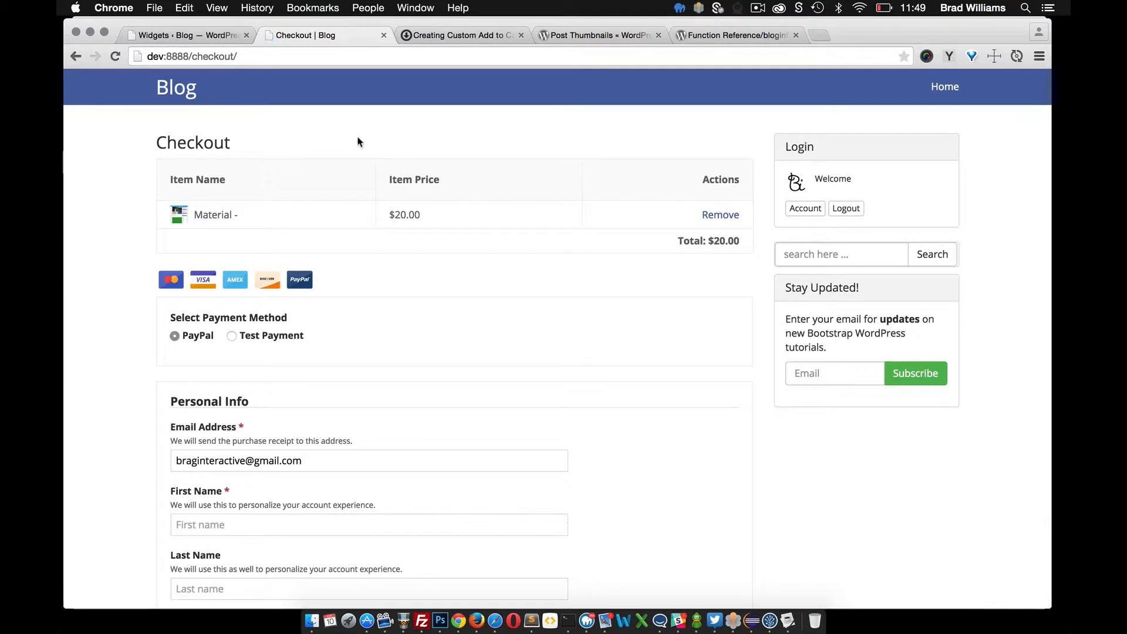
pyautogui.moveTo(538, 317)
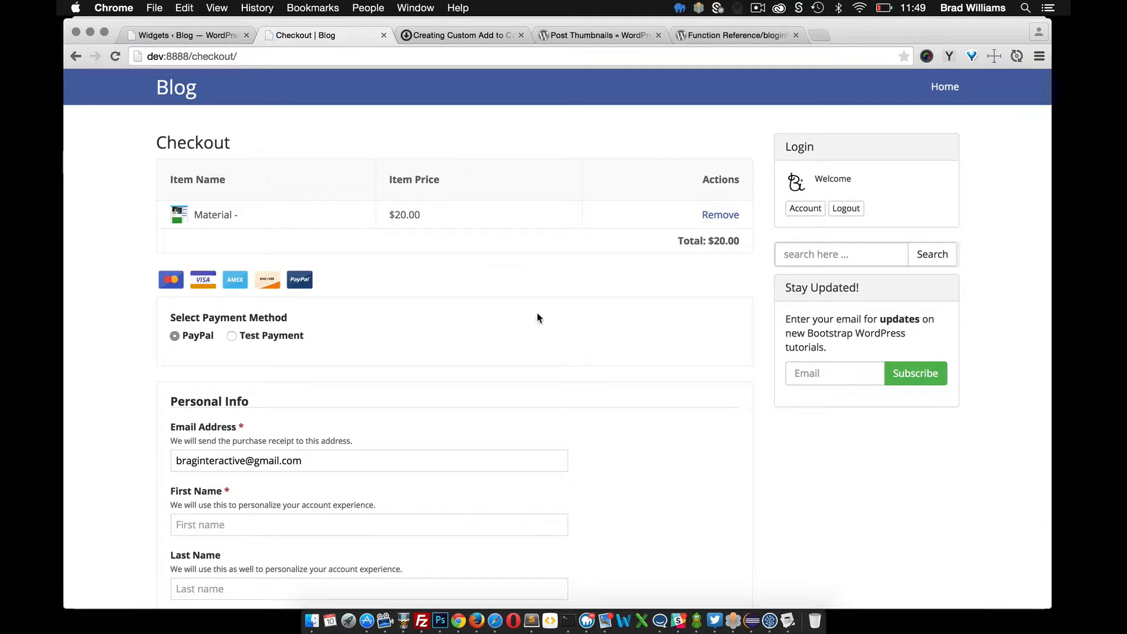
pyautogui.moveTo(512, 295)
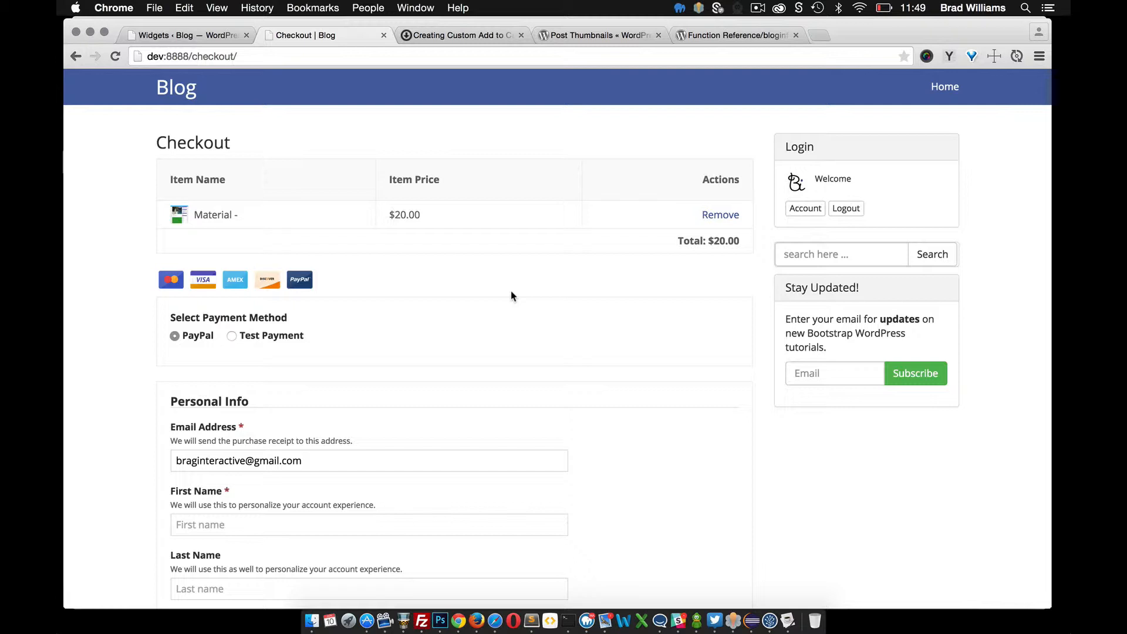
pyautogui.click(720, 215)
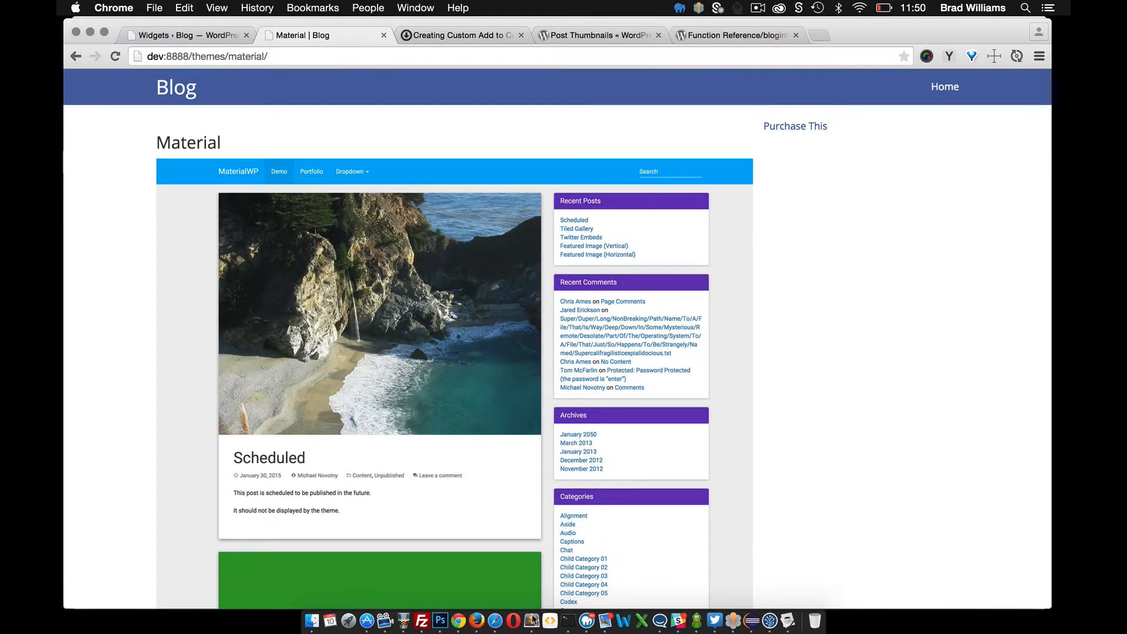
pyautogui.click(550, 620)
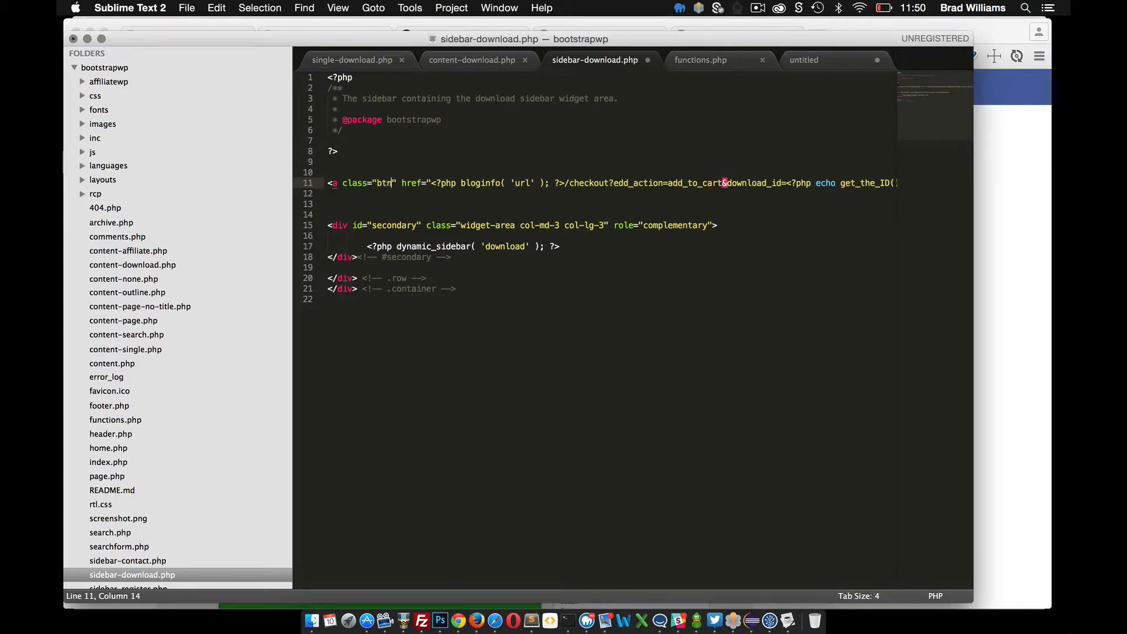
# Give the Purchase This link the classes btn btn-primary btn-lg, then preview it in Chrome.
pyautogui.write('btn-')
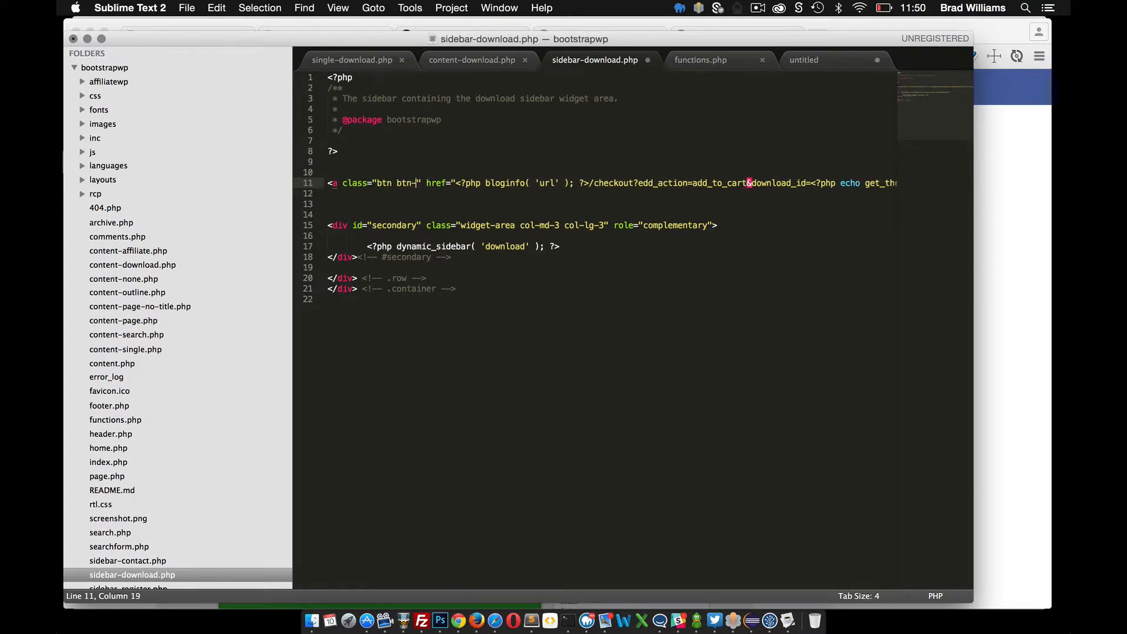
pyautogui.write('primary')
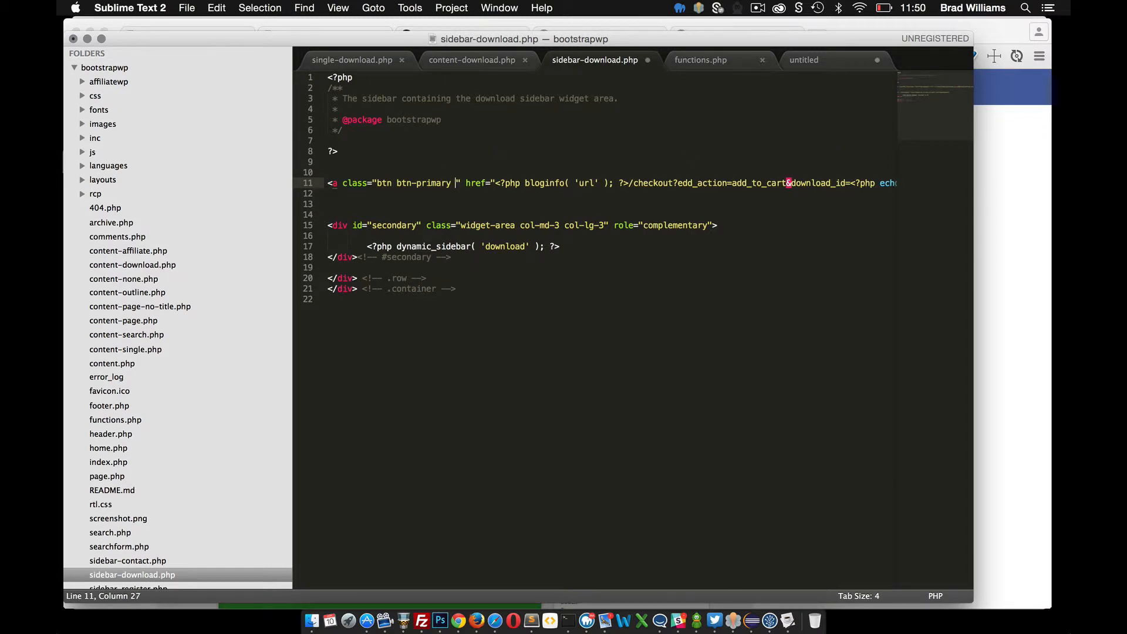
pyautogui.write('btn-lg')
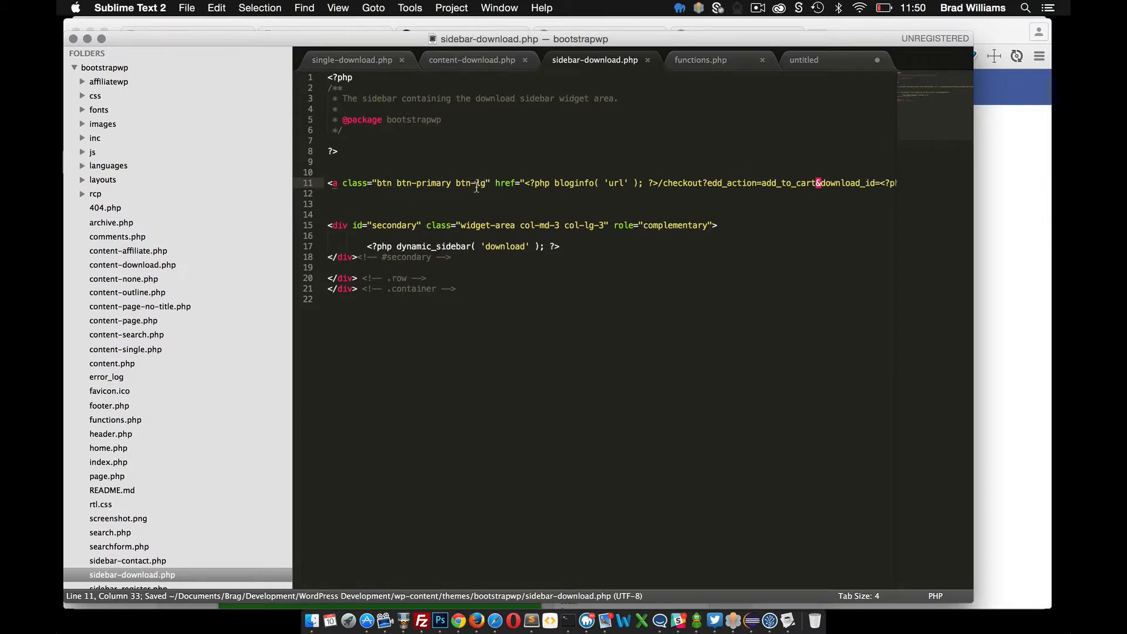
pyautogui.click(476, 621)
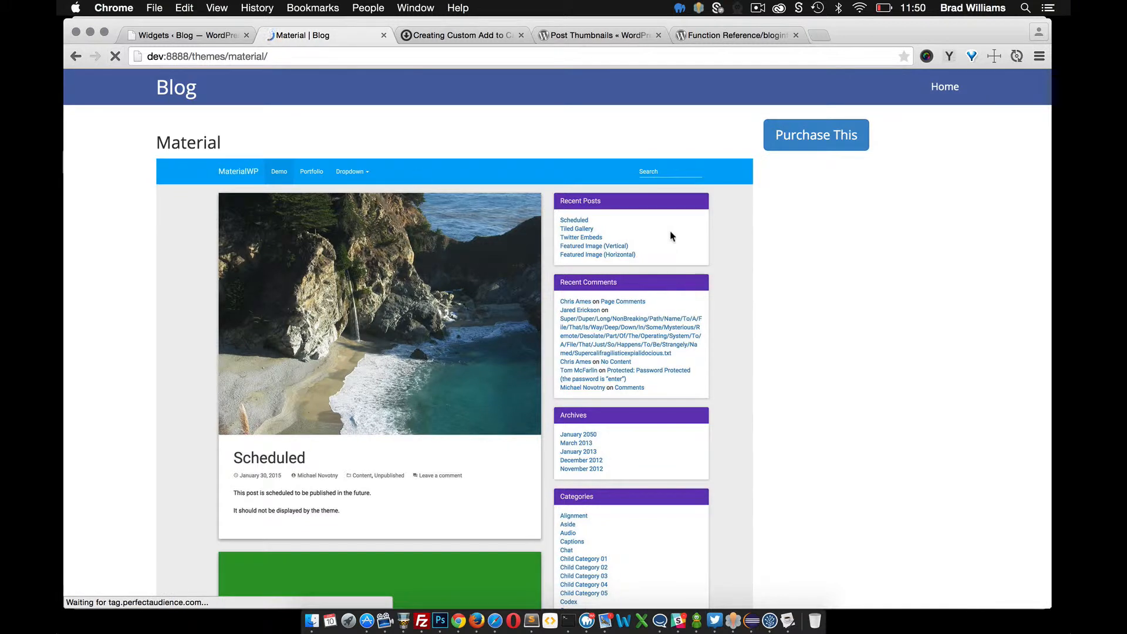
pyautogui.moveTo(816, 135)
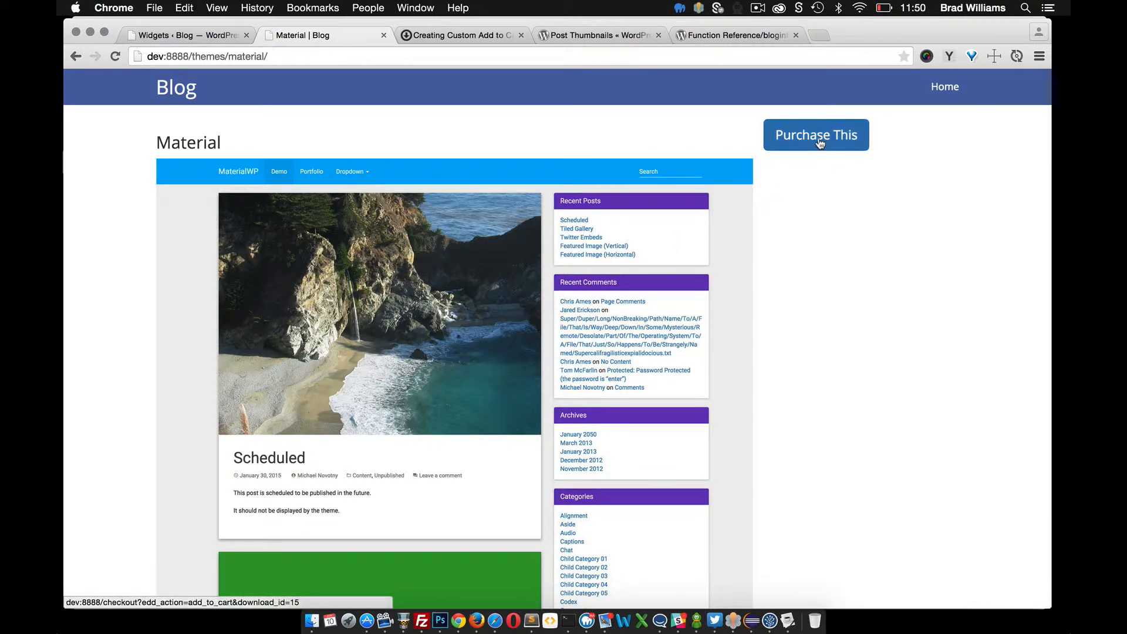
pyautogui.moveTo(830, 150)
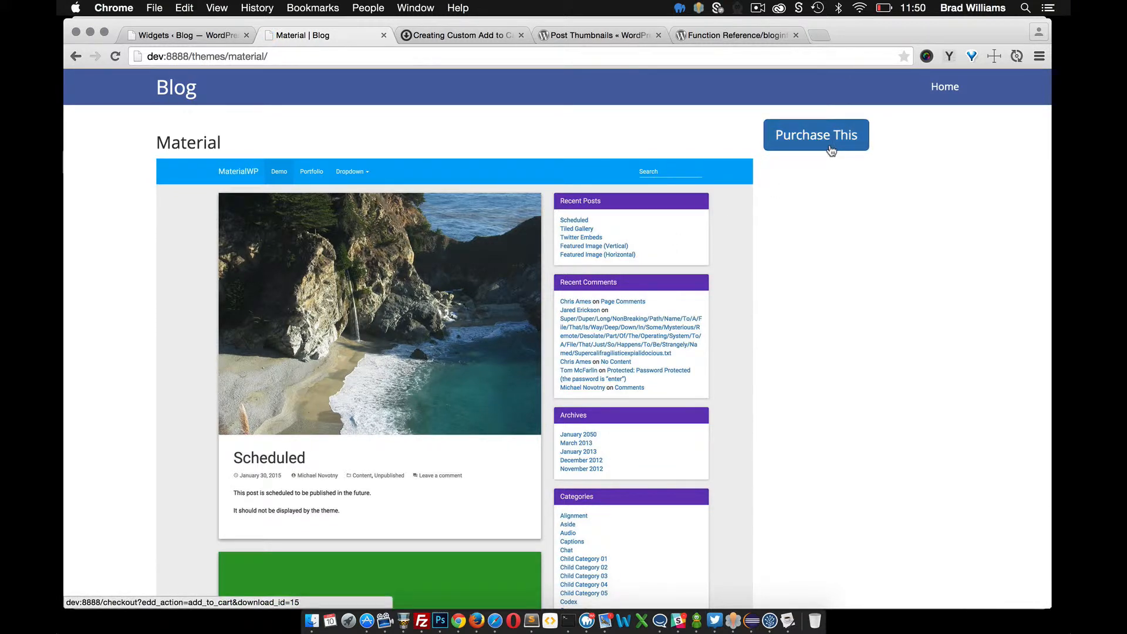
pyautogui.moveTo(766, 180)
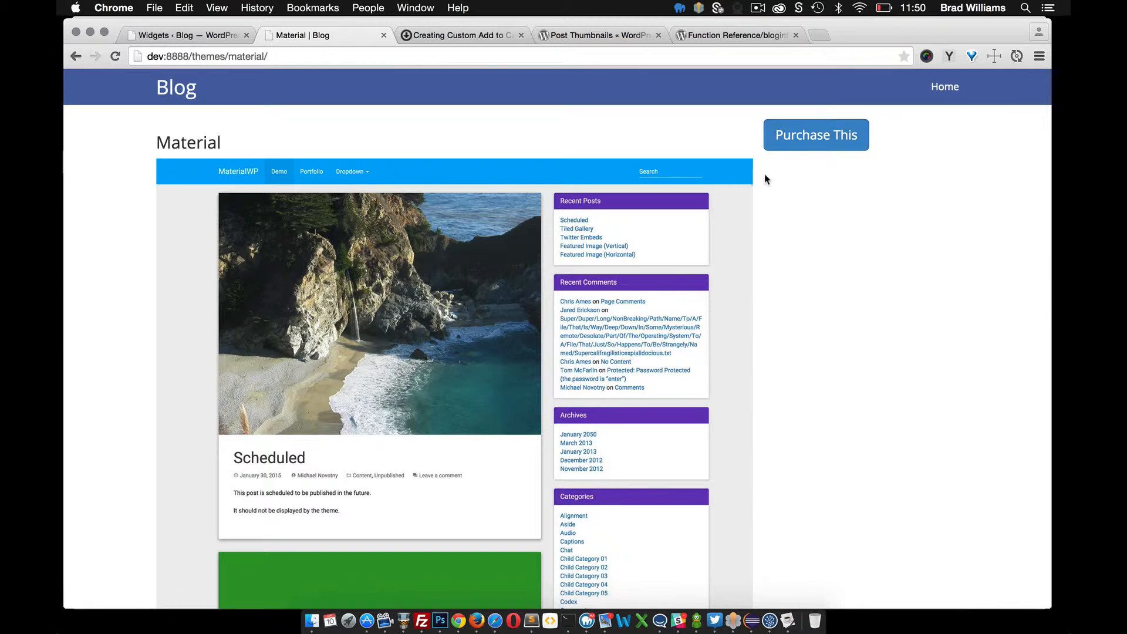
pyautogui.moveTo(757, 155)
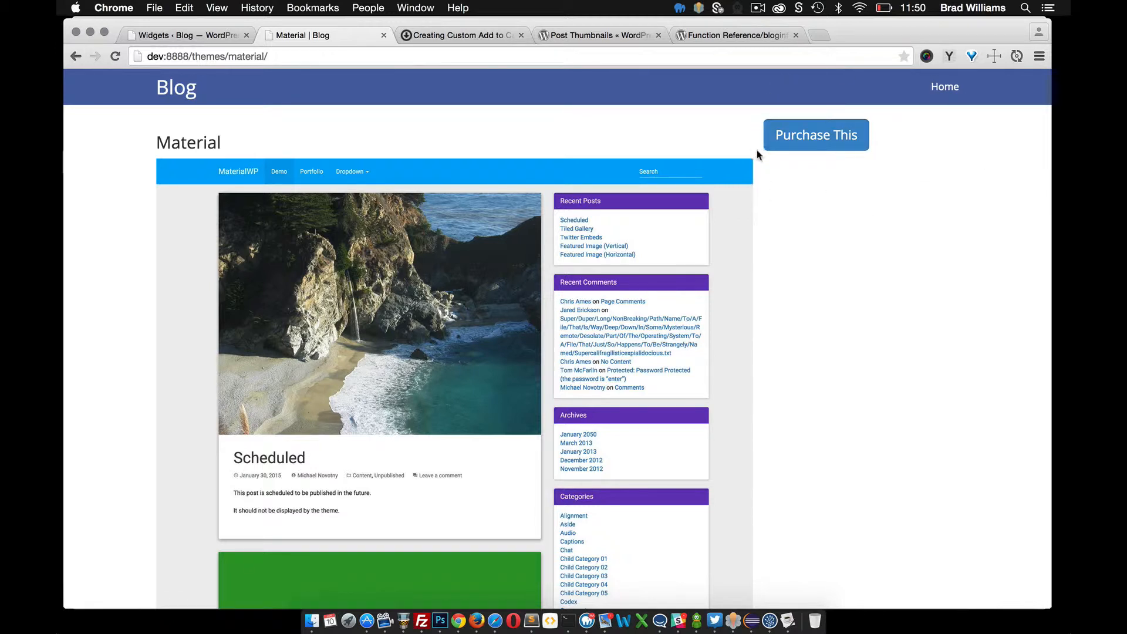
pyautogui.moveTo(829, 234)
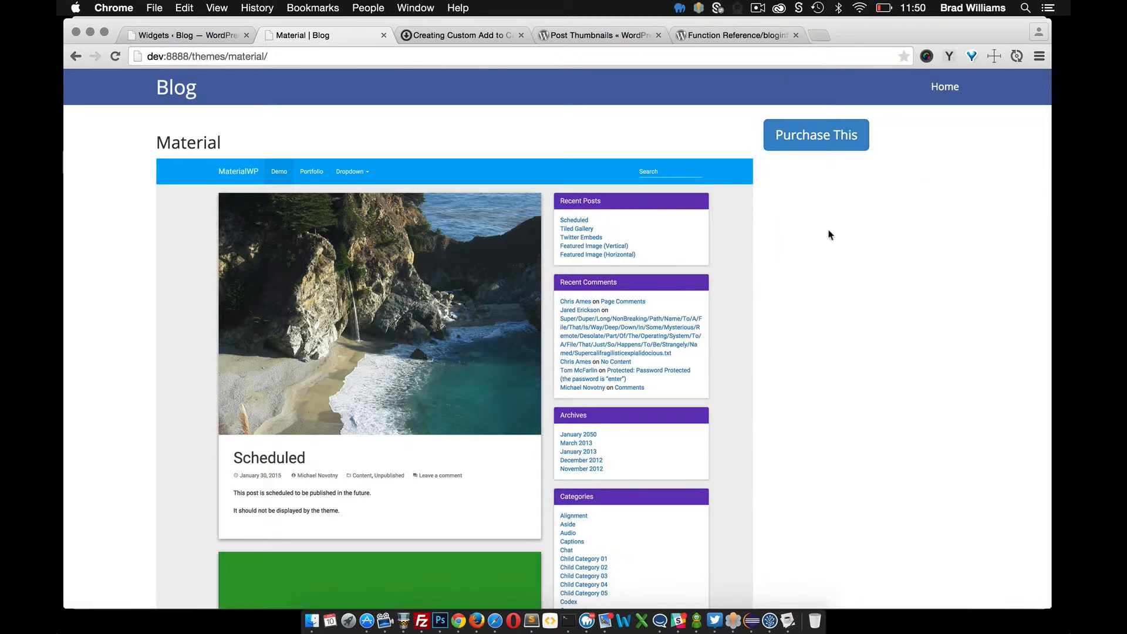
pyautogui.moveTo(816, 134)
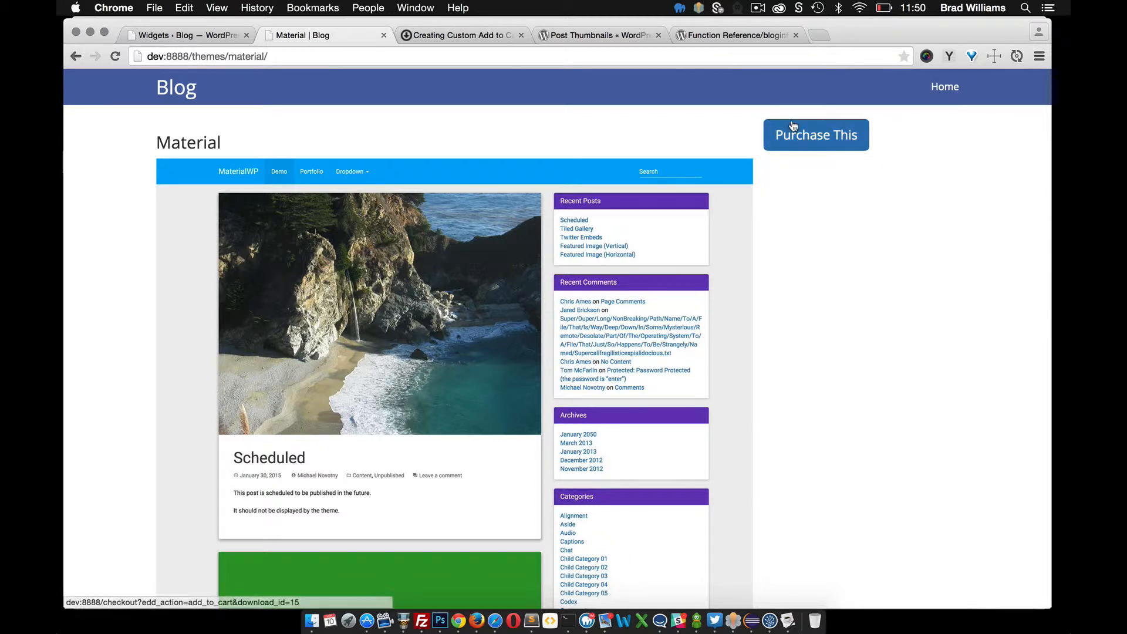
pyautogui.moveTo(797, 202)
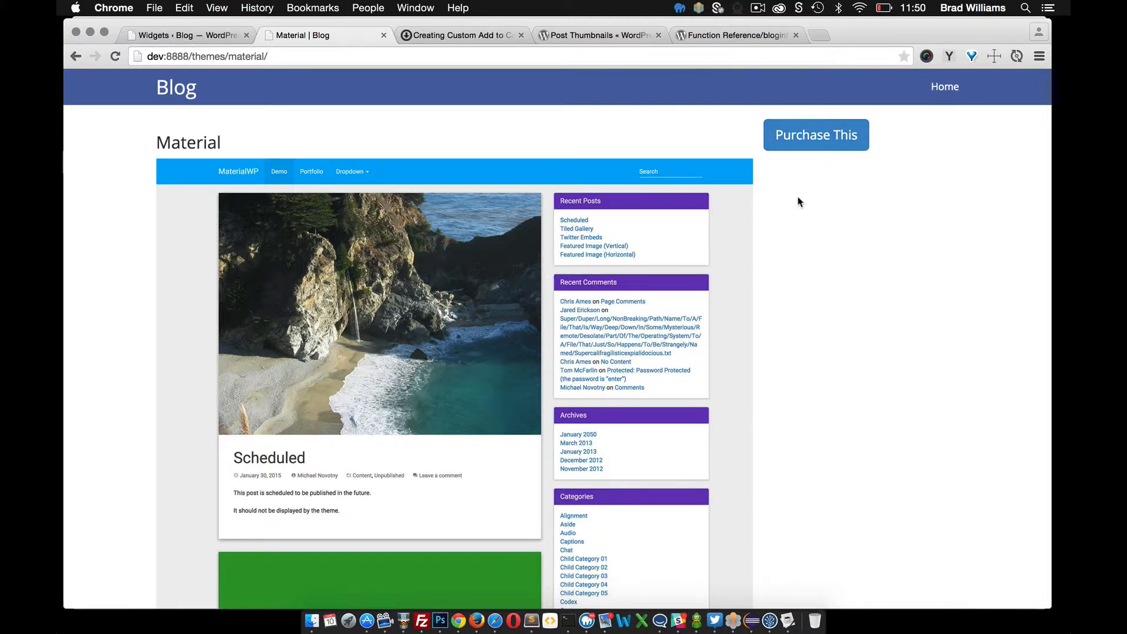
pyautogui.moveTo(825, 145)
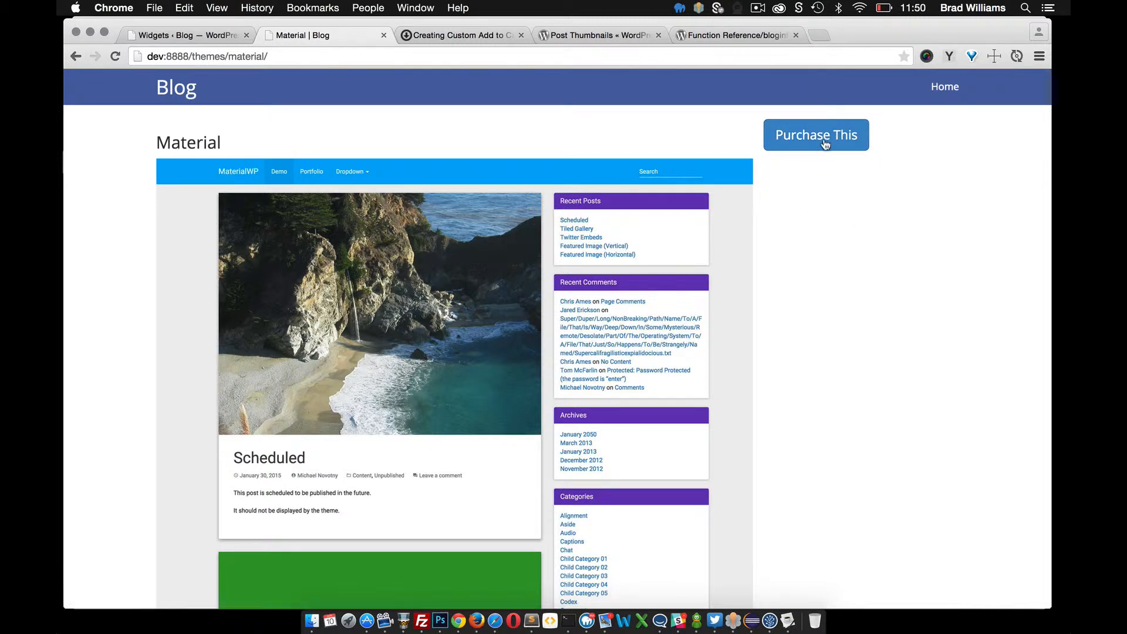
pyautogui.moveTo(796, 199)
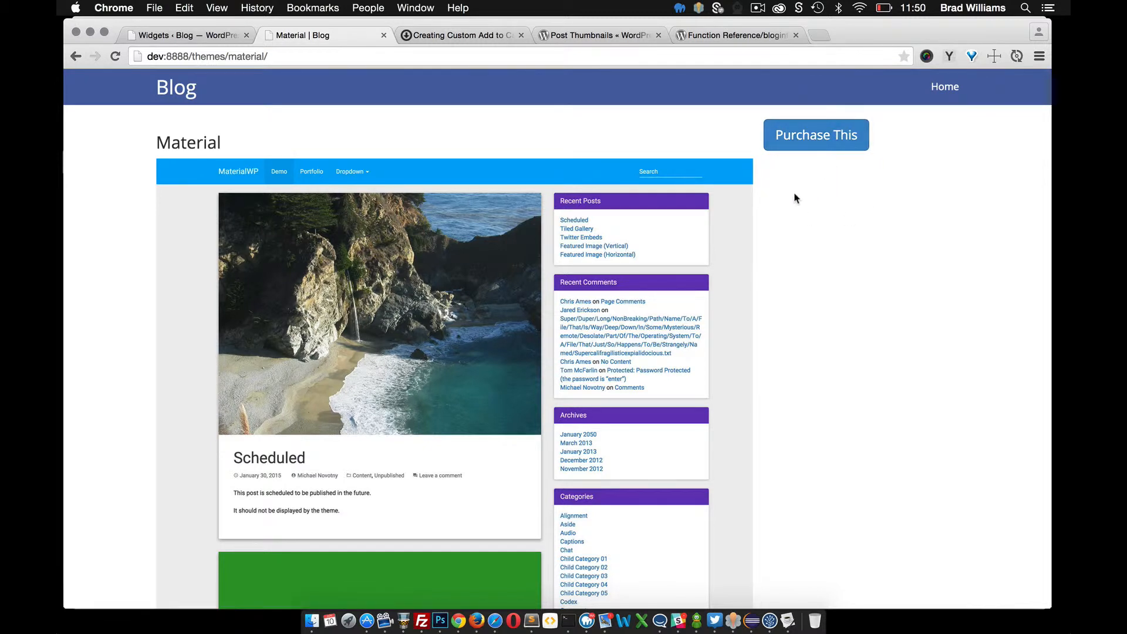
pyautogui.moveTo(816, 134)
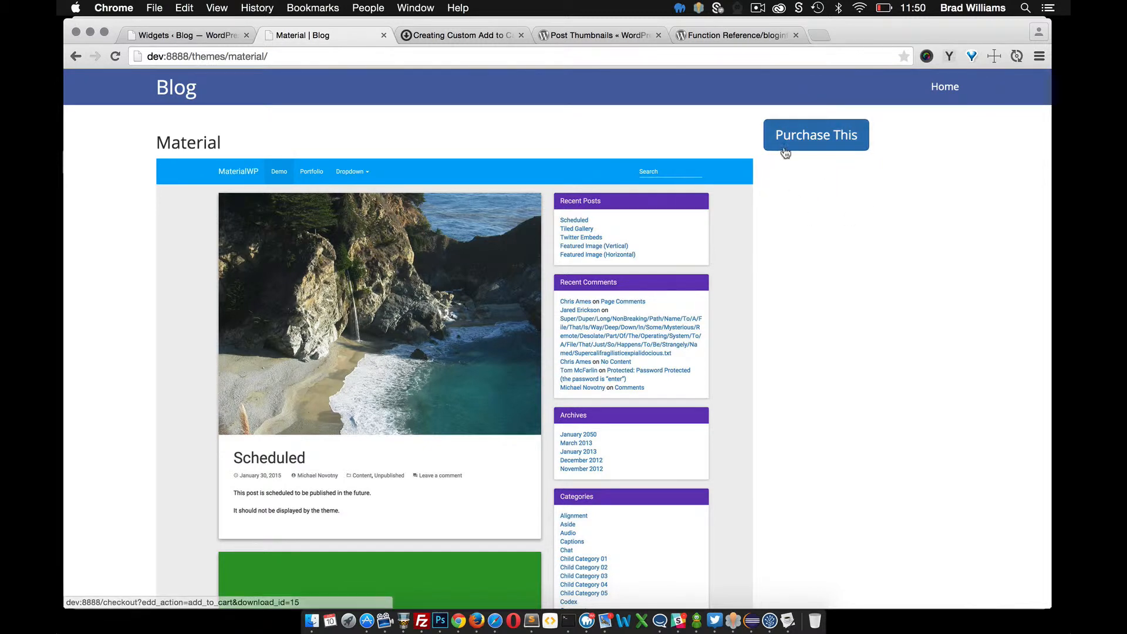
pyautogui.moveTo(740, 330)
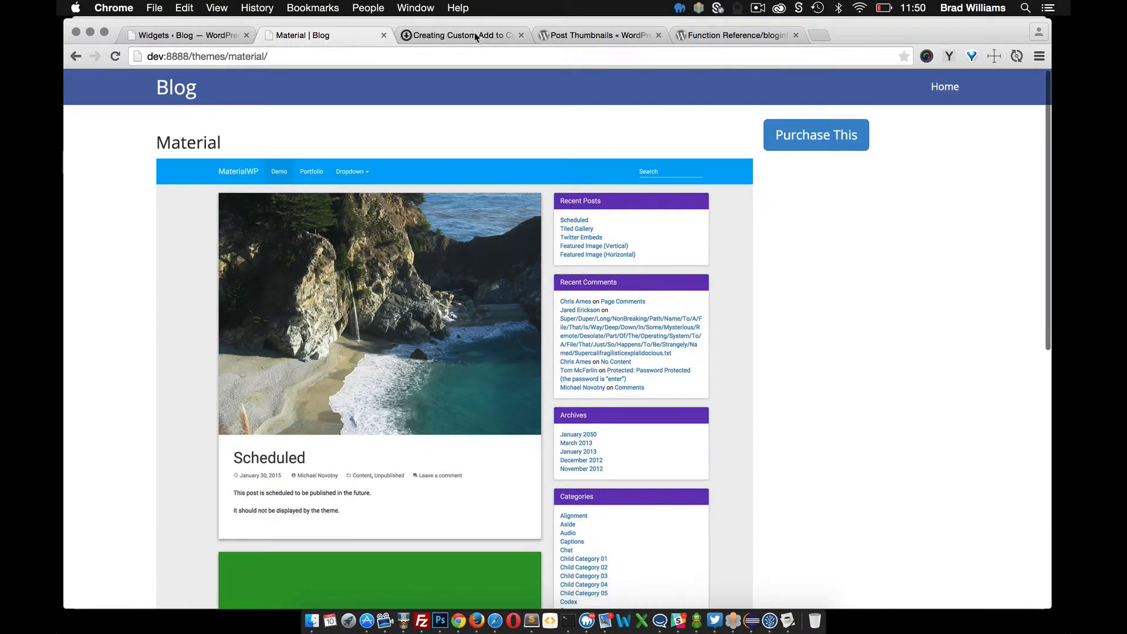
# Browse the docs from Home to Advanced, then Theming, and scroll its article list.
pyautogui.click(460, 35)
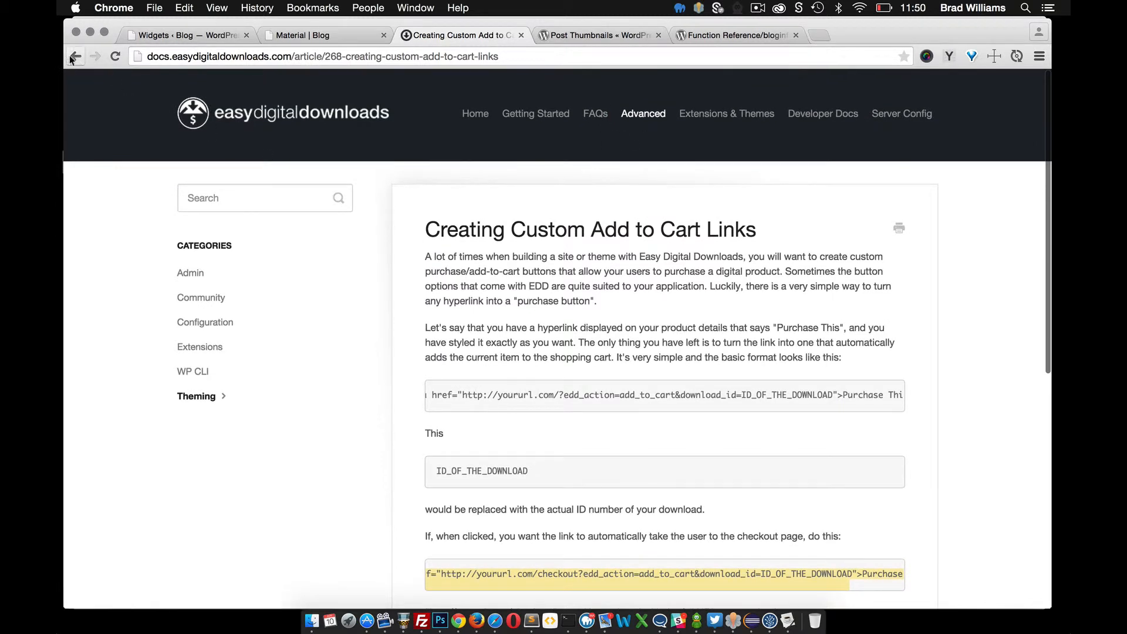
pyautogui.click(76, 56)
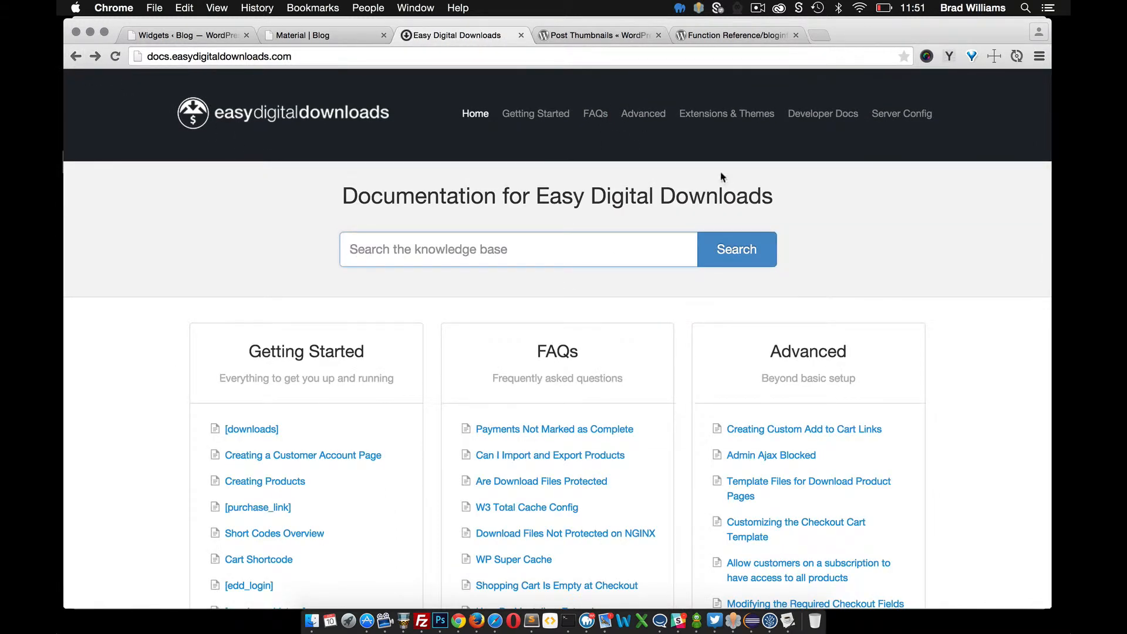
pyautogui.click(642, 113)
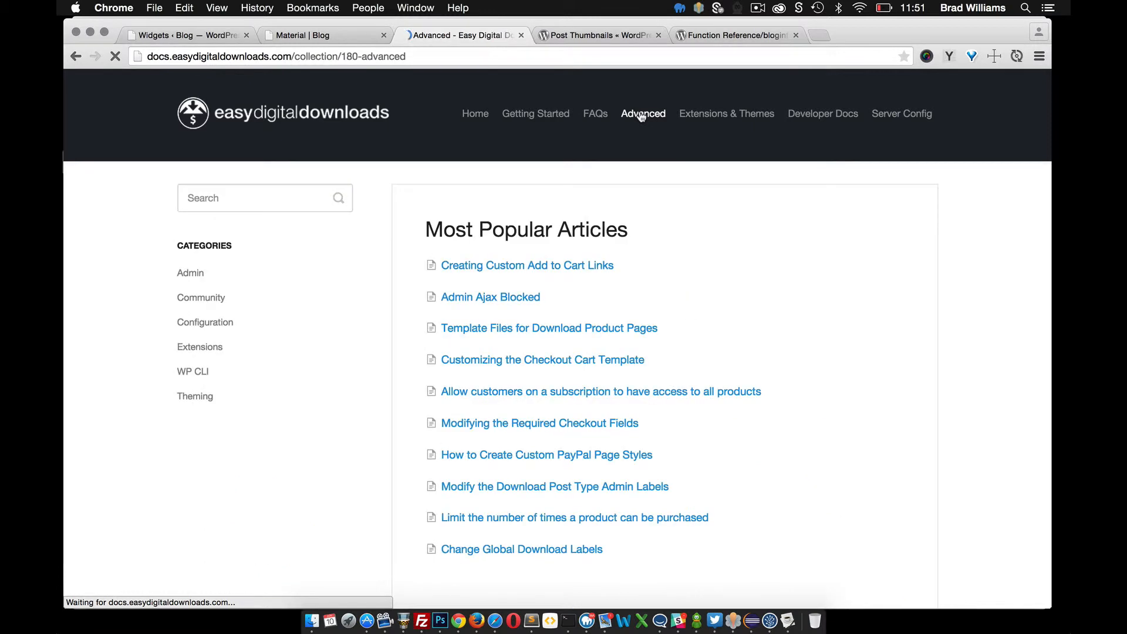
pyautogui.moveTo(195, 396)
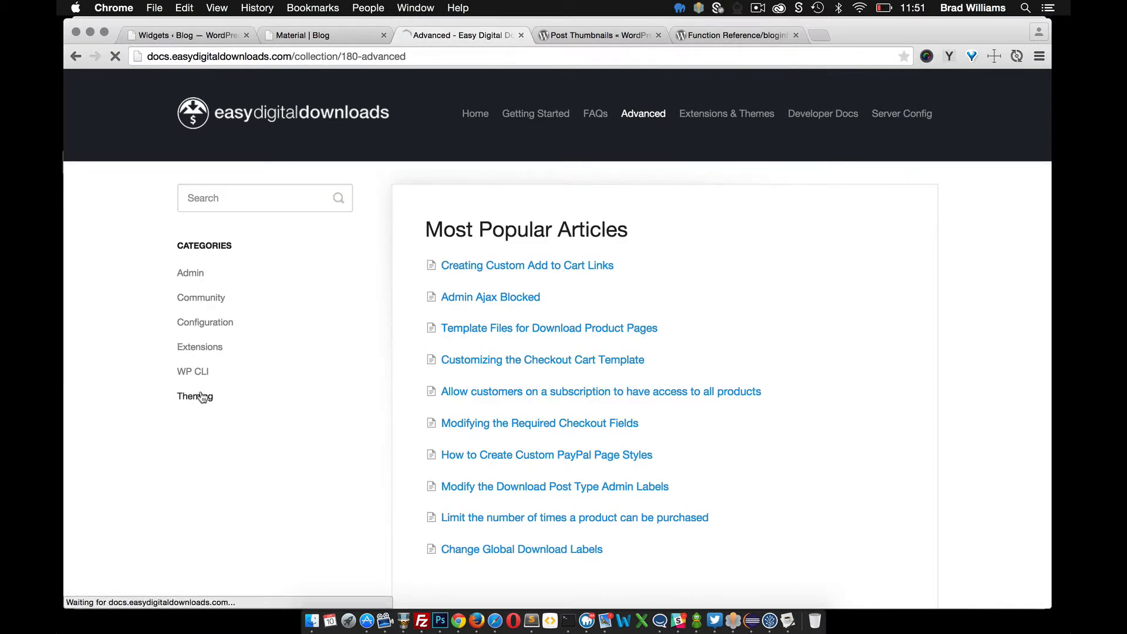
pyautogui.click(195, 396)
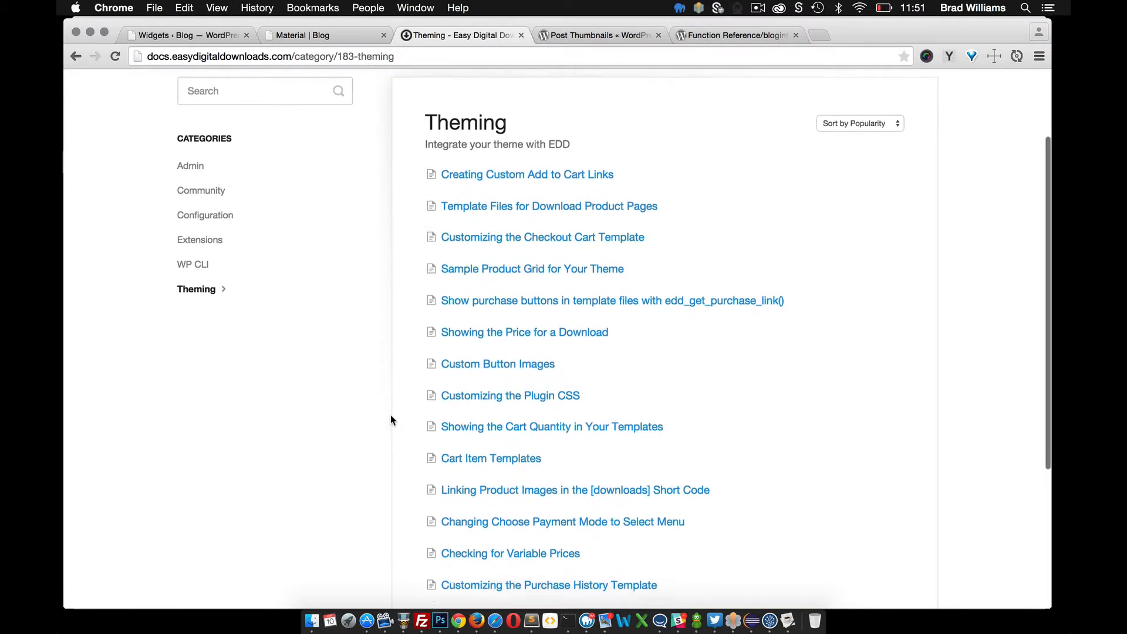
pyautogui.scroll(-3)
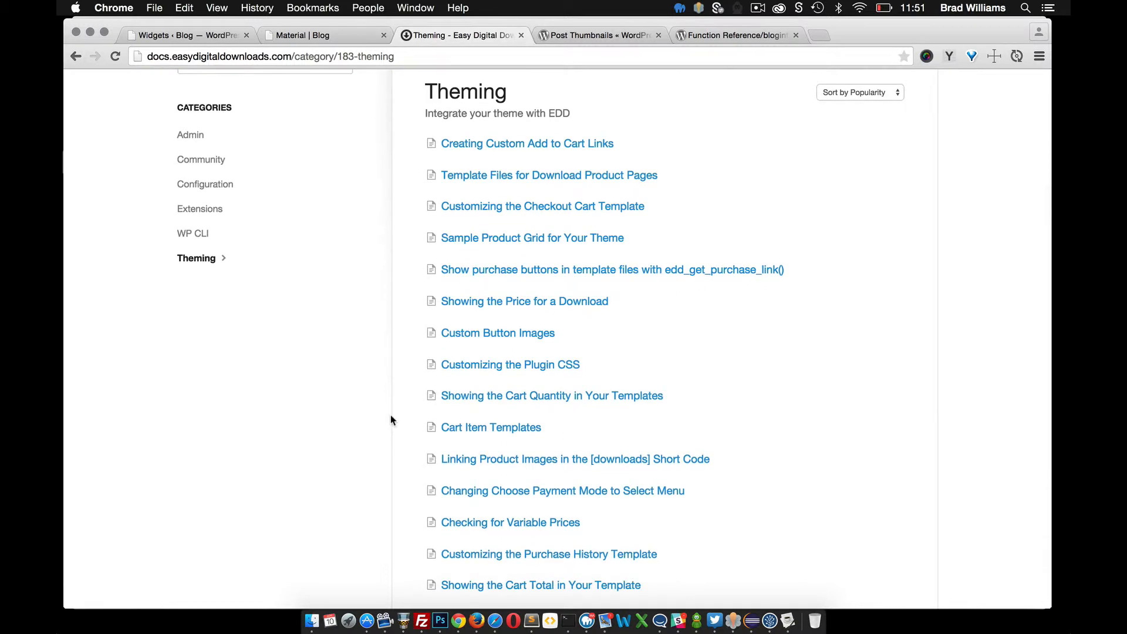
pyautogui.moveTo(372, 351)
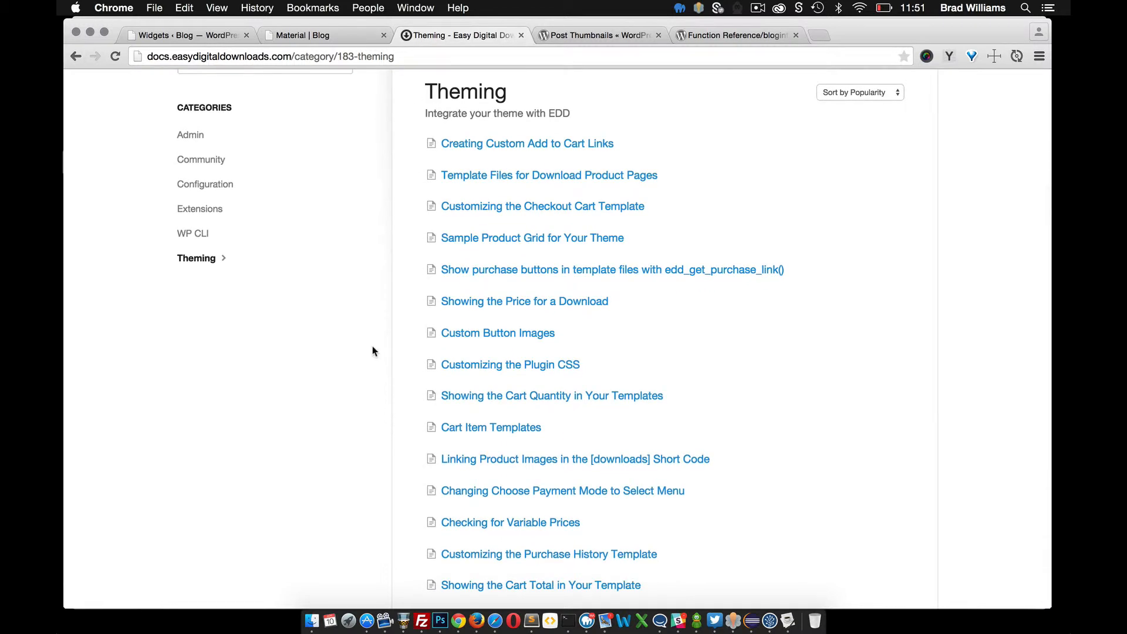
pyautogui.moveTo(524, 301)
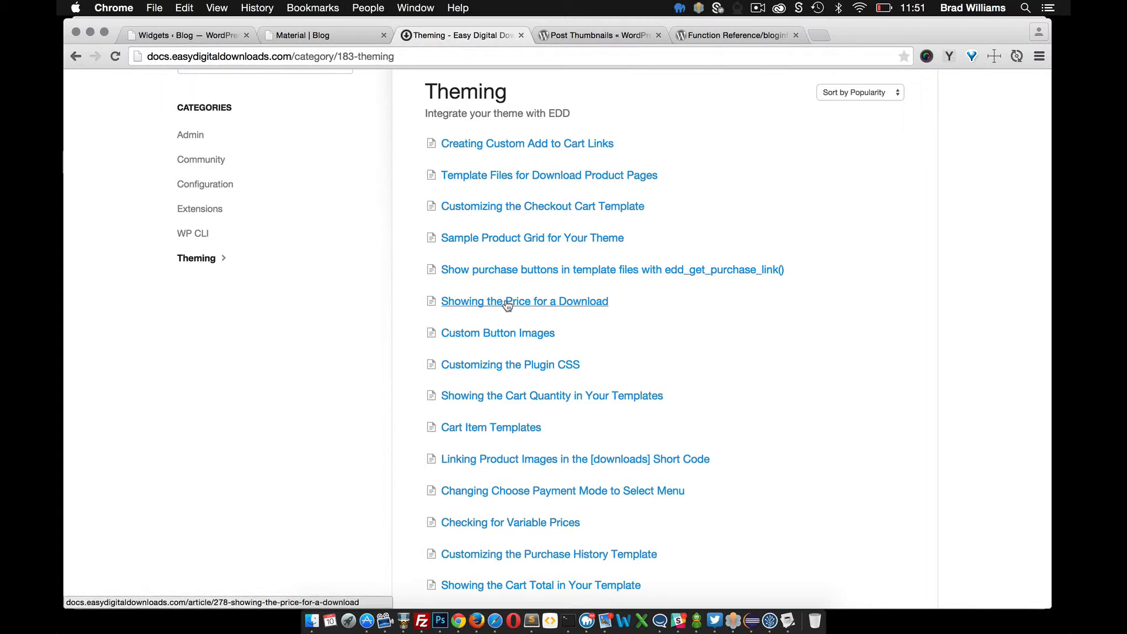
# Open 'Showing the Price for a Download' and scroll to its edd_price() example.
pyautogui.click(525, 301)
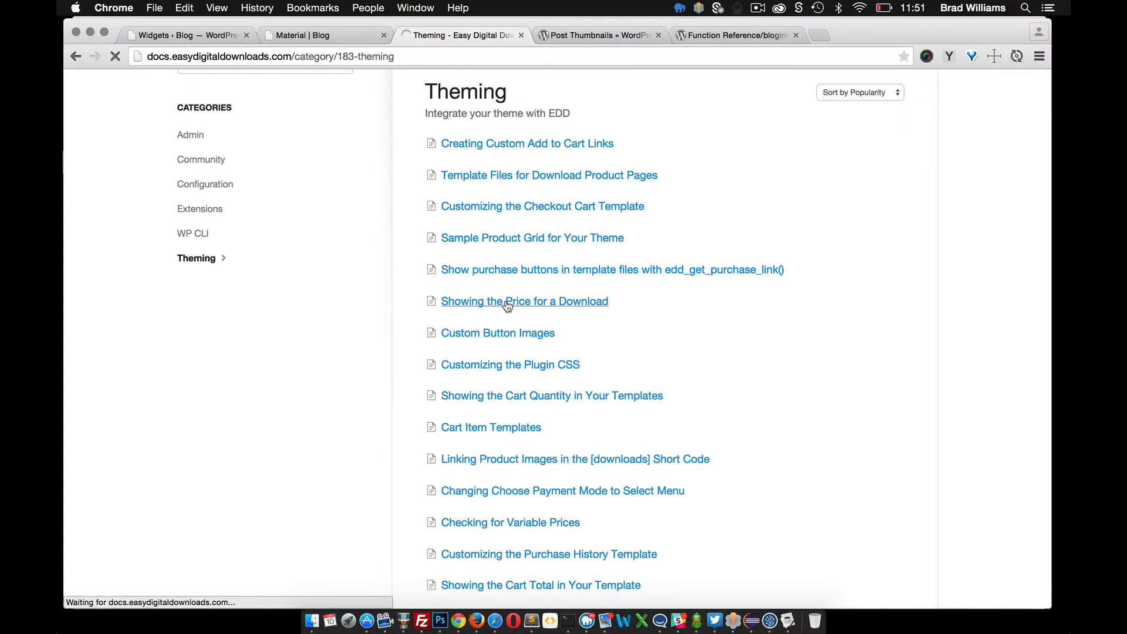
pyautogui.click(524, 301)
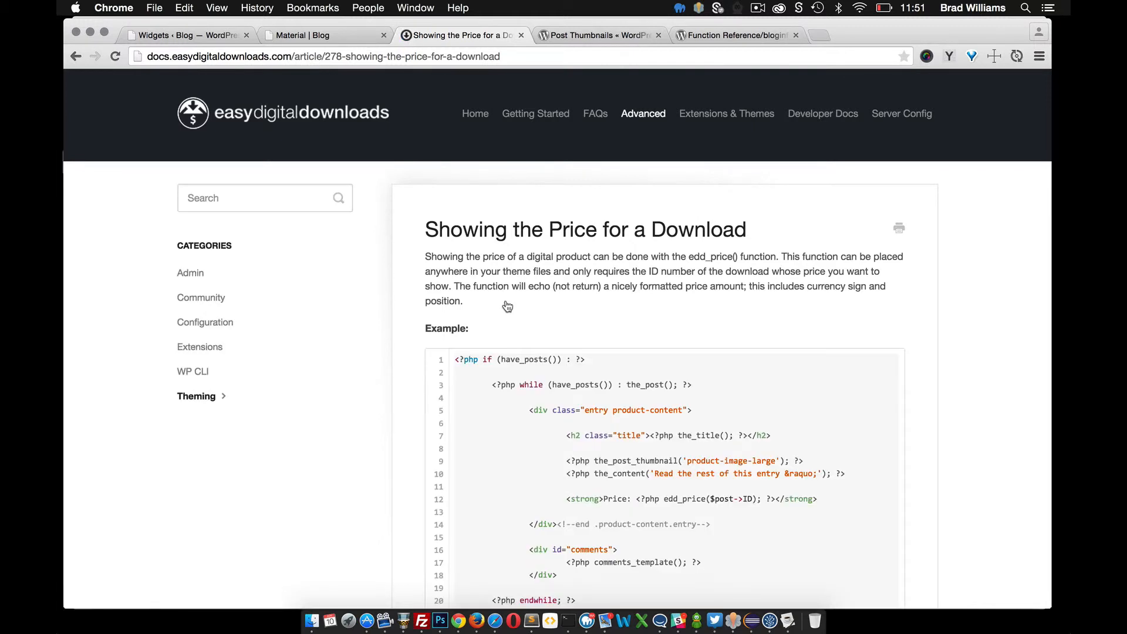
pyautogui.scroll(-3)
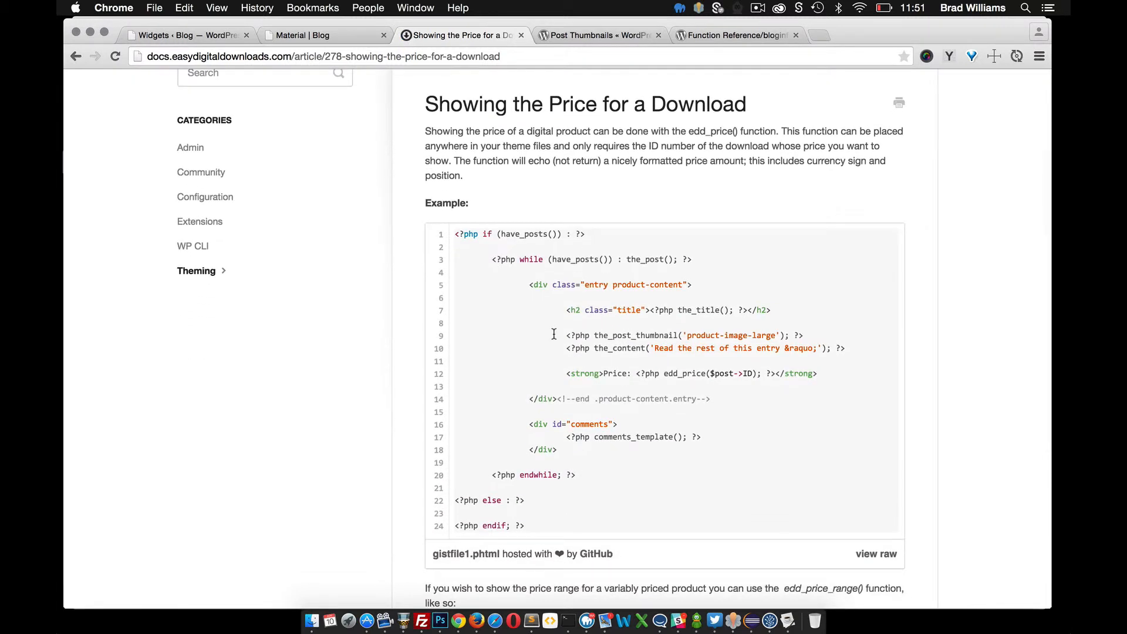
pyautogui.moveTo(626, 378)
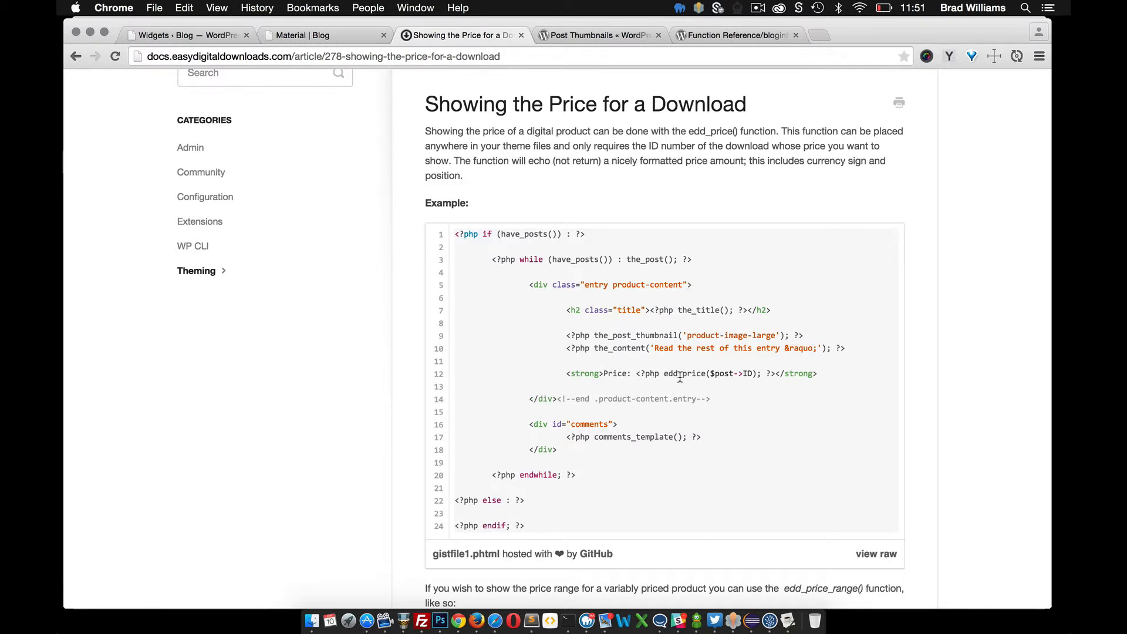
pyautogui.moveTo(817, 378)
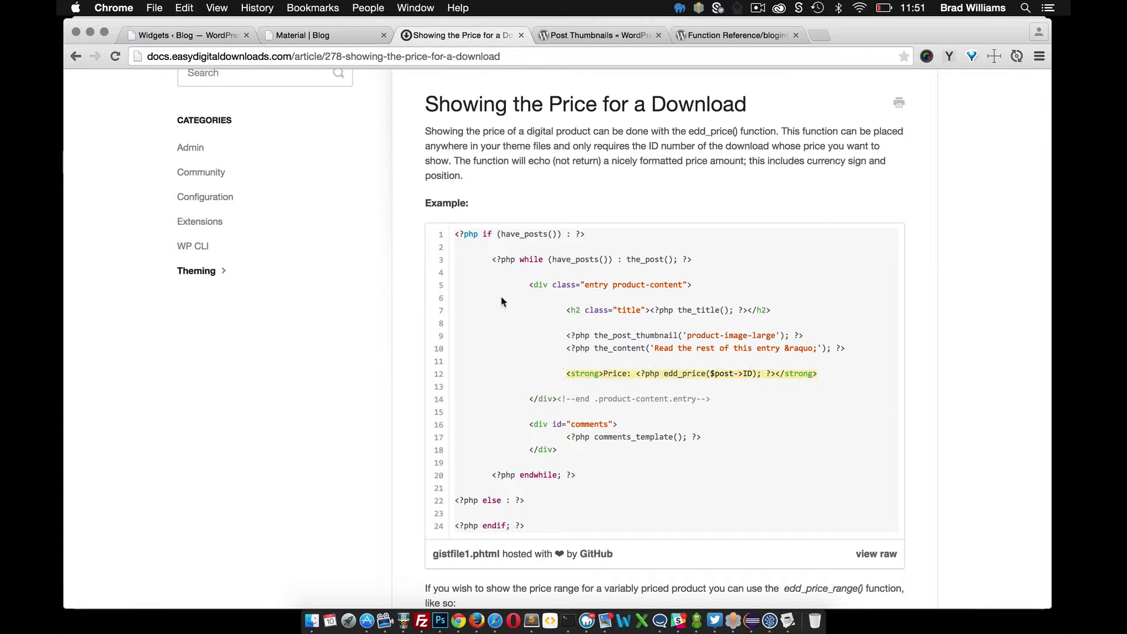
pyautogui.scroll(-3)
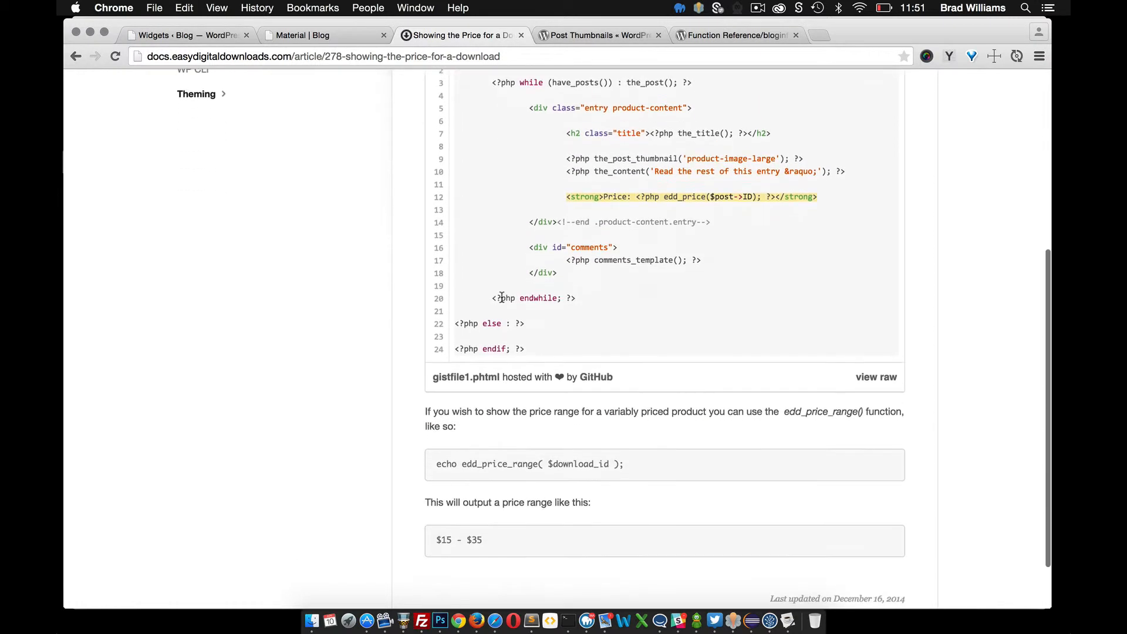
pyautogui.scroll(3)
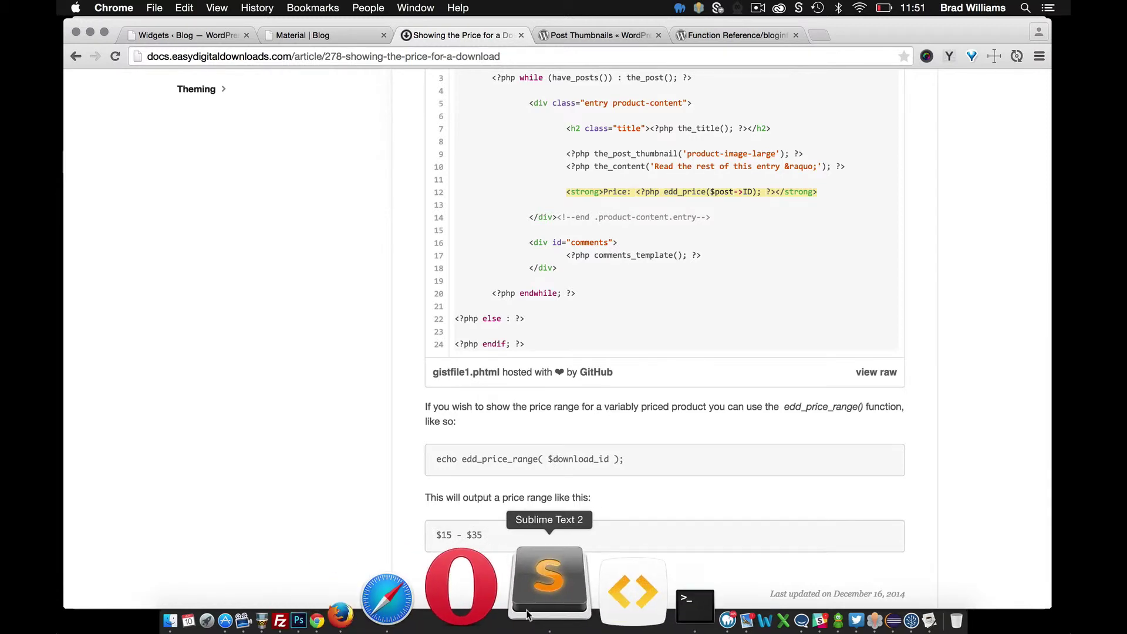
# Check the edd_price() Price line in sidebar-download.php, then view the Material | Blog tab.
pyautogui.click(548, 582)
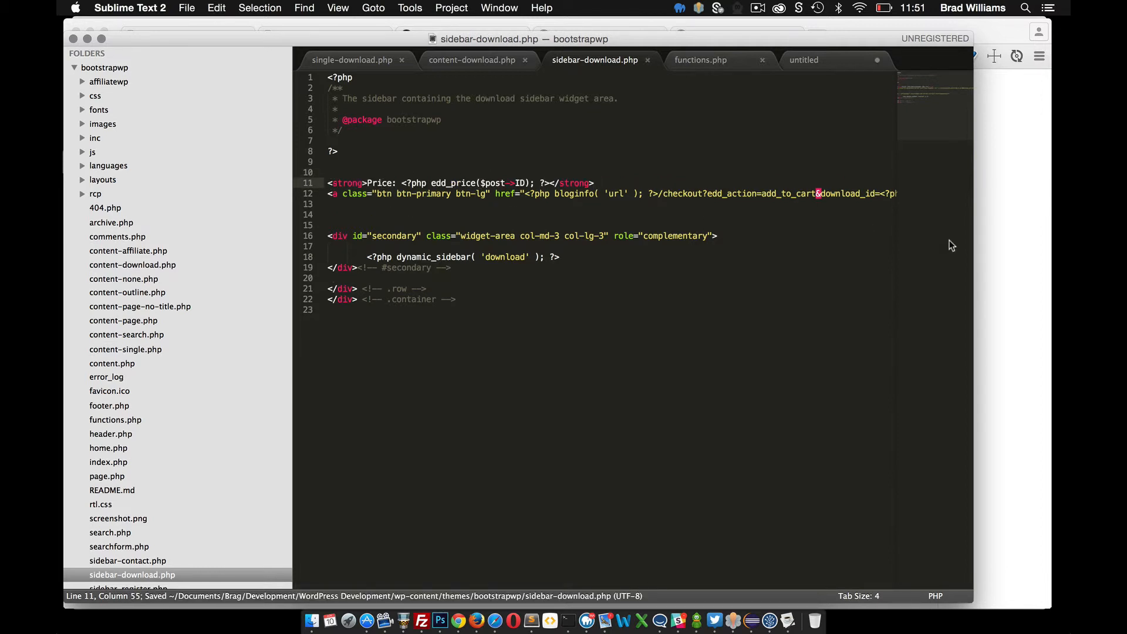
pyautogui.click(456, 621)
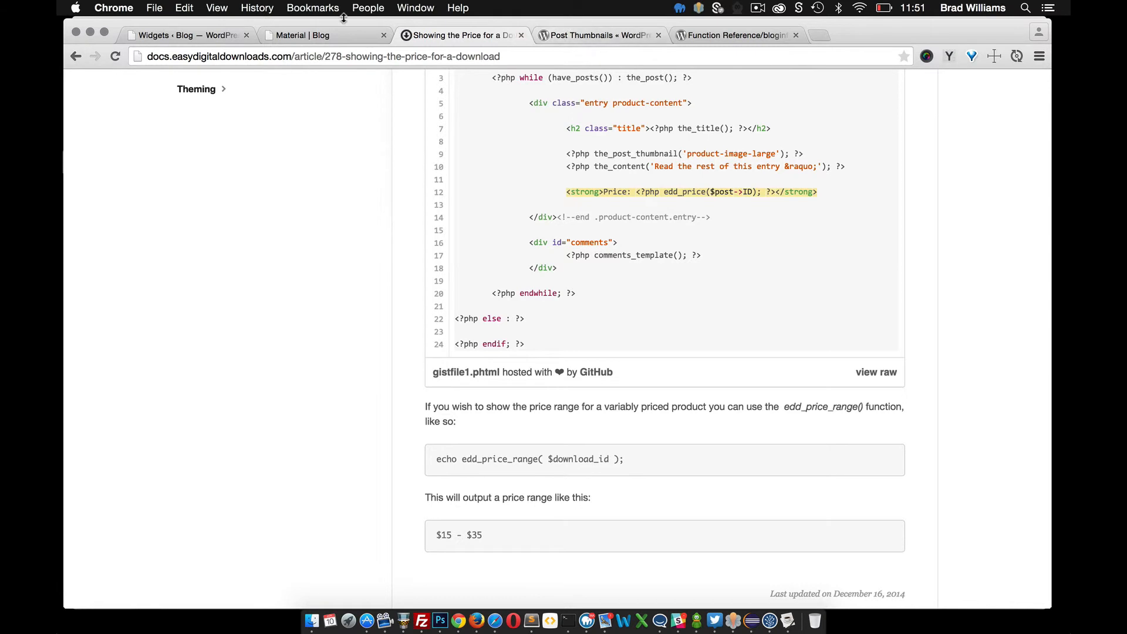
pyautogui.click(316, 35)
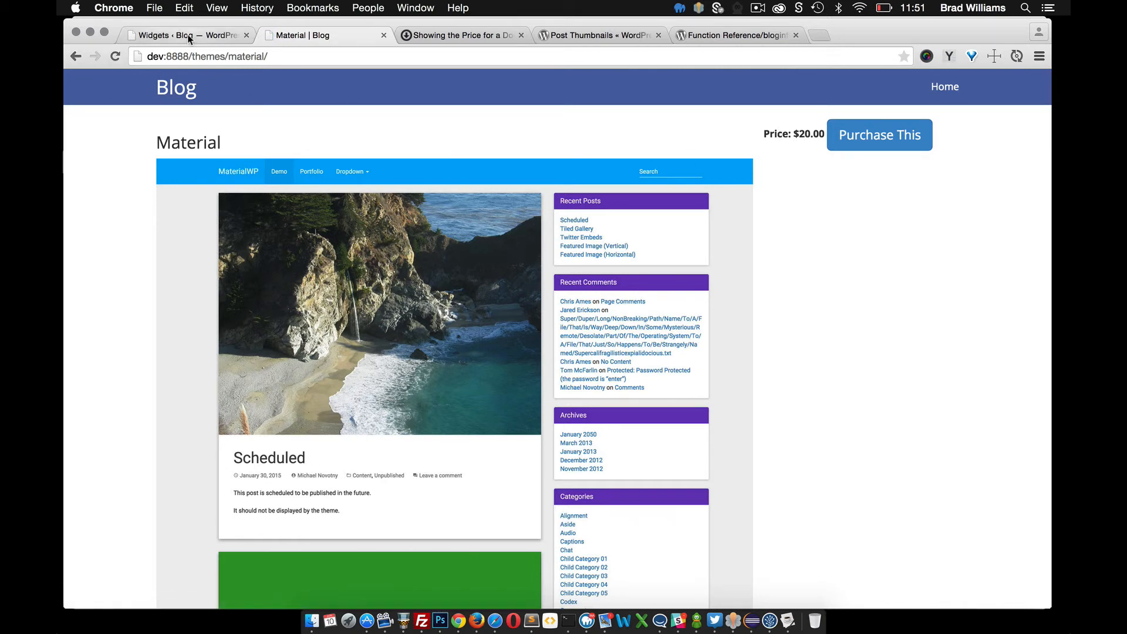
# Review Material's Download Prices (20.00 and 30.00) in WordPress admin, then return to its page.
pyautogui.click(183, 35)
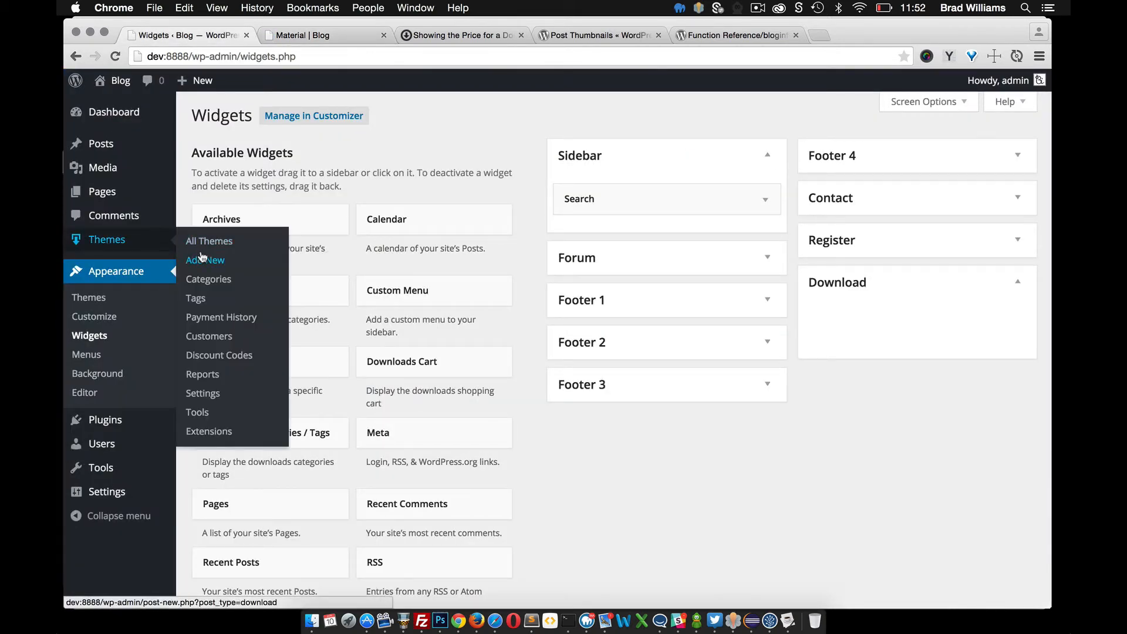
pyautogui.click(209, 241)
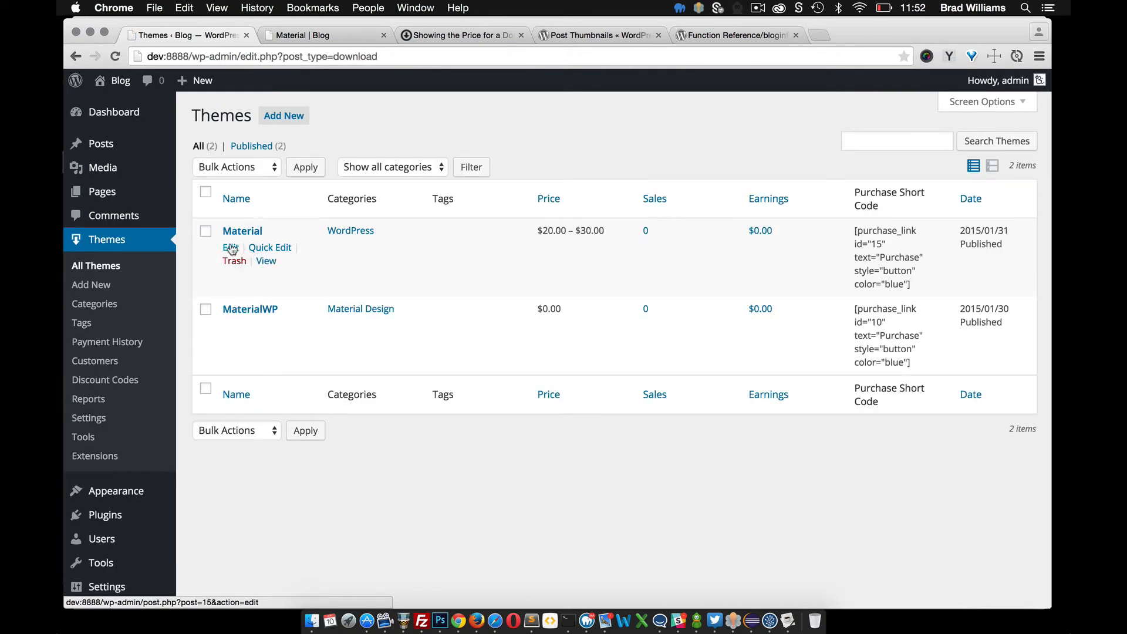
pyautogui.click(231, 247)
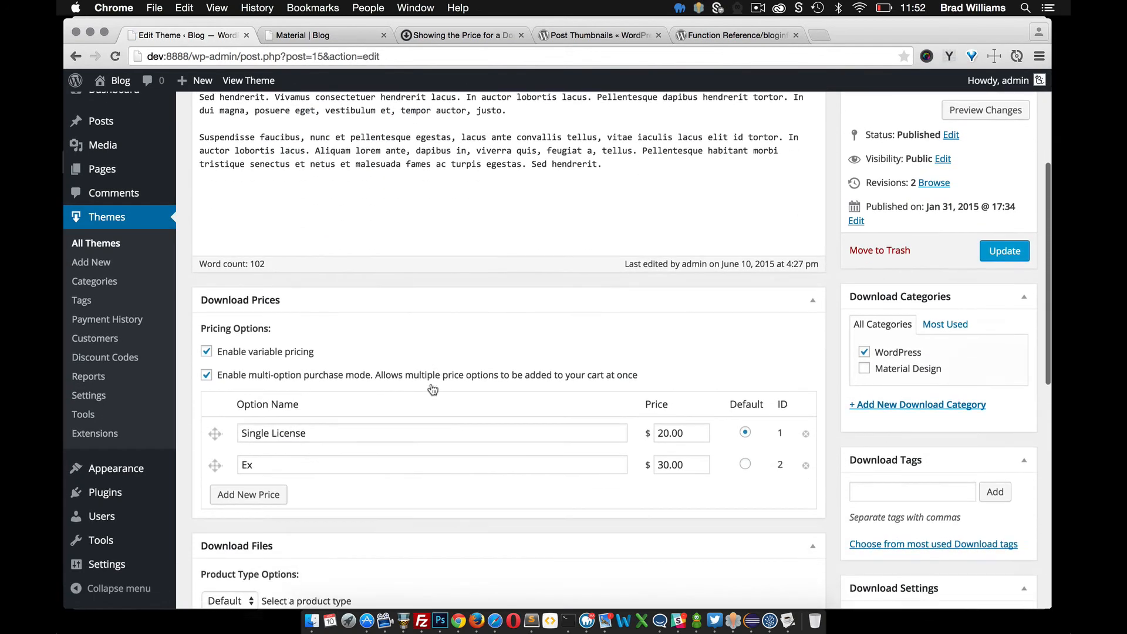
pyautogui.scroll(-3)
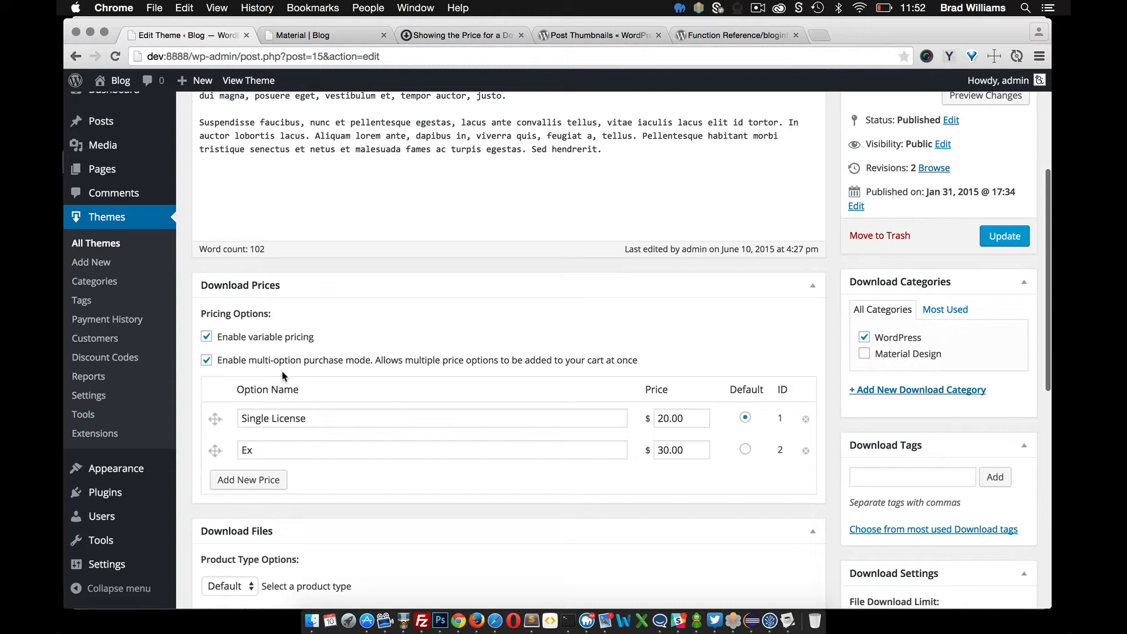
pyautogui.moveTo(434, 291)
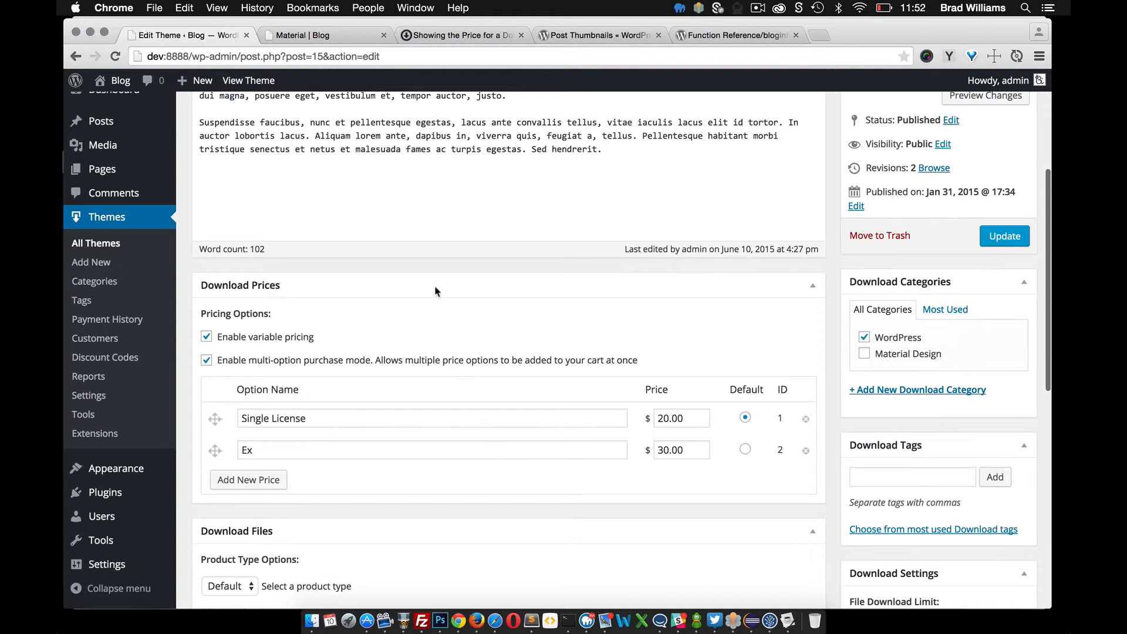
pyautogui.click(324, 35)
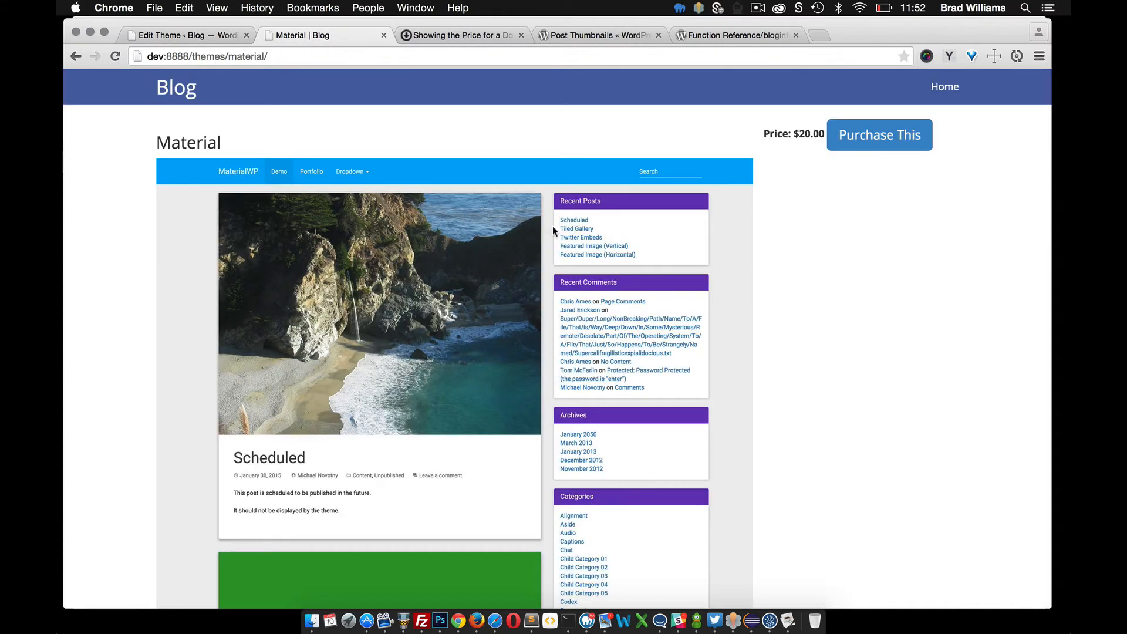
pyautogui.moveTo(803, 122)
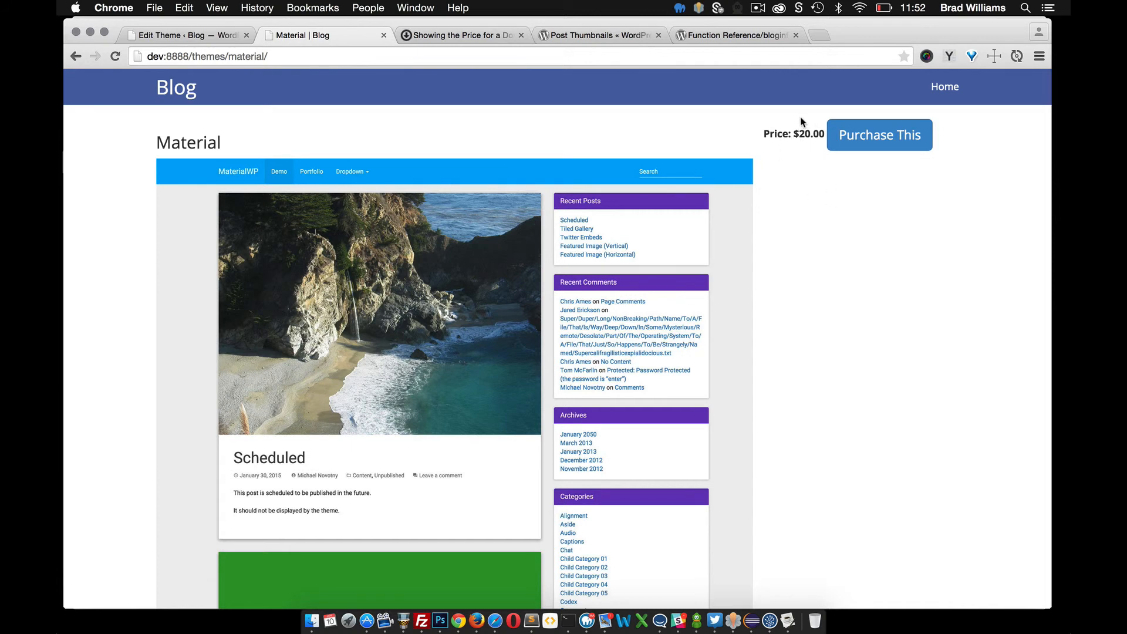
pyautogui.moveTo(800, 188)
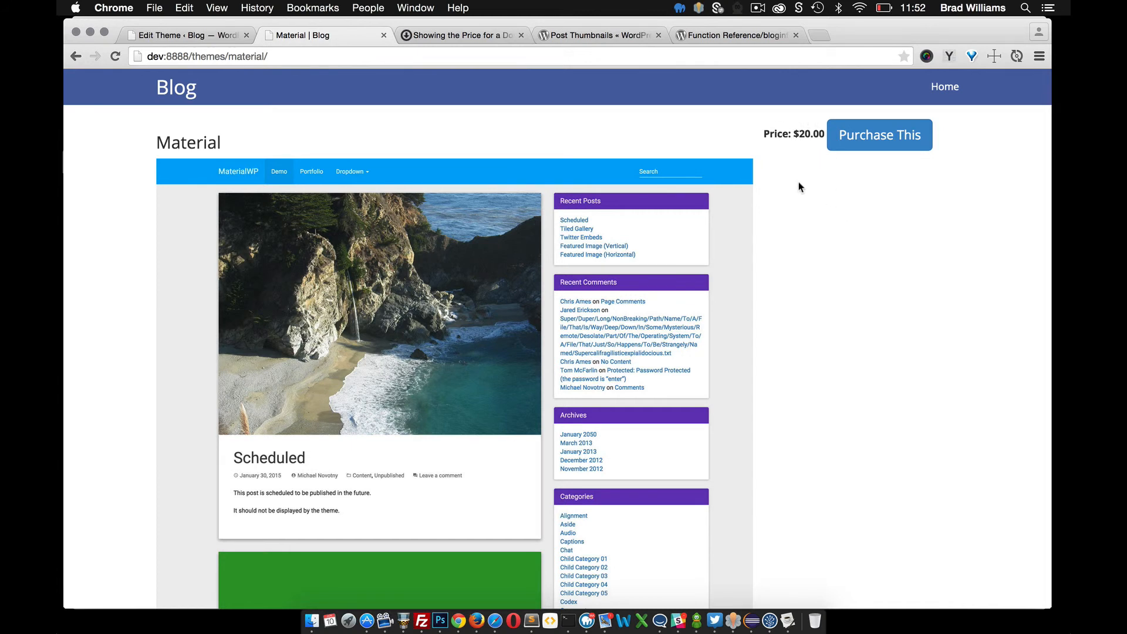
pyautogui.moveTo(796, 178)
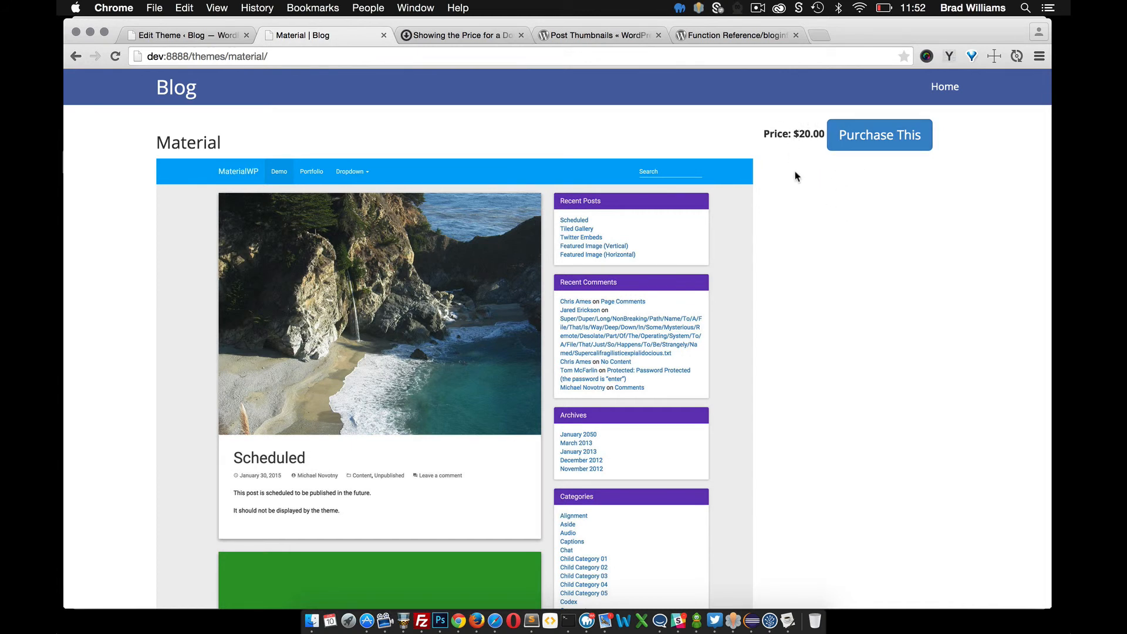
pyautogui.moveTo(756, 212)
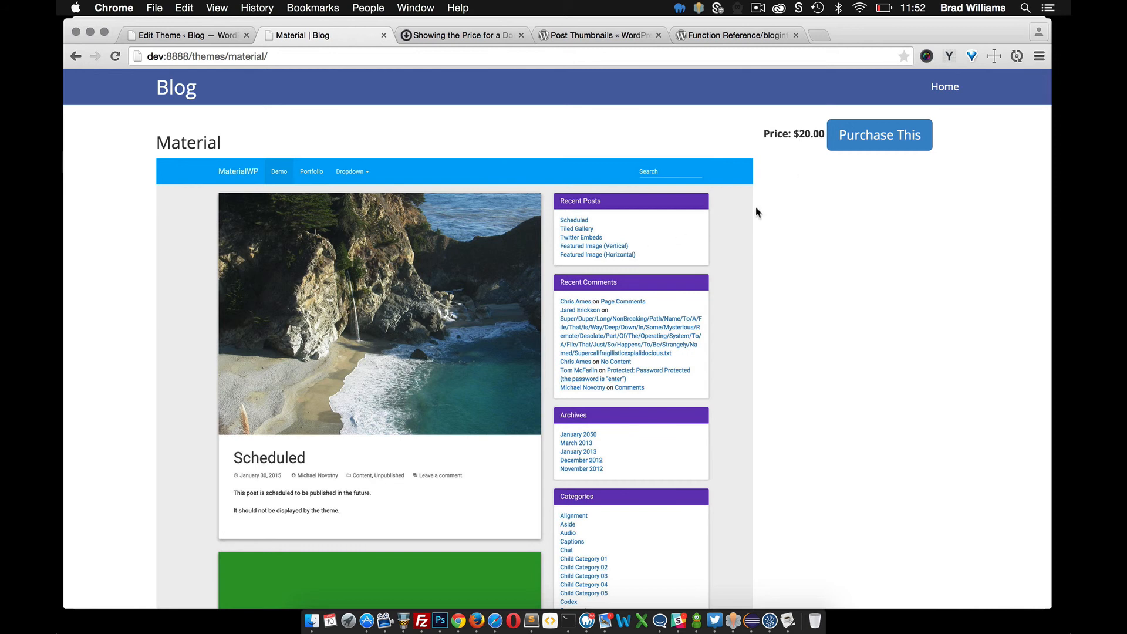
pyautogui.moveTo(715, 256)
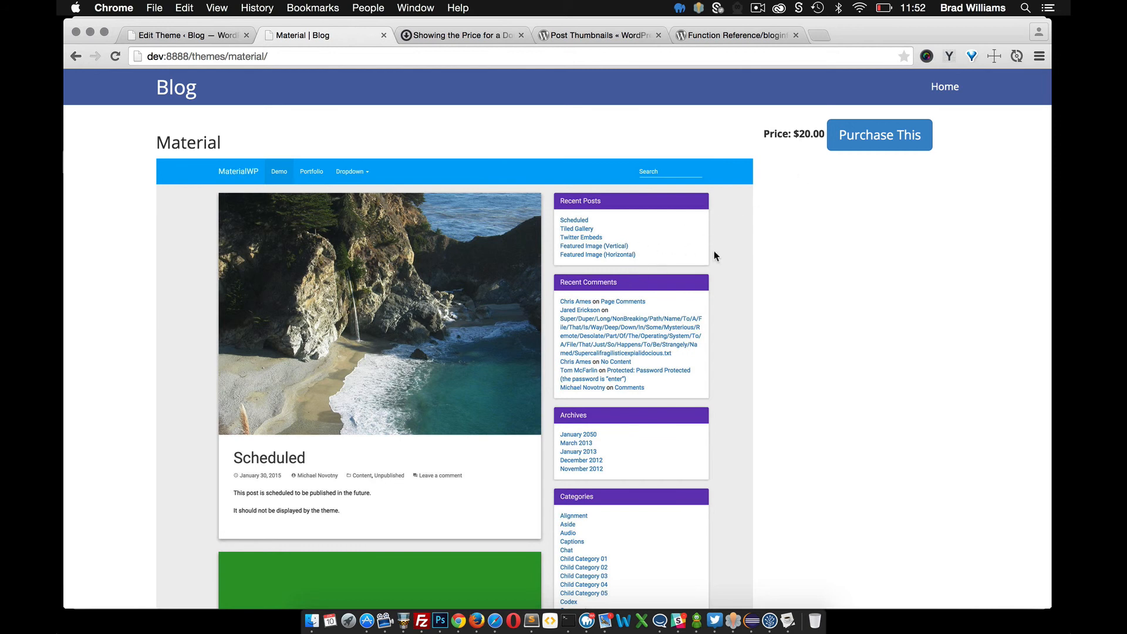